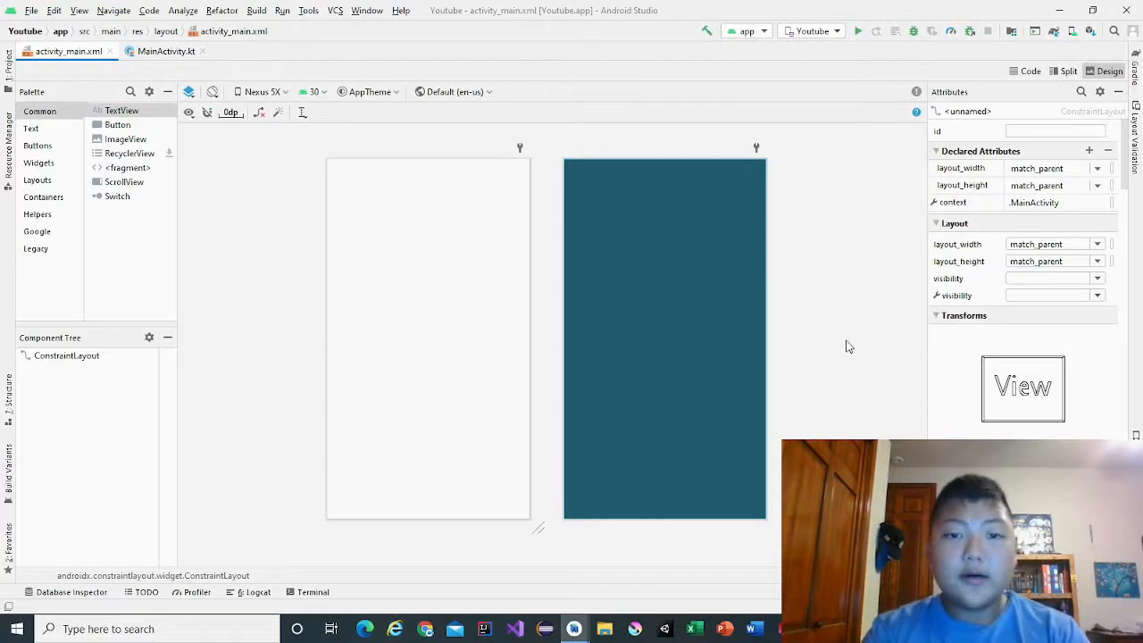
{"action": "mouse_move", "coordinate": [639, 363]}
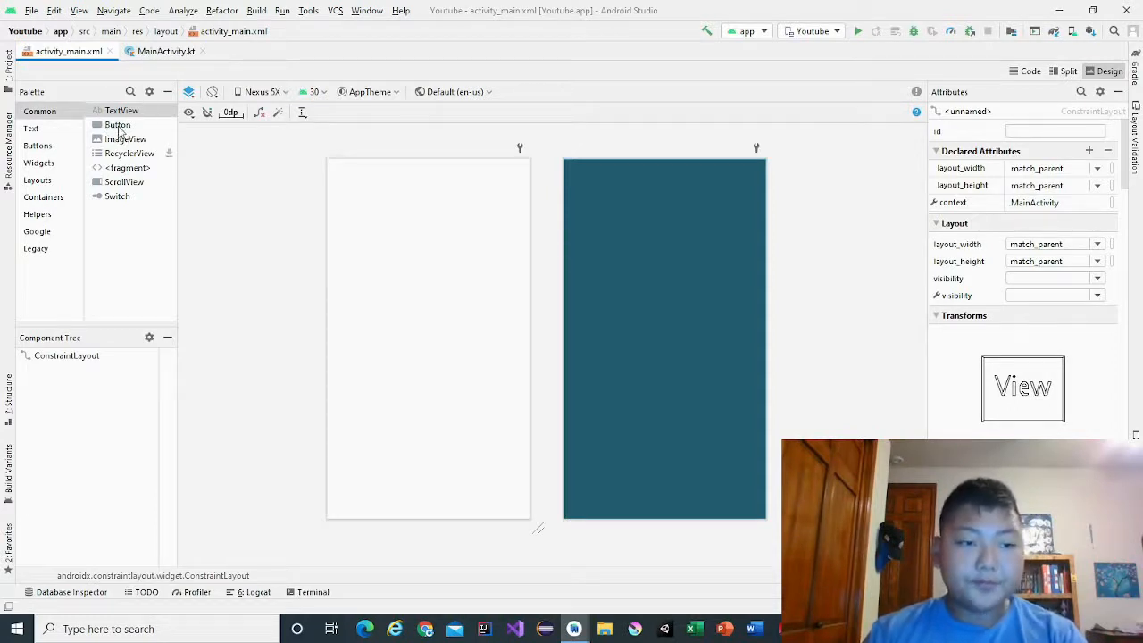
- Drop a new Button onto the canvas and wrap it in a GridLayout in the XML
{"action": "left_click_drag", "start_coordinate": [117, 124], "coordinate": [389, 312]}
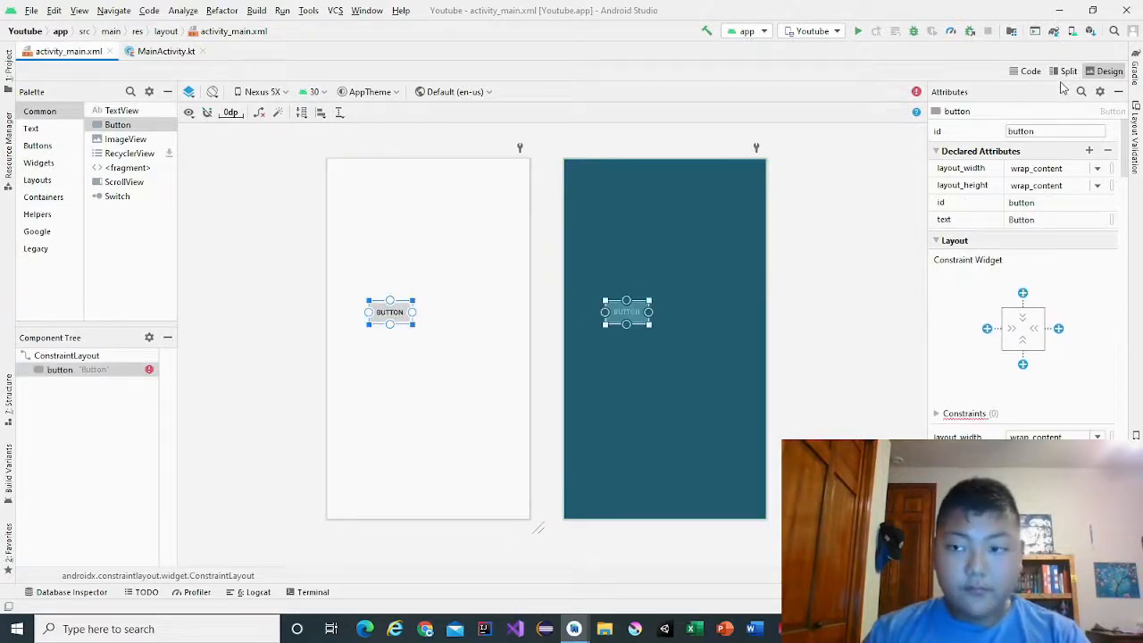
{"action": "left_click", "coordinate": [1067, 71]}
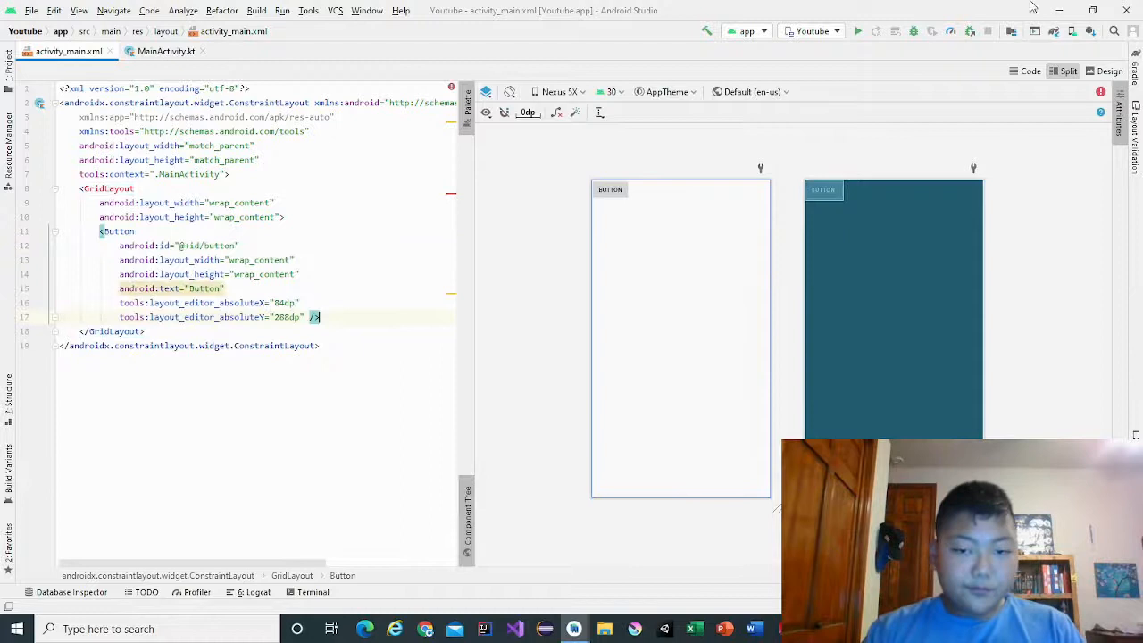
{"action": "left_click", "coordinate": [1110, 71]}
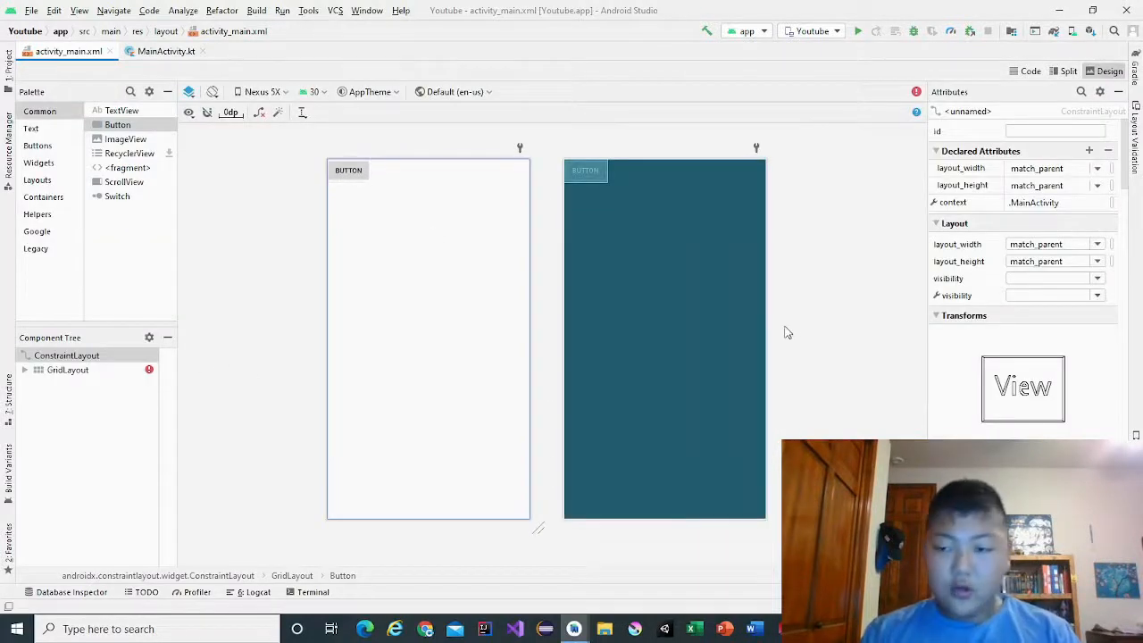
{"action": "scroll", "scroll_direction": "down", "scroll_amount": 3}
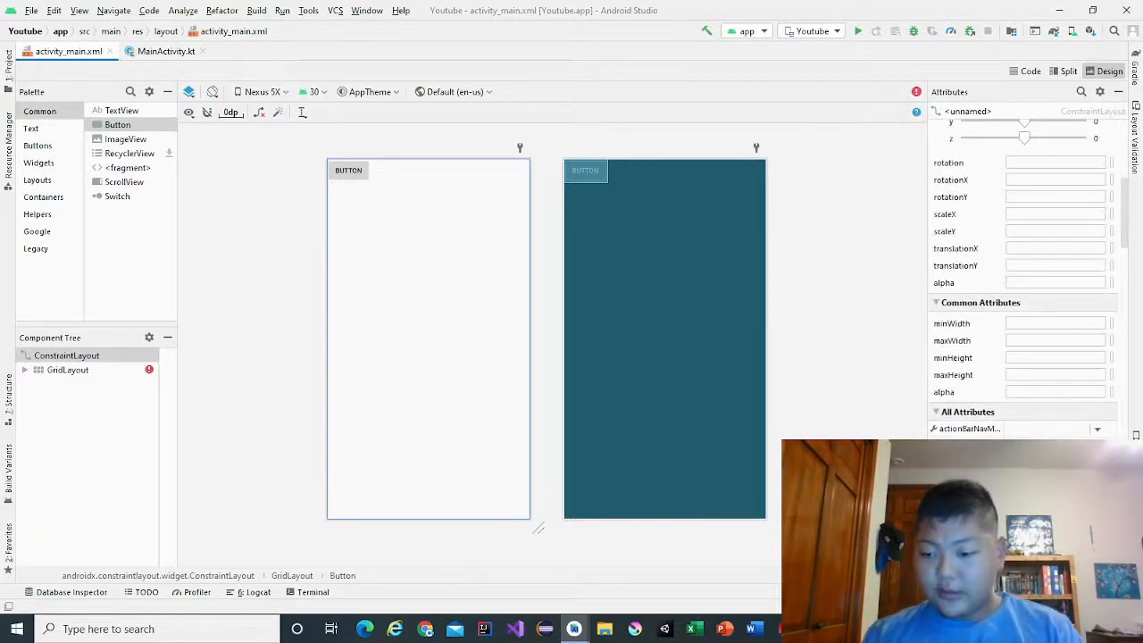
{"action": "scroll", "scroll_direction": "down", "scroll_amount": 3}
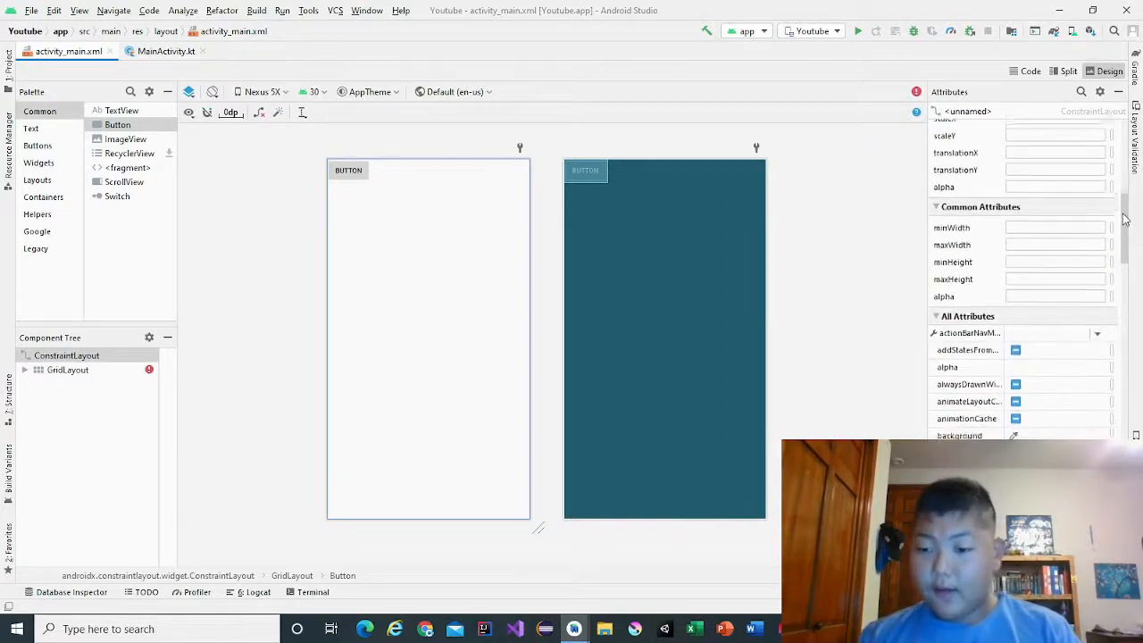
{"action": "scroll", "scroll_direction": "down", "scroll_amount": 3}
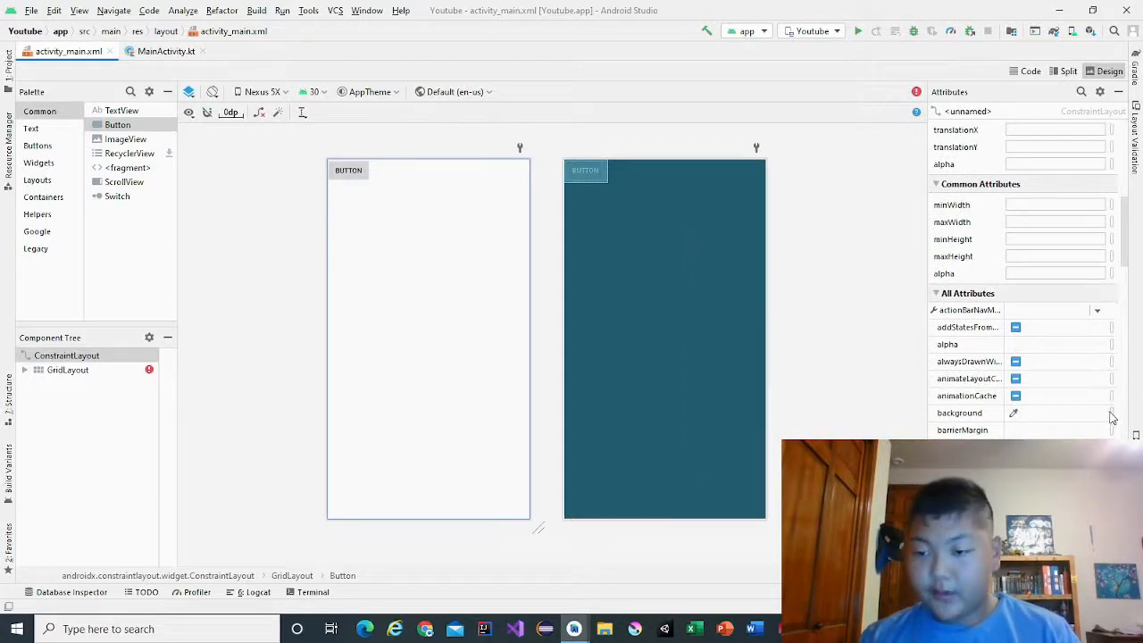
{"action": "left_click", "coordinate": [1013, 412]}
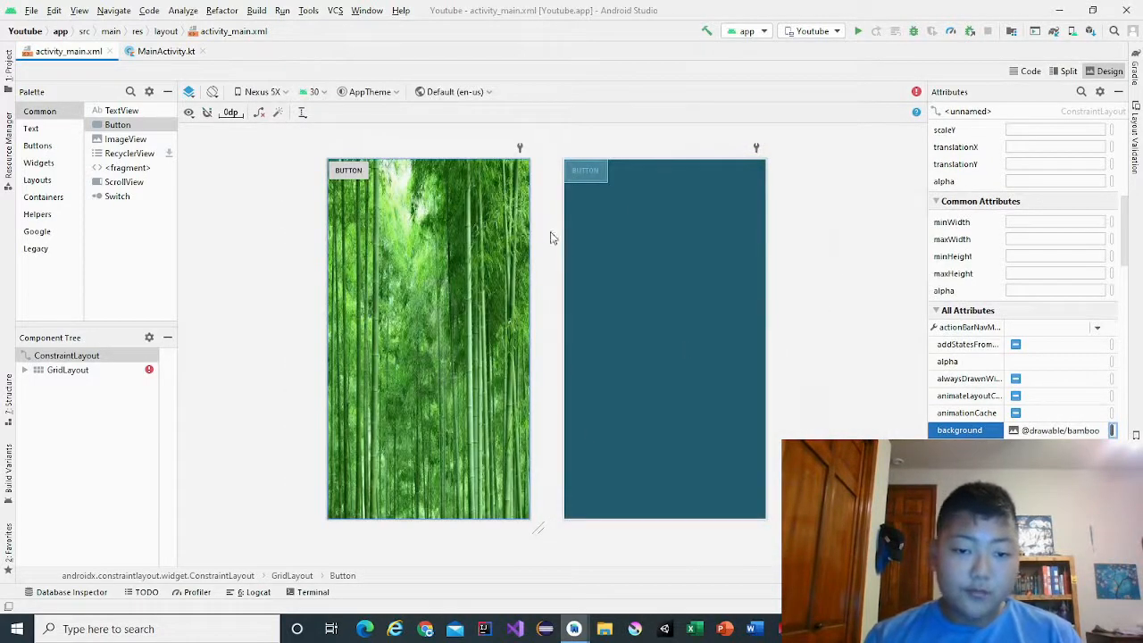
{"action": "mouse_move", "coordinate": [515, 283]}
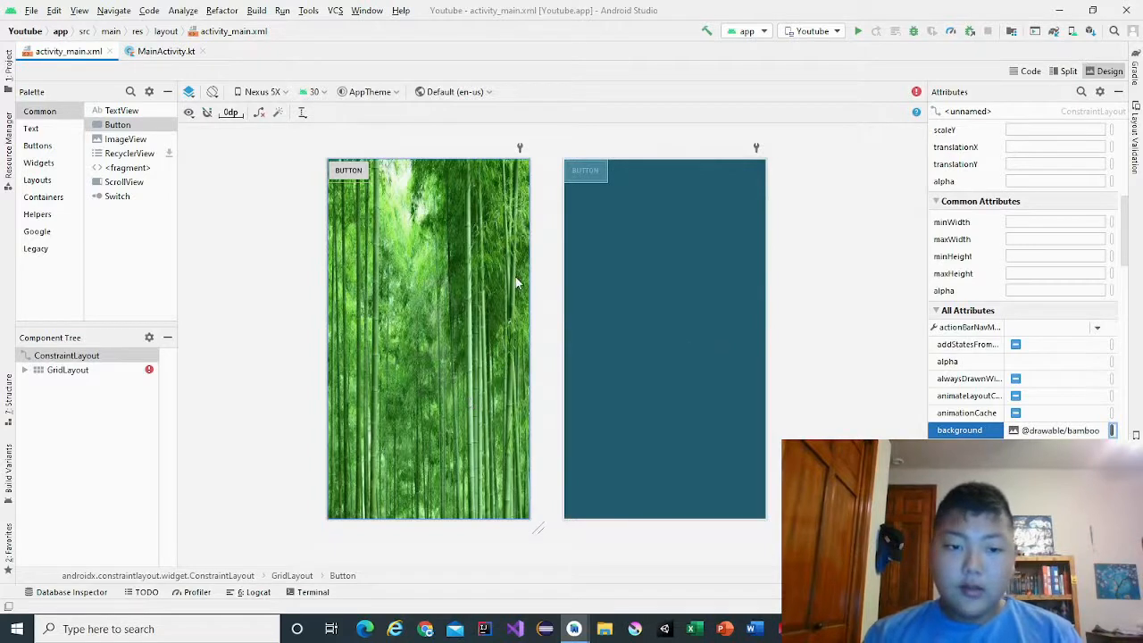
{"action": "left_click", "coordinate": [406, 435]}
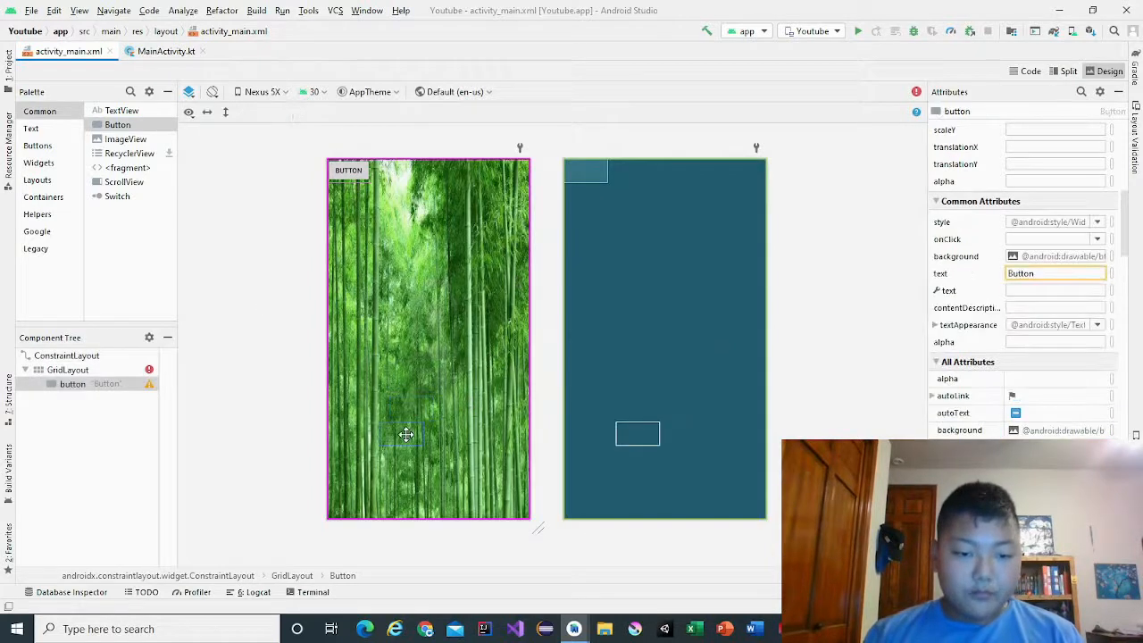
- Move the GridLayout to the screen bottom, constrained to parent bottom, start and end
{"action": "left_click_drag", "start_coordinate": [407, 435], "coordinate": [348, 171]}
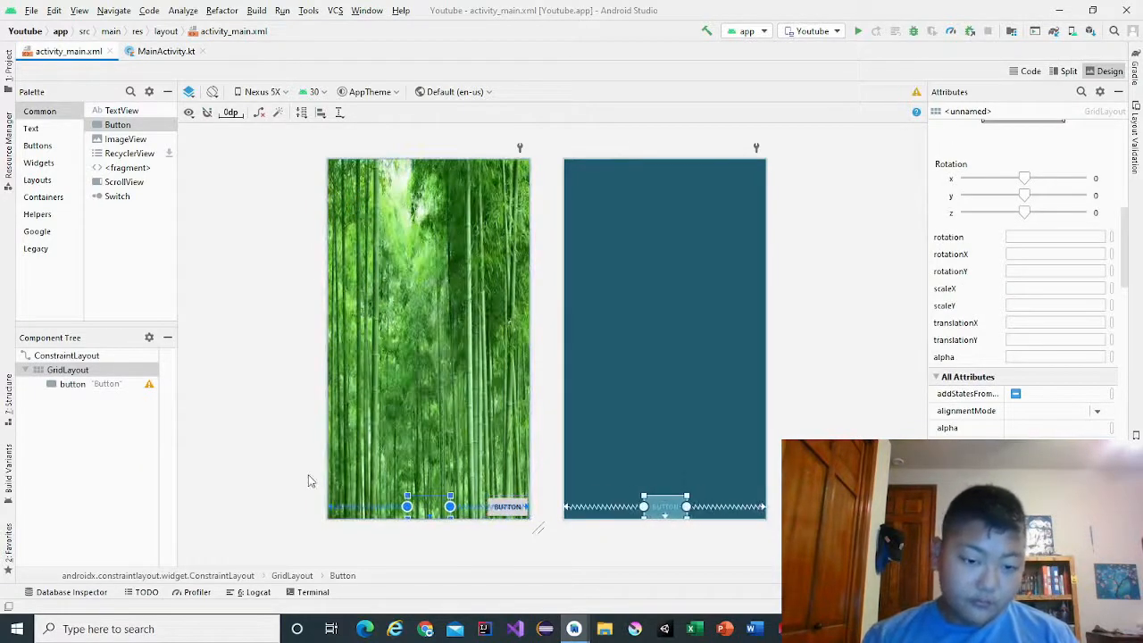
{"action": "left_click", "coordinate": [1064, 70]}
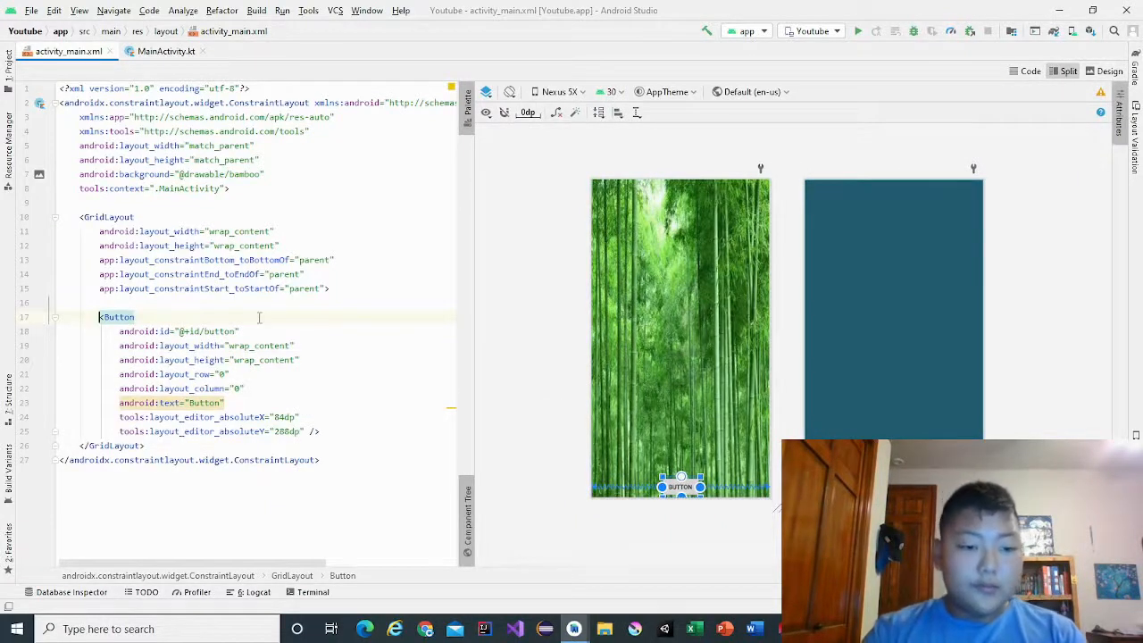
- Give the button text "1" at 22sp, width 83dp and id @+id/one
{"action": "left_click", "coordinate": [210, 402]}
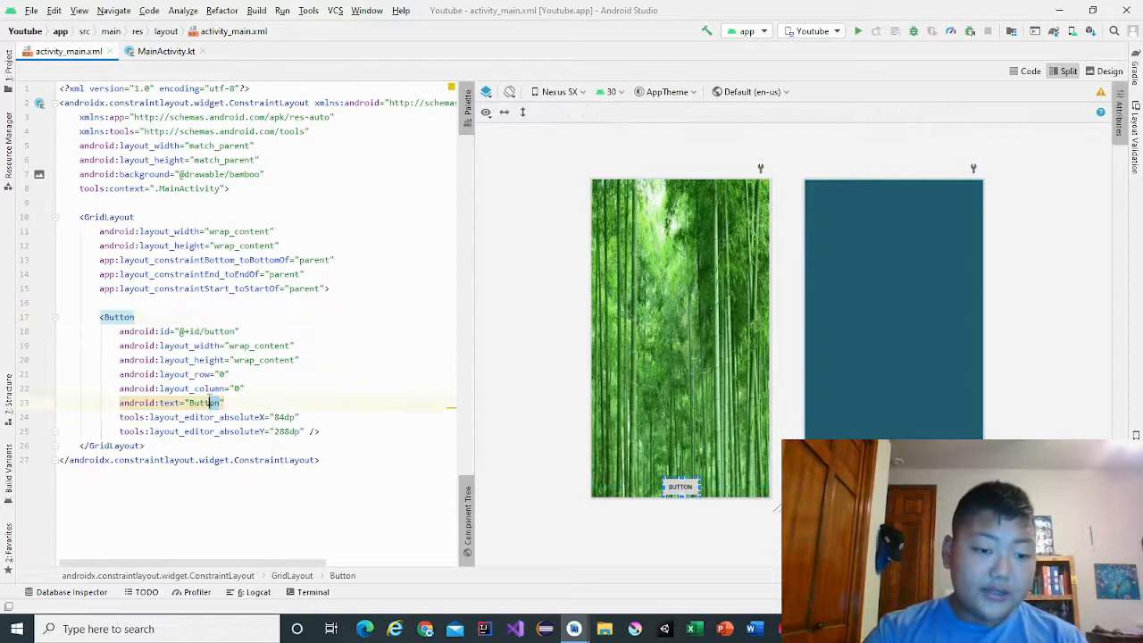
{"action": "type", "text": "1"}
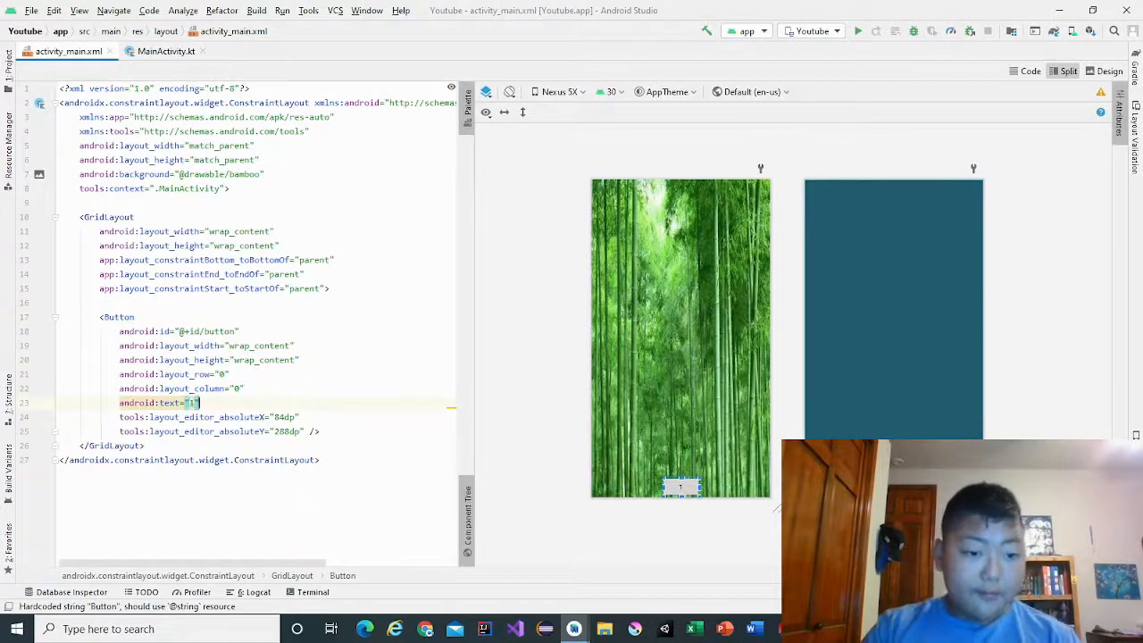
{"action": "type", "text": "textSize=\""}
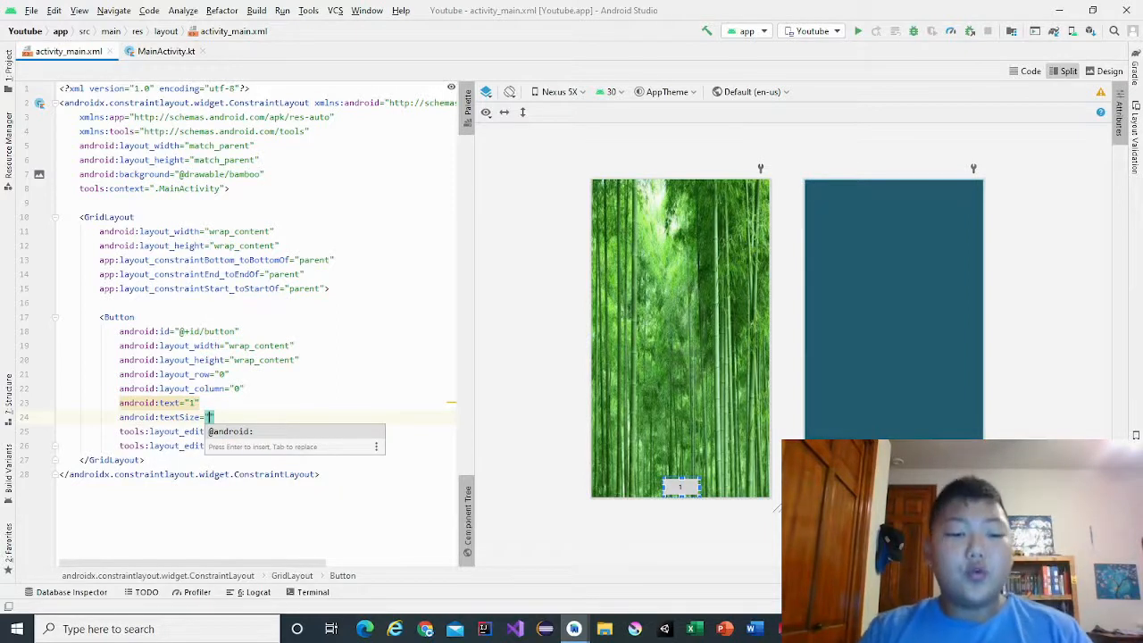
{"action": "type", "text": "22sp"}
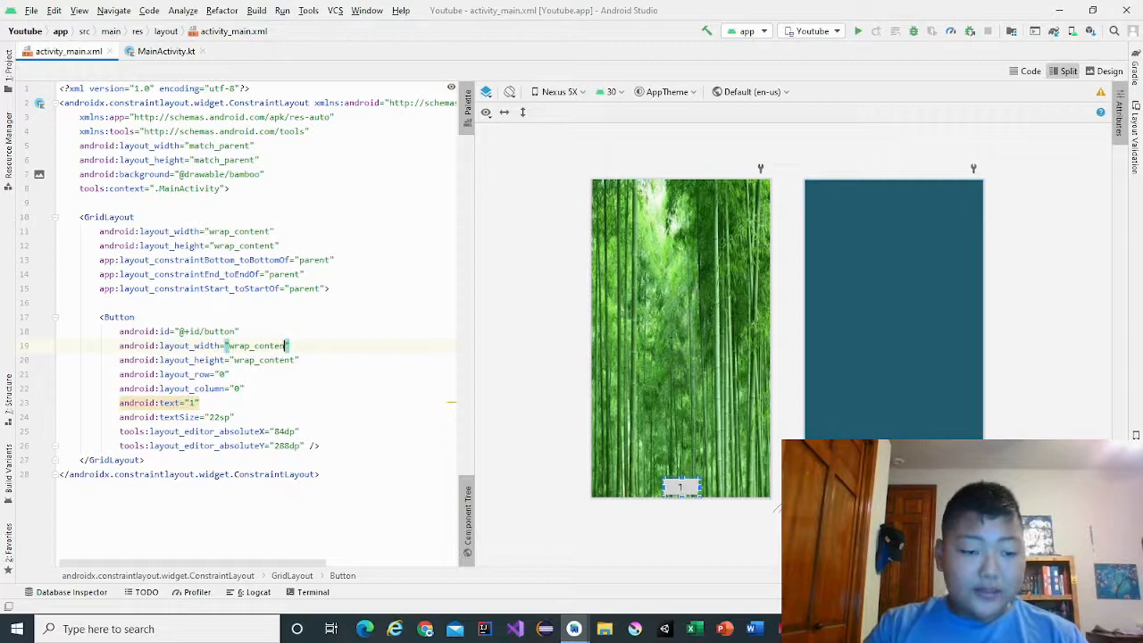
{"action": "type", "text": "83dp\""}
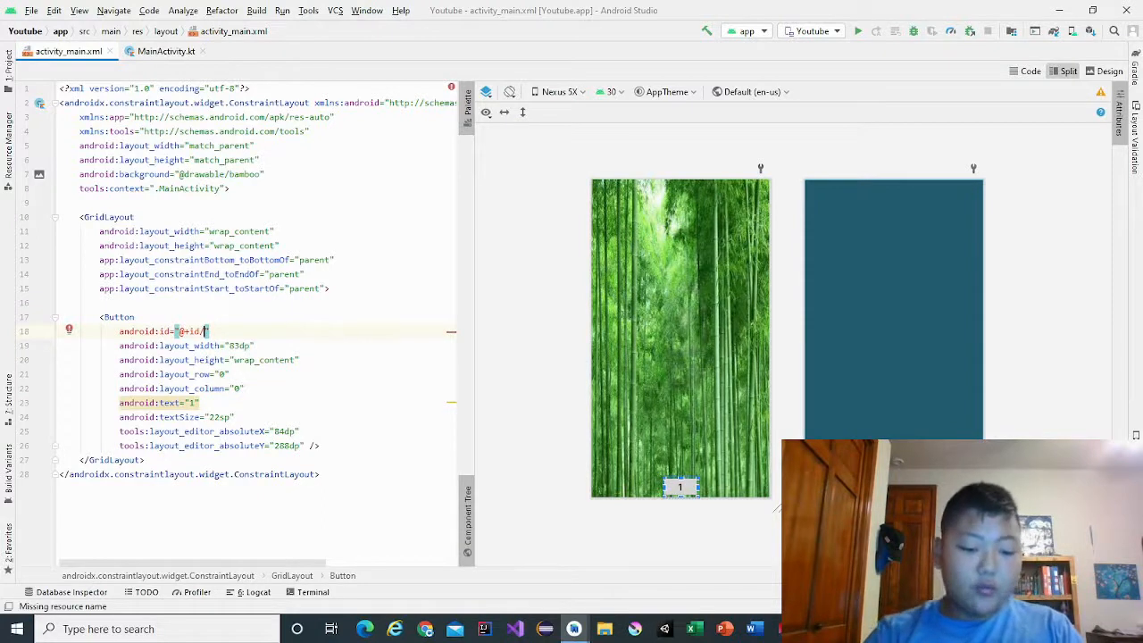
{"action": "type", "text": "one"}
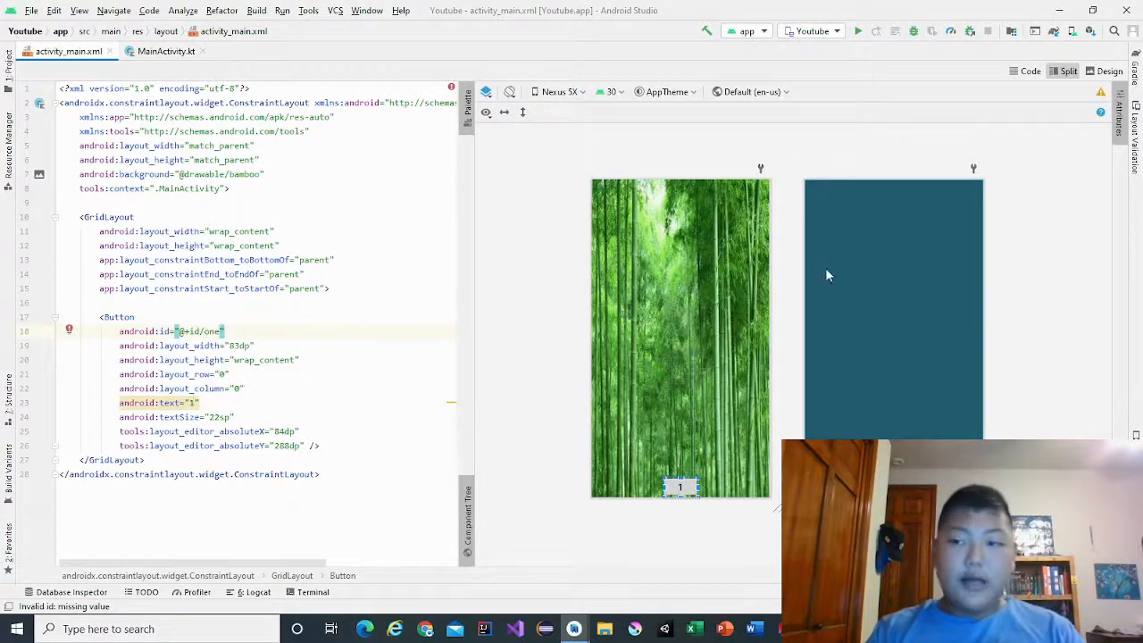
{"action": "left_click", "coordinate": [1109, 70]}
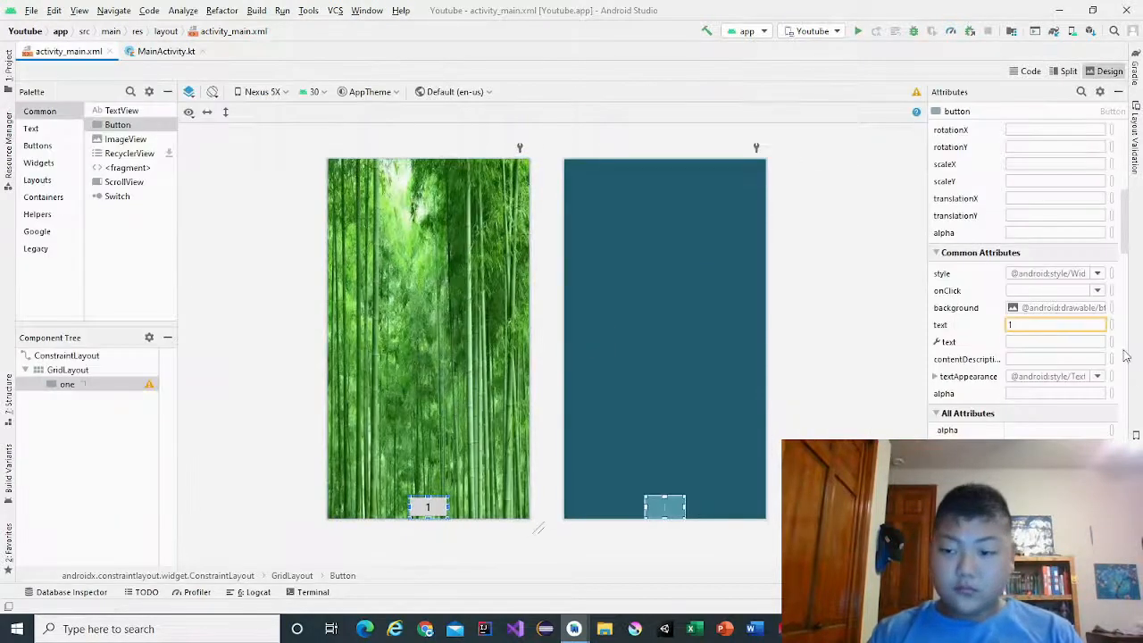
- Set button 1's background to the custom teal colour #0BFFBA
{"action": "left_click", "coordinate": [1011, 308]}
{"action": "type", "text": "30"}
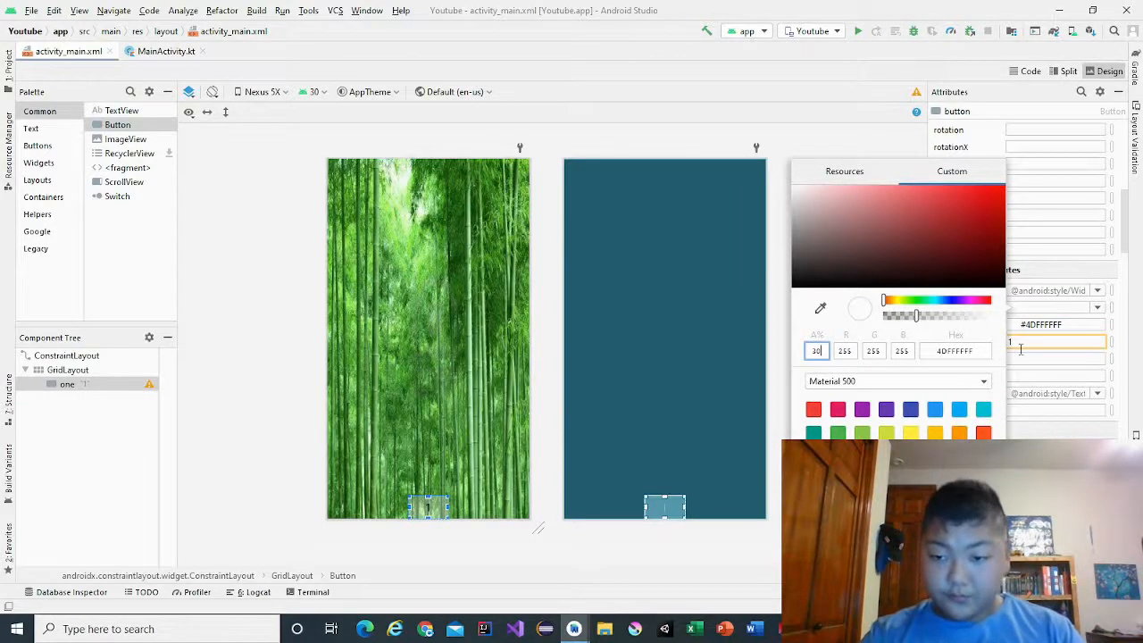
{"action": "left_click", "coordinate": [1056, 341]}
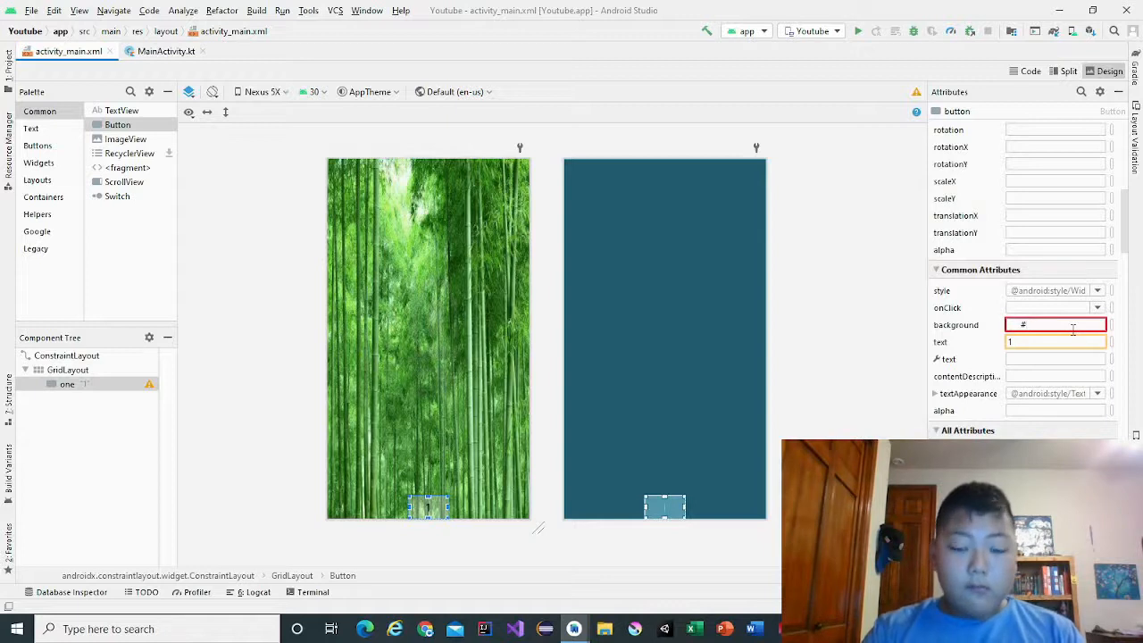
{"action": "type", "text": "0BFFBA"}
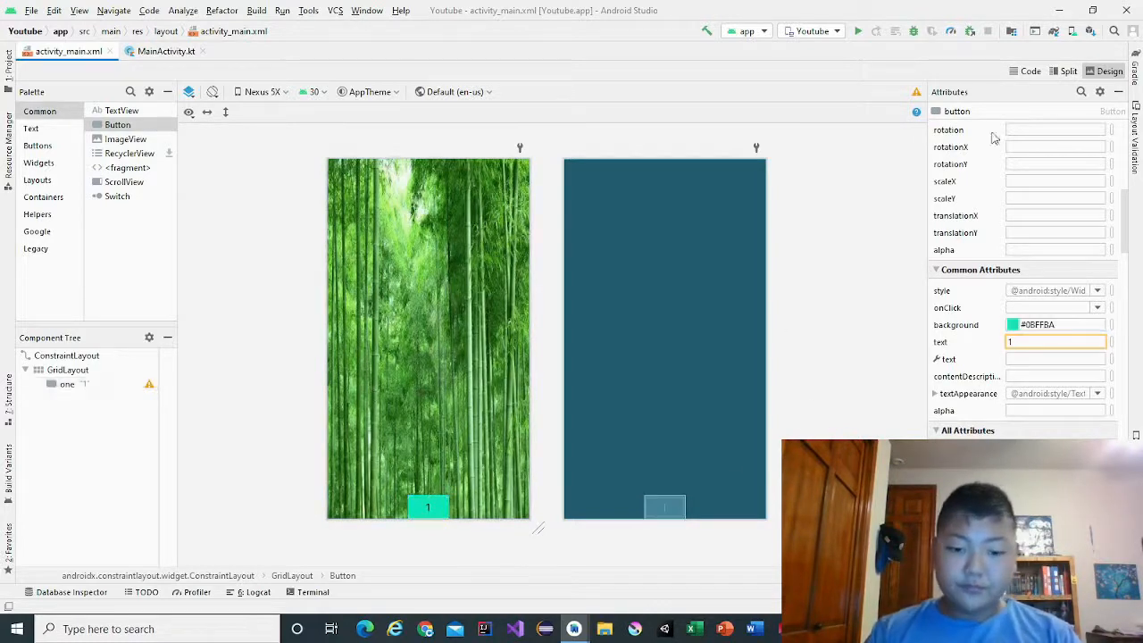
{"action": "left_click", "coordinate": [1068, 71]}
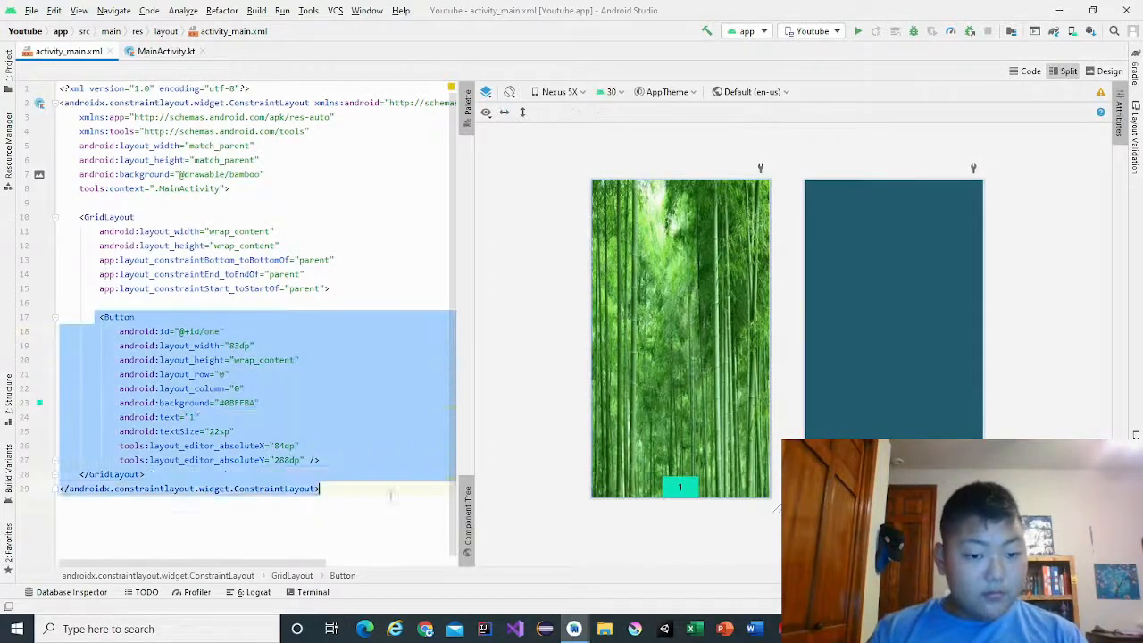
- Paste a copy of button one as a second button with id two and text "2"
{"action": "left_click", "coordinate": [679, 486]}
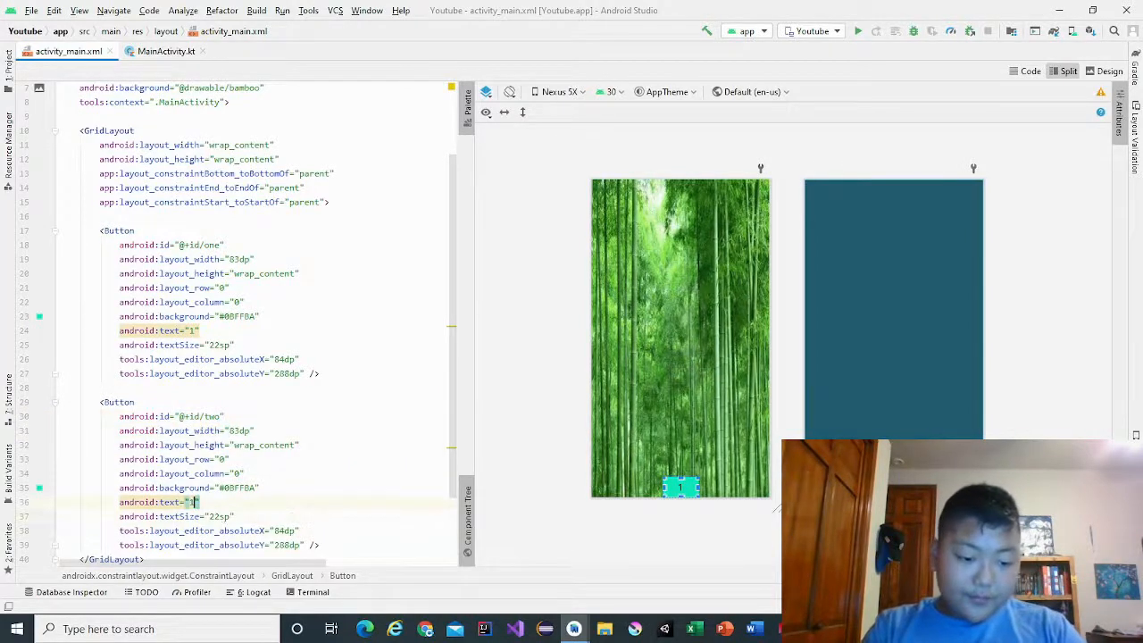
{"action": "type", "text": "2"}
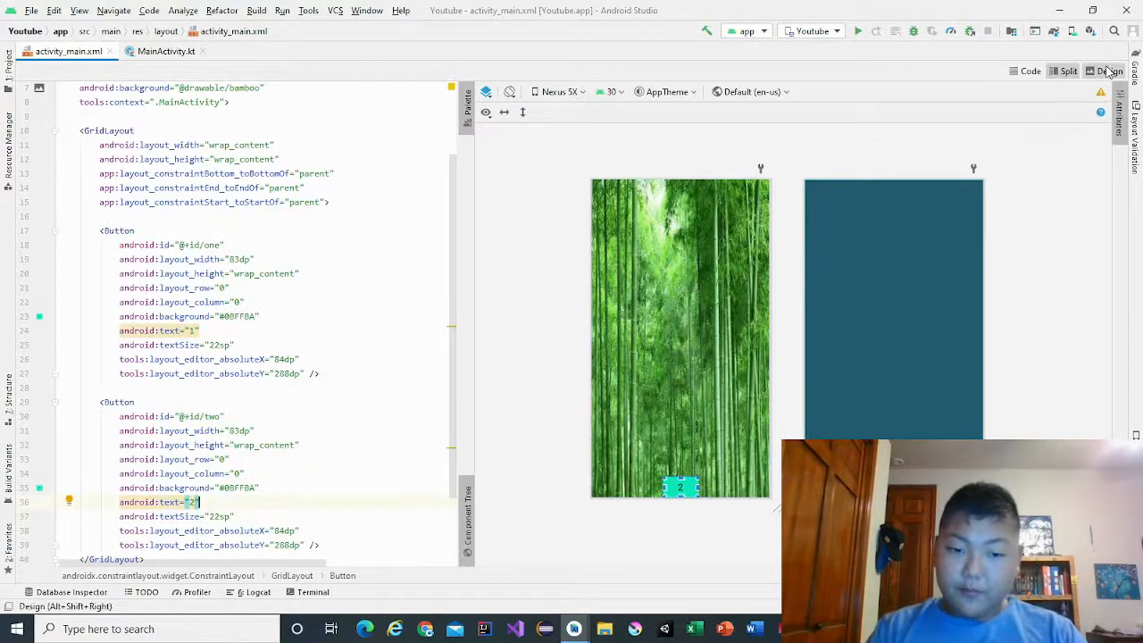
{"action": "left_click", "coordinate": [1109, 71]}
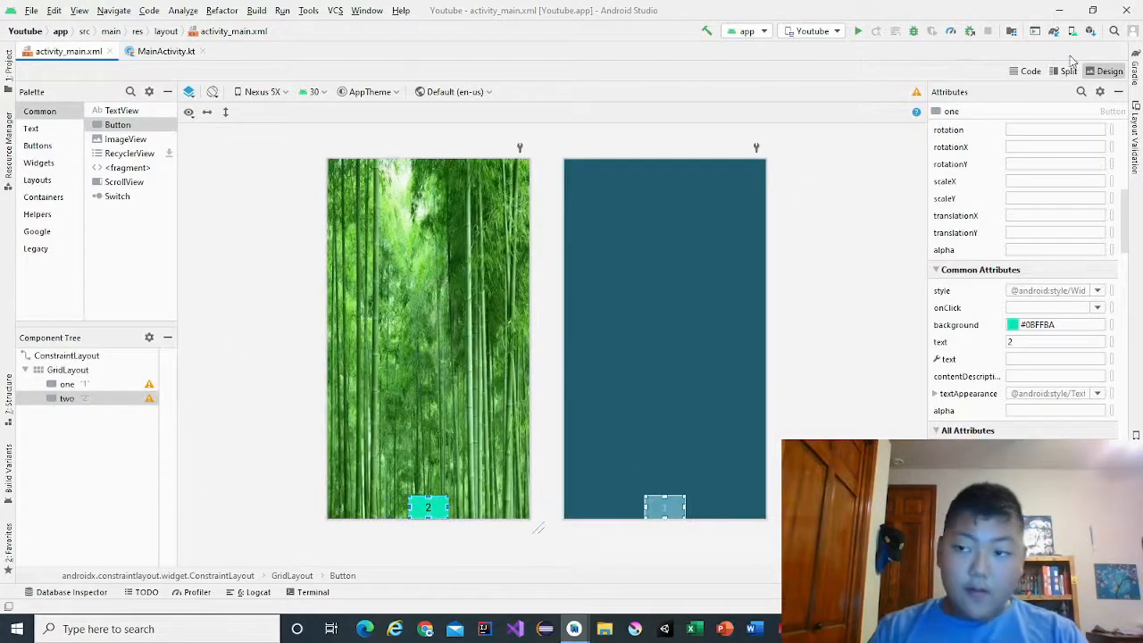
{"action": "left_click", "coordinate": [1066, 70]}
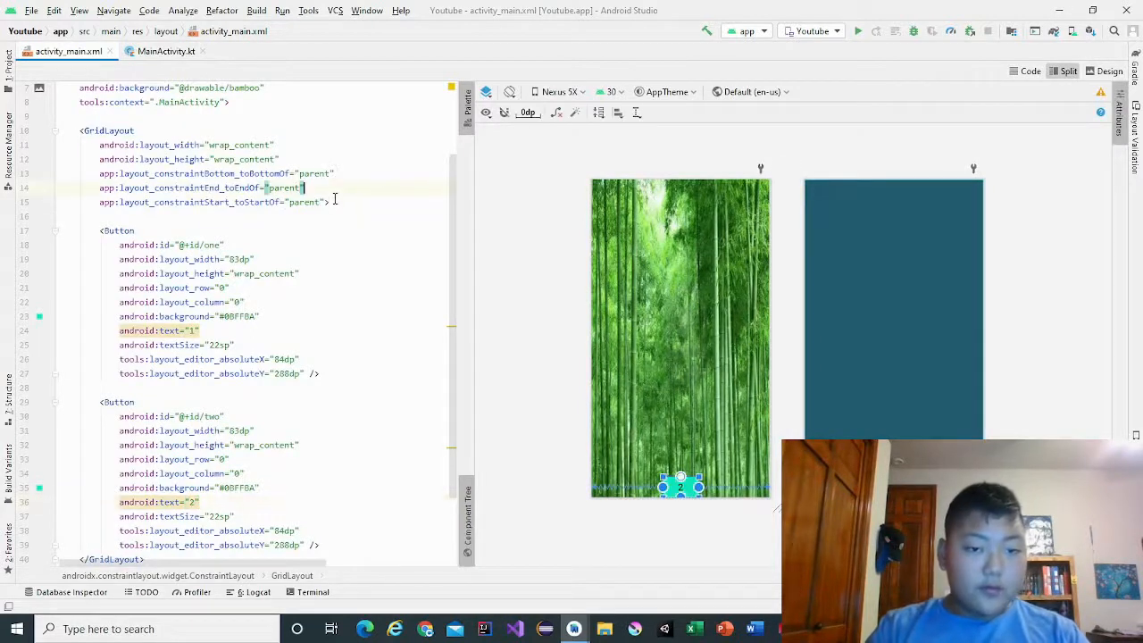
- Declare rowCount 5 and columnCount 5 on the grid and put button two in column 1
{"action": "left_click", "coordinate": [326, 202]}
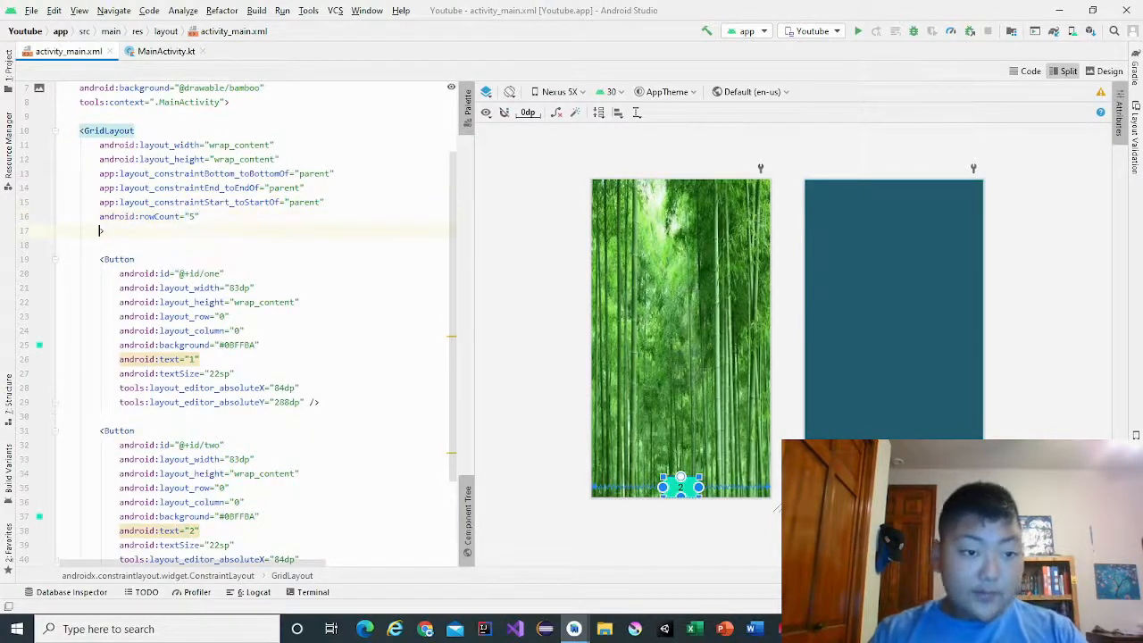
{"action": "type", "text": "android:columnCount=\"\""}
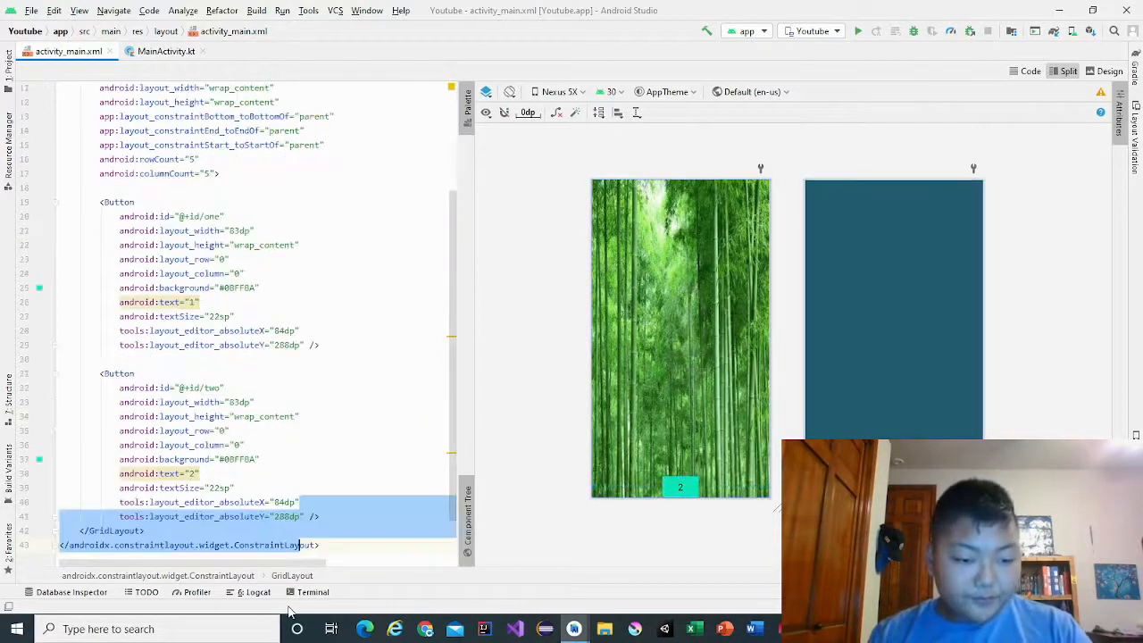
{"action": "left_click", "coordinate": [192, 473]}
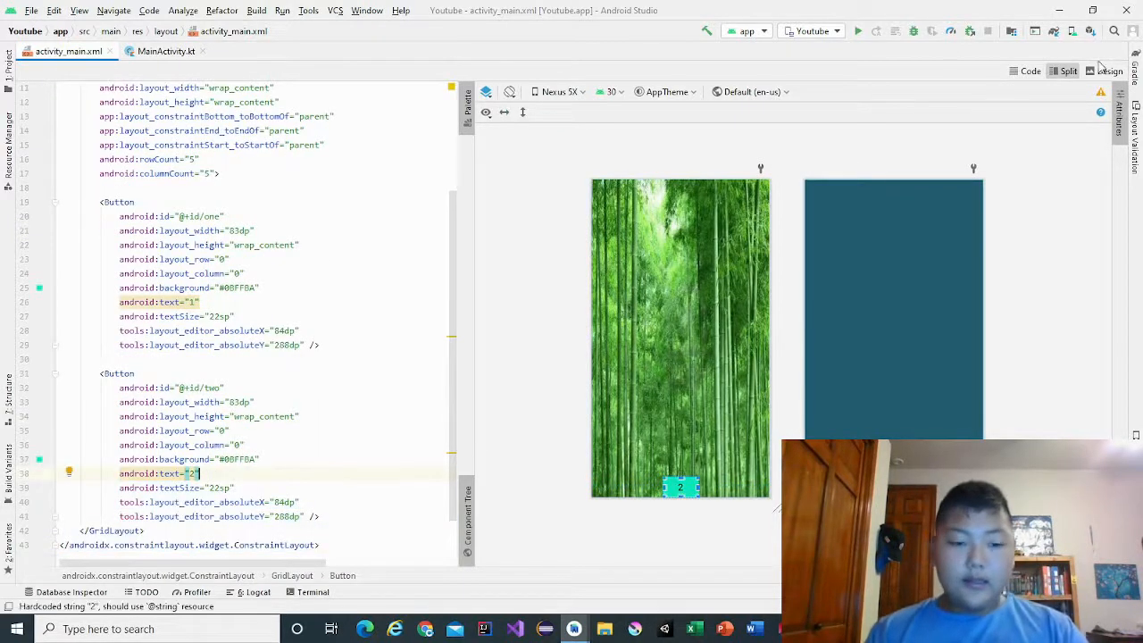
{"action": "mouse_move", "coordinate": [1085, 88]}
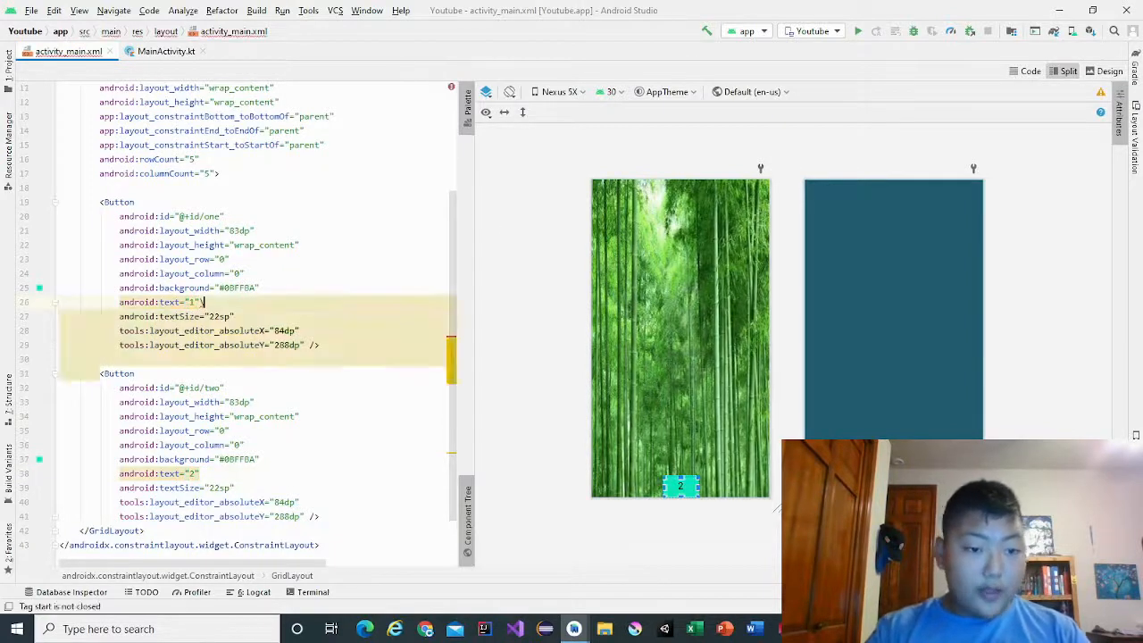
{"action": "type", "text": "row"}
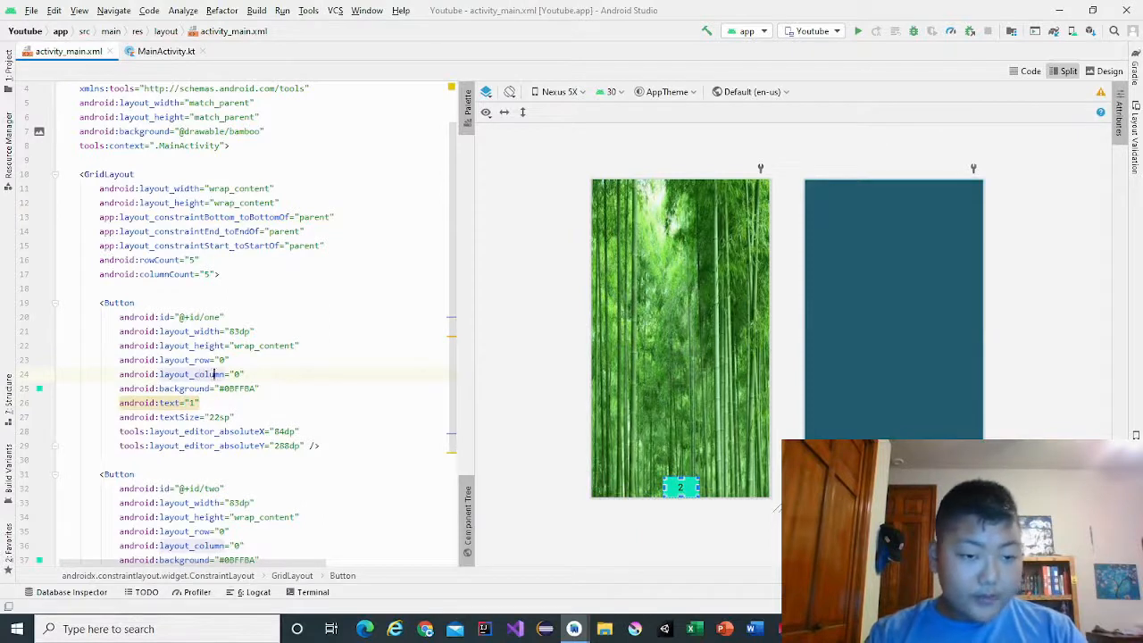
{"action": "type", "text": "1"}
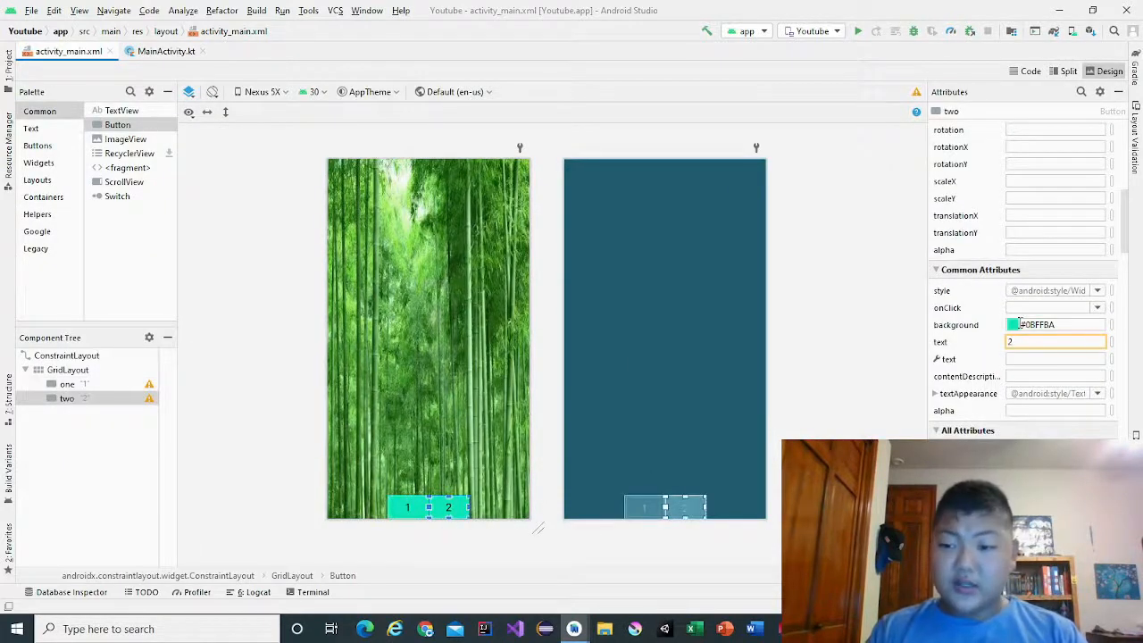
- Pick a muted gray-green #66AE99 background for button 2 in the colour picker
{"action": "left_click", "coordinate": [1016, 324]}
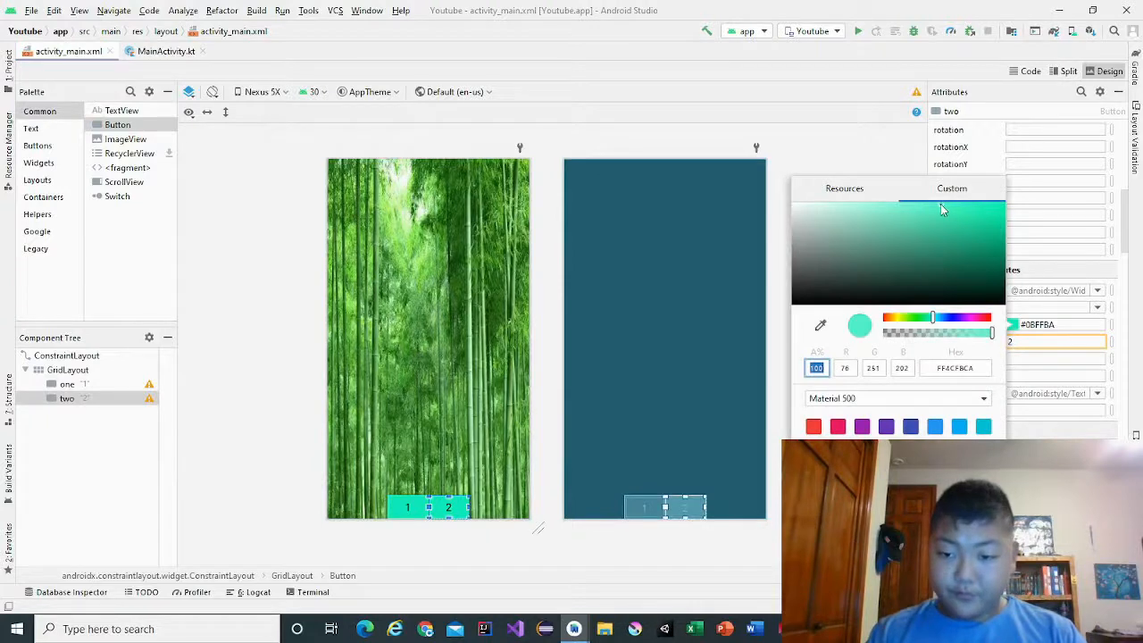
{"action": "left_click", "coordinate": [903, 224]}
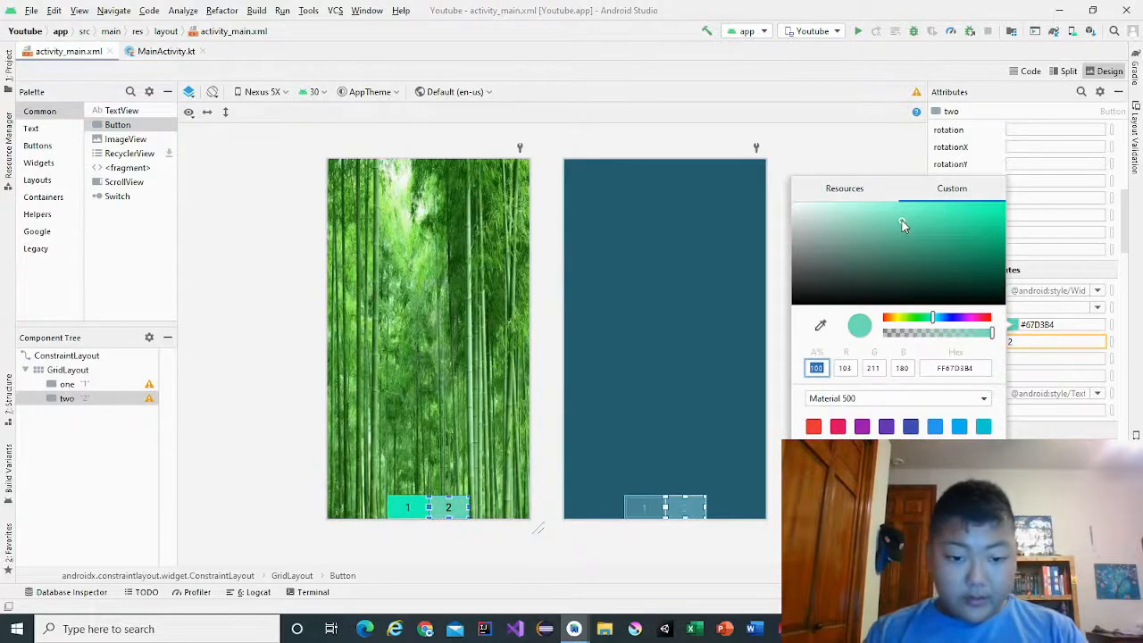
{"action": "left_click", "coordinate": [900, 214]}
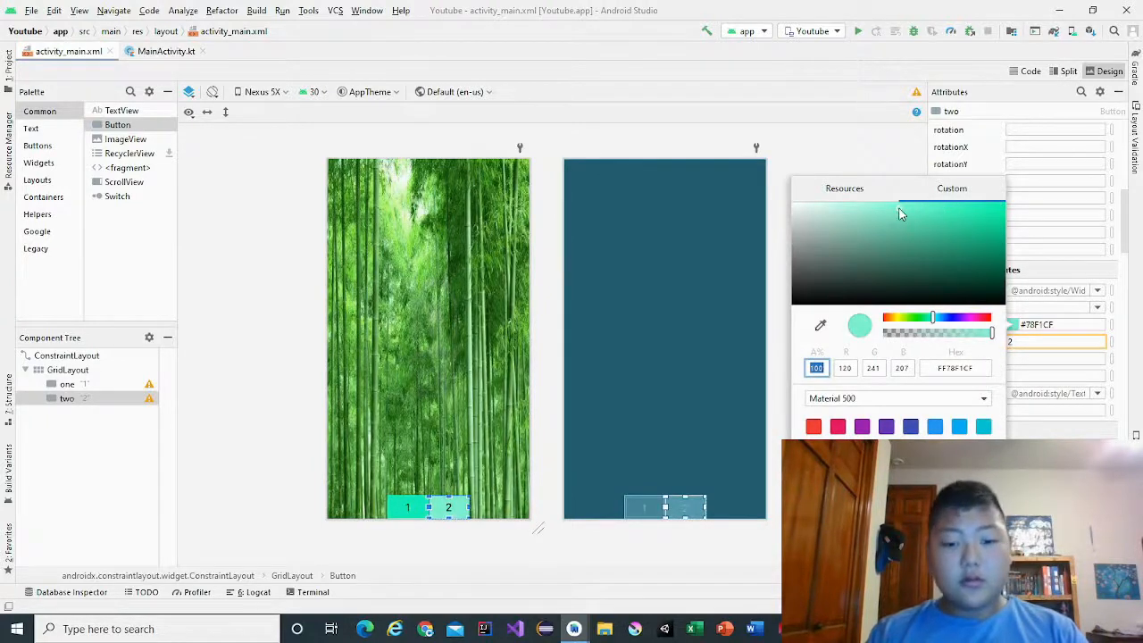
{"action": "left_click", "coordinate": [879, 224]}
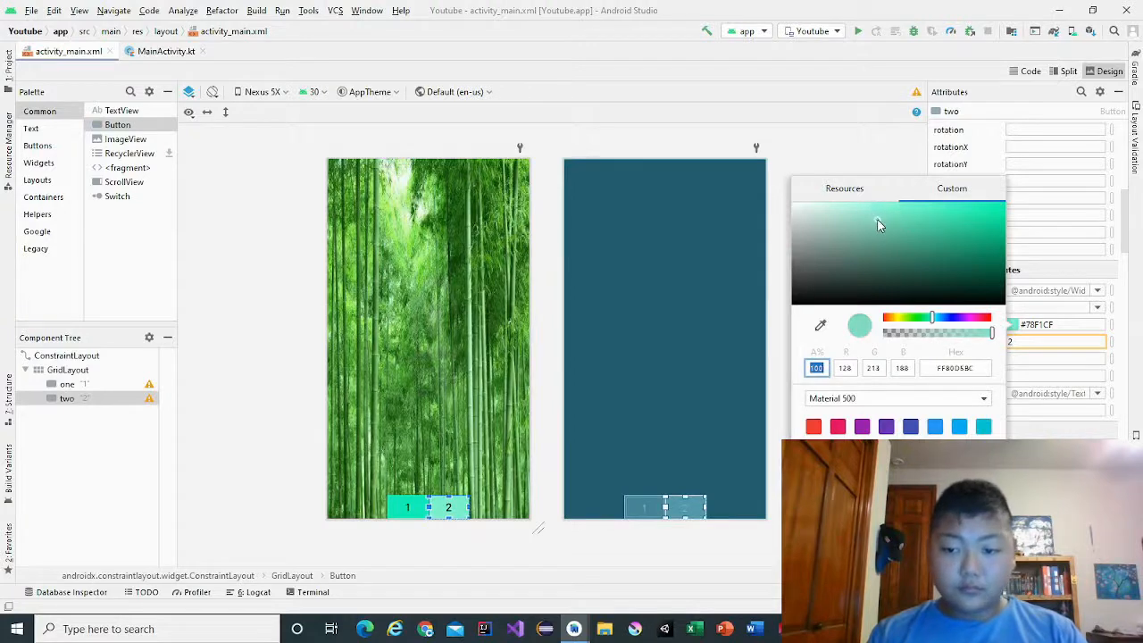
{"action": "left_click", "coordinate": [857, 143]}
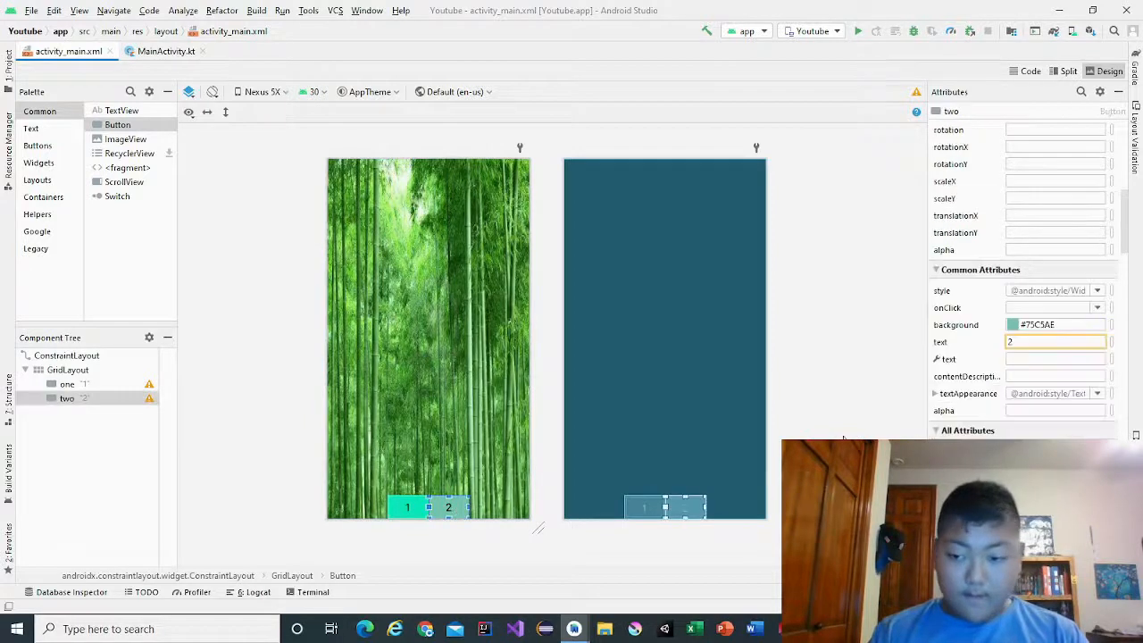
{"action": "left_click", "coordinate": [1012, 324]}
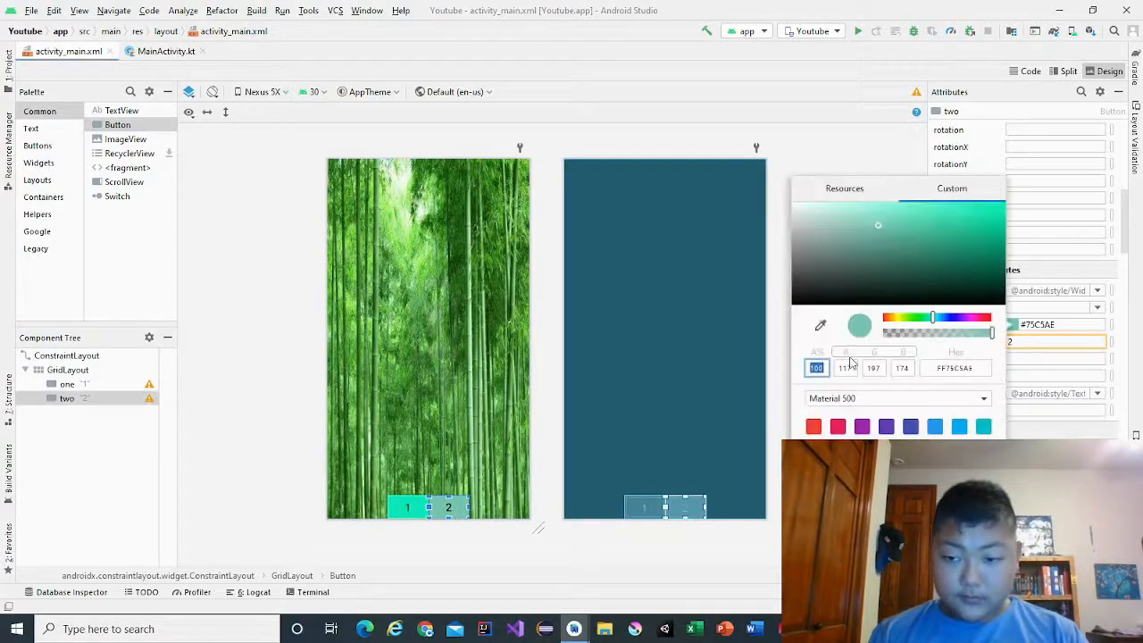
{"action": "left_click", "coordinate": [879, 235]}
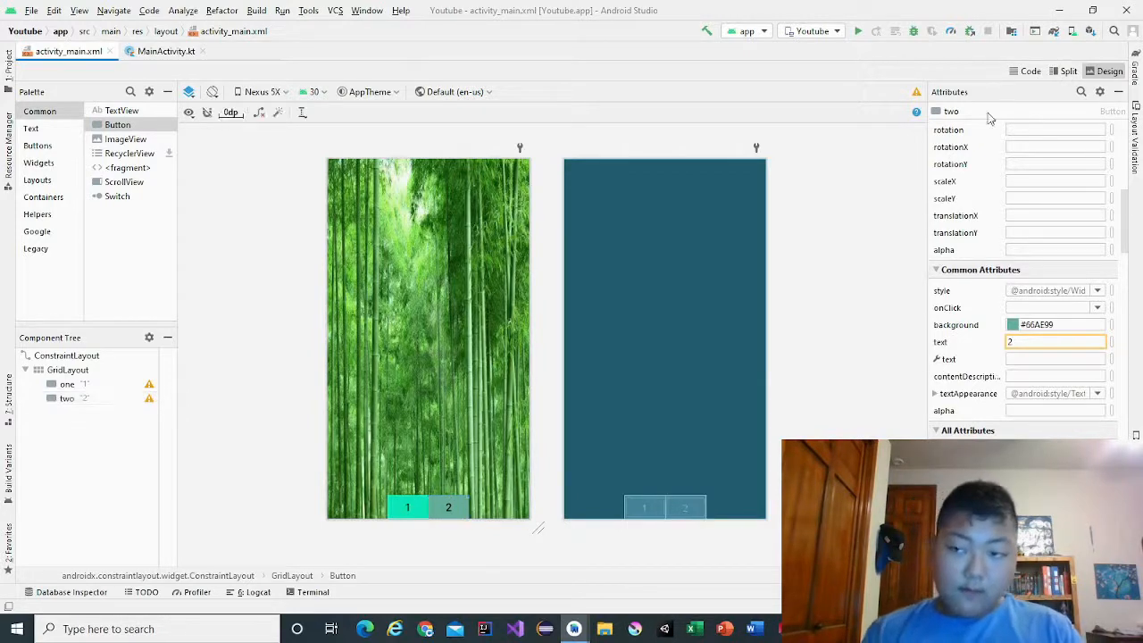
- Copy the Button blocks into teal button 3 and a gray-green fourth button in columns 2 and 3
{"action": "left_click", "coordinate": [1068, 70]}
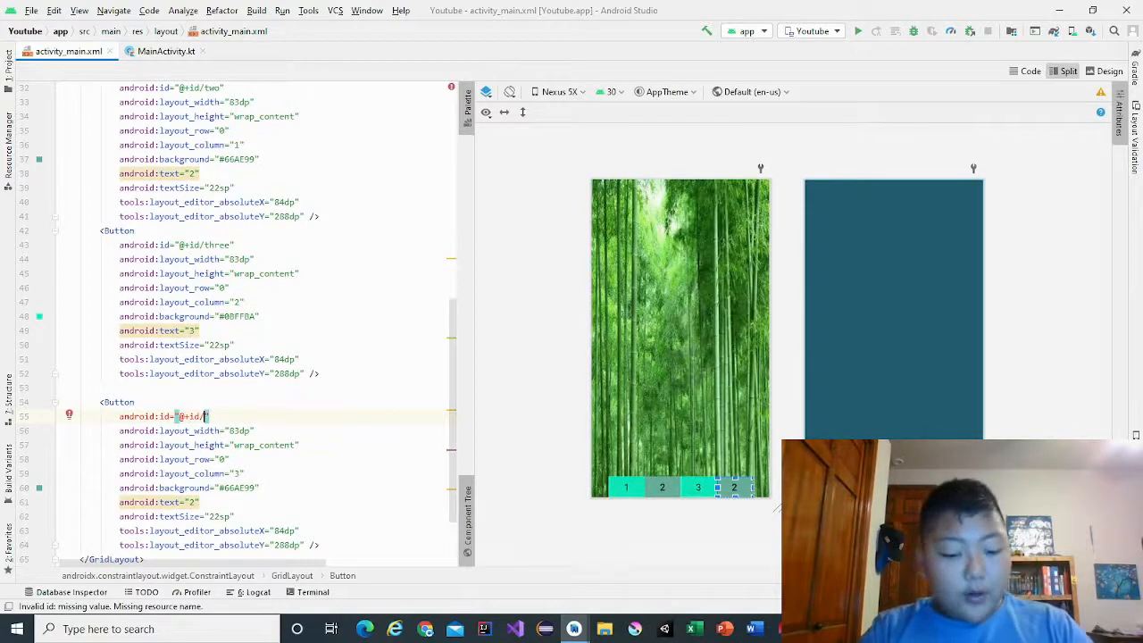
- Make the fourth button id delete, 100dp wide, labelled with a back-arrow emoji
{"action": "type", "text": "delete"}
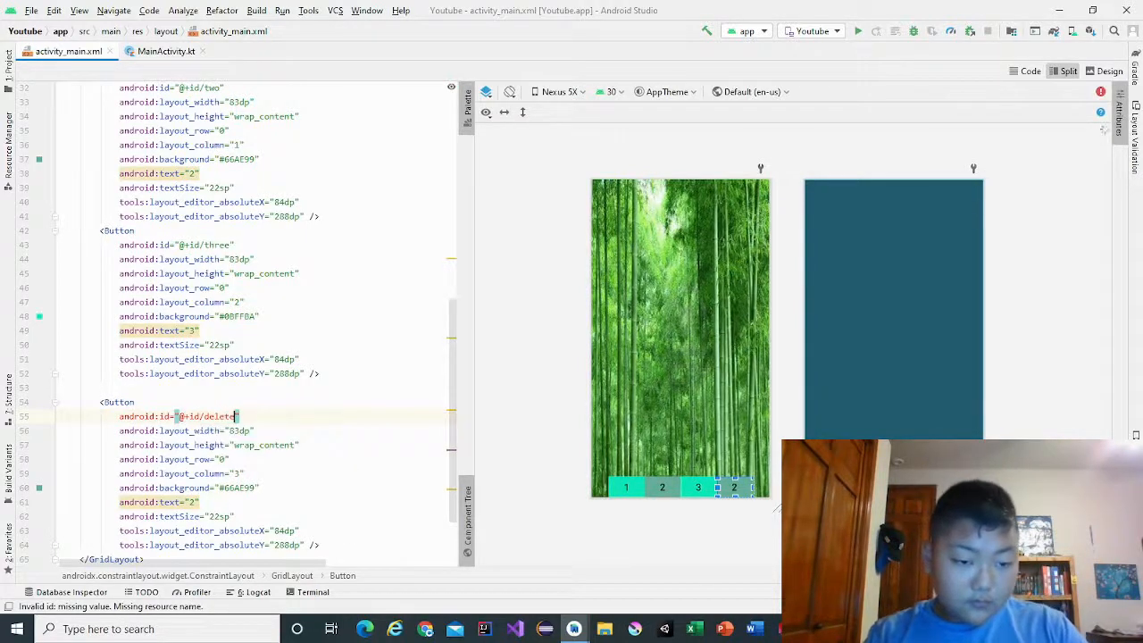
{"action": "type", "text": "100"}
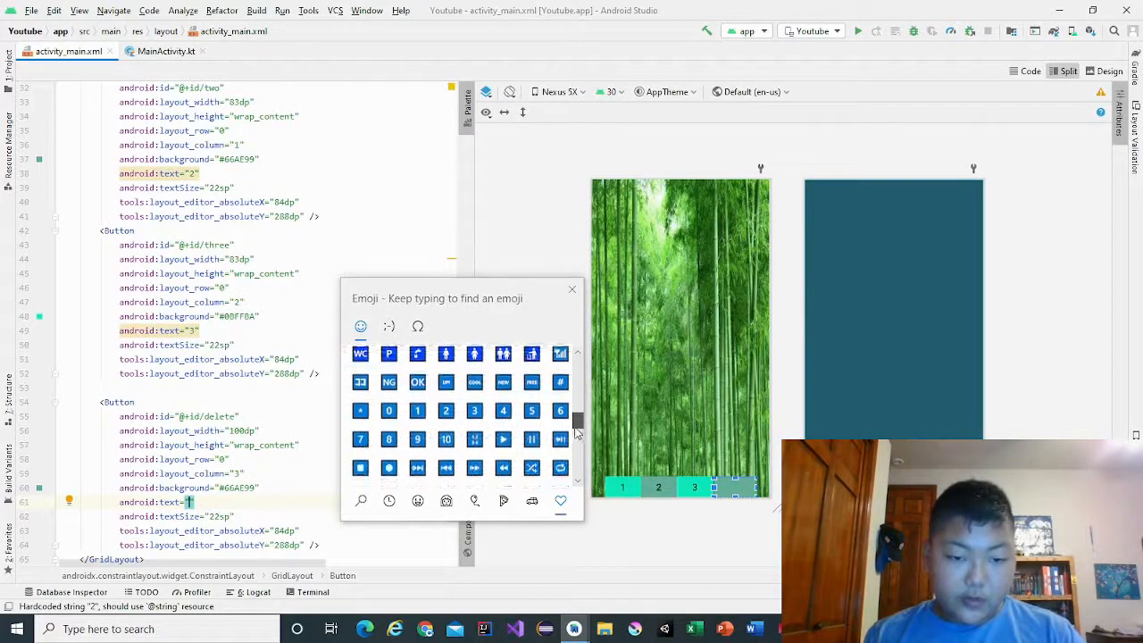
{"action": "scroll", "scroll_direction": "down", "scroll_amount": 3}
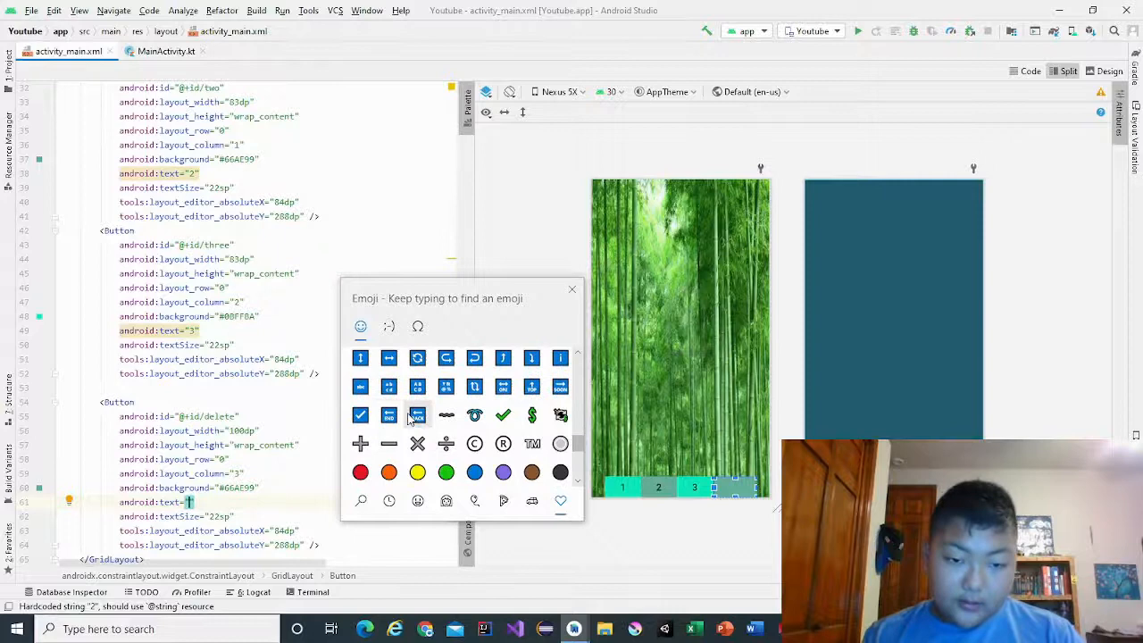
{"action": "left_click", "coordinate": [572, 290]}
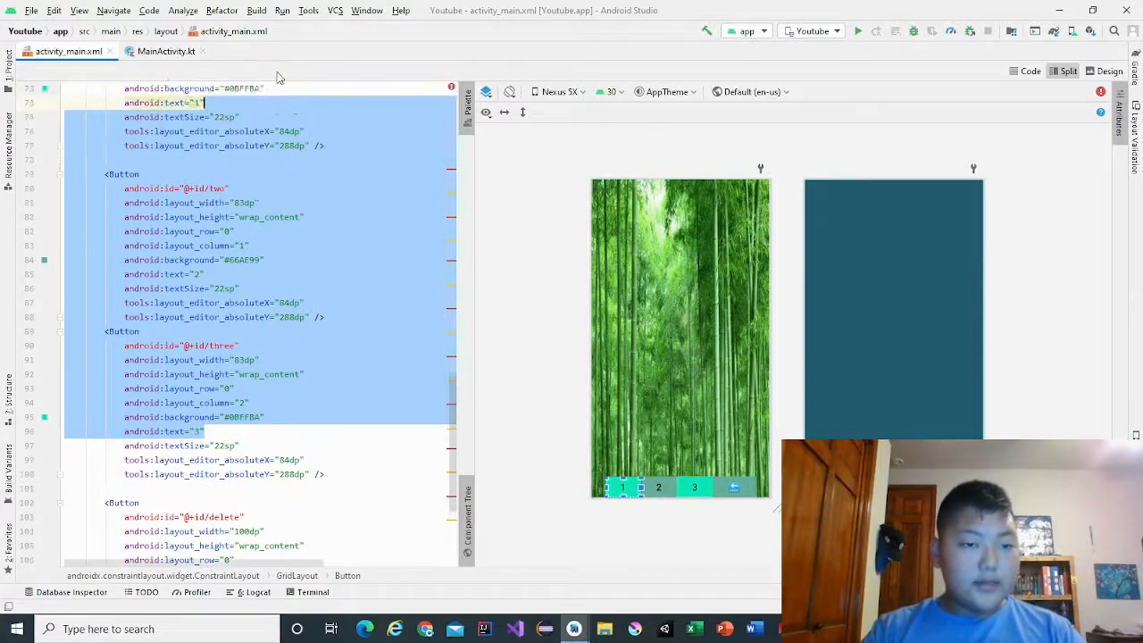
- Give the duplicated buttons ids eight and nine with label 9 for the bottom row
{"action": "scroll", "scroll_direction": "up", "scroll_amount": 3}
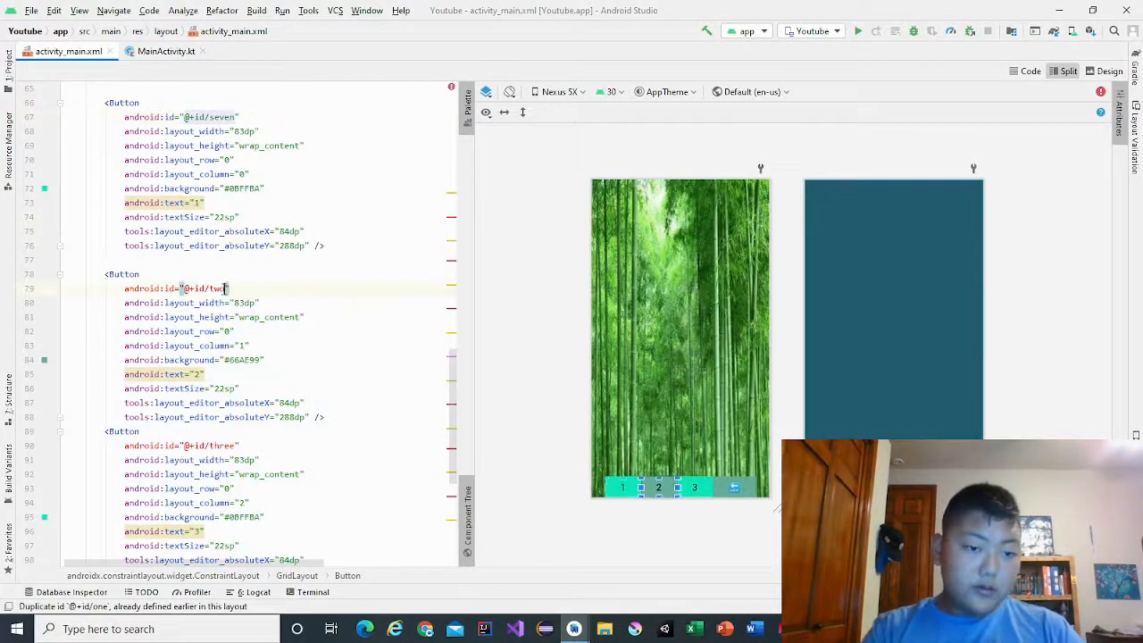
{"action": "type", "text": "eight"}
{"action": "left_click", "coordinate": [164, 203]}
{"action": "type", "text": "7"}
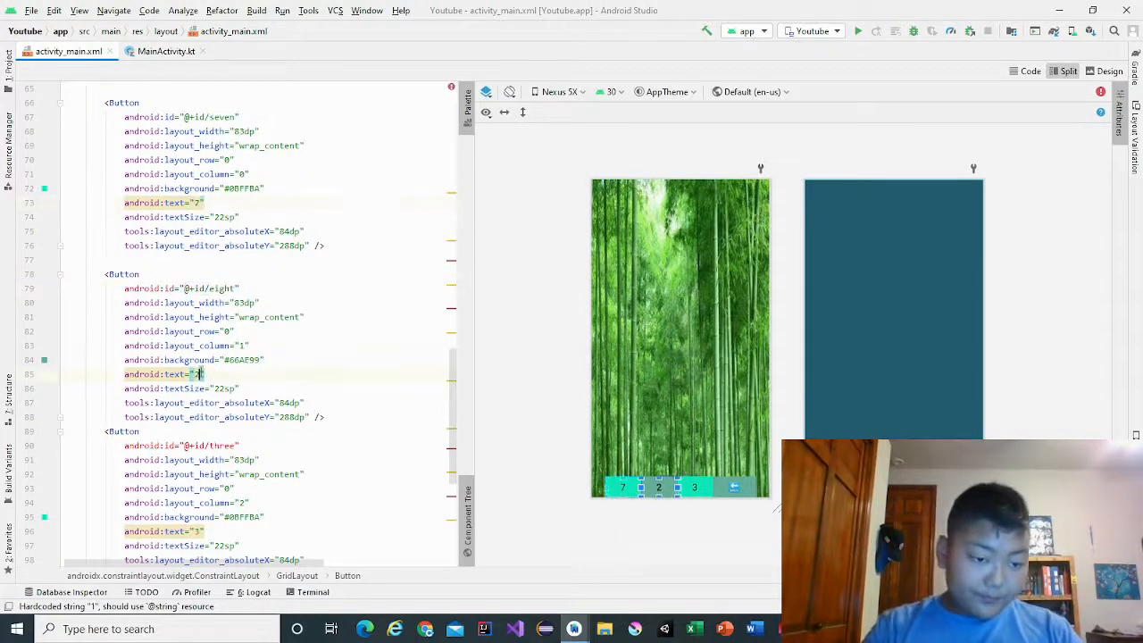
{"action": "type", "text": "9"}
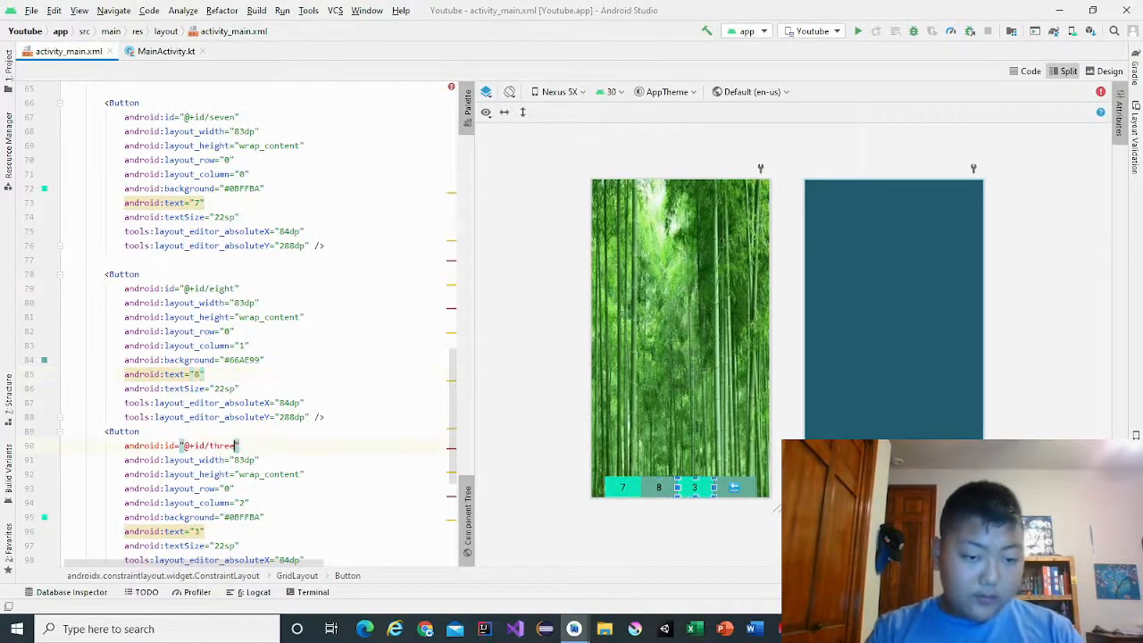
{"action": "type", "text": "nine"}
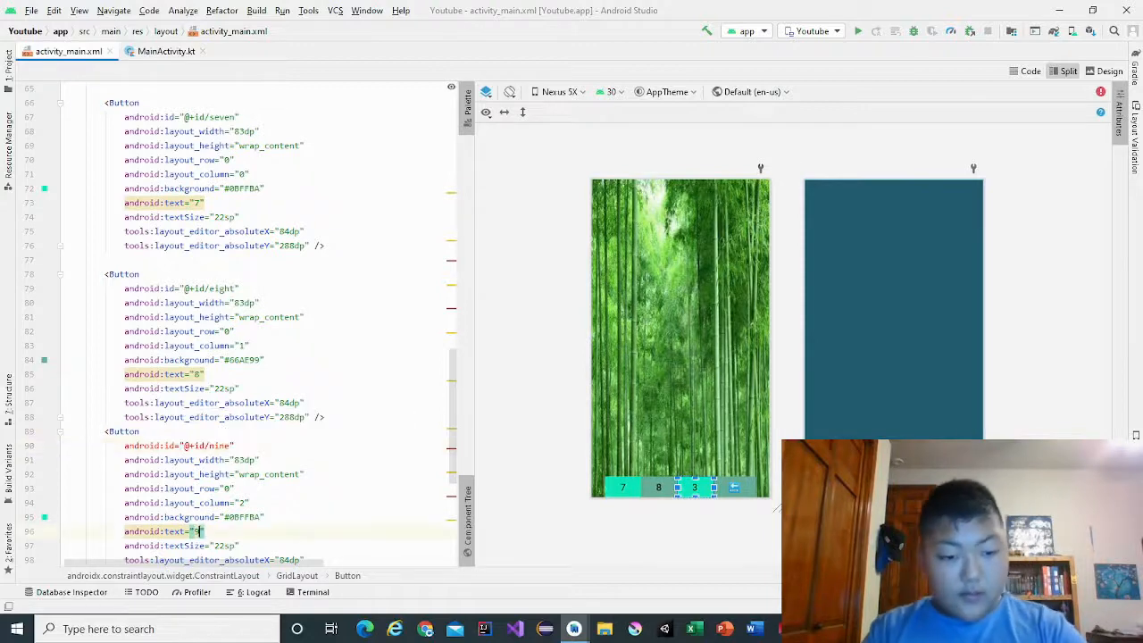
- Add a Button with id finish, width 100dp, column 3, background #66AE99 and text "finish"
{"action": "scroll", "scroll_direction": "down", "scroll_amount": 3}
{"action": "type", "text": "9"}
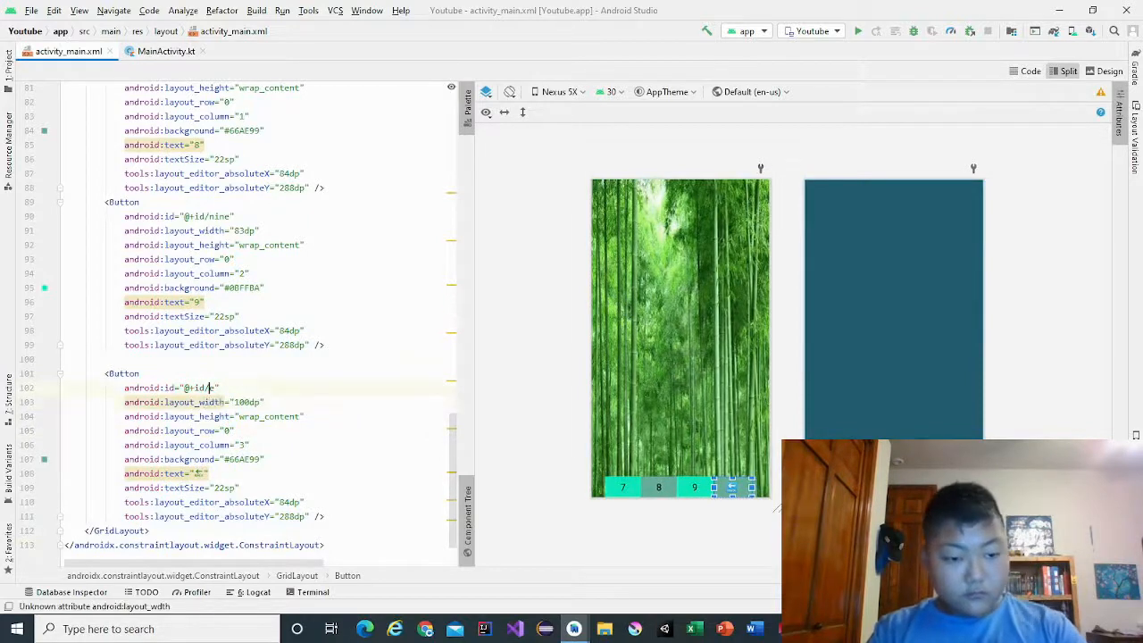
{"action": "type", "text": "finish"}
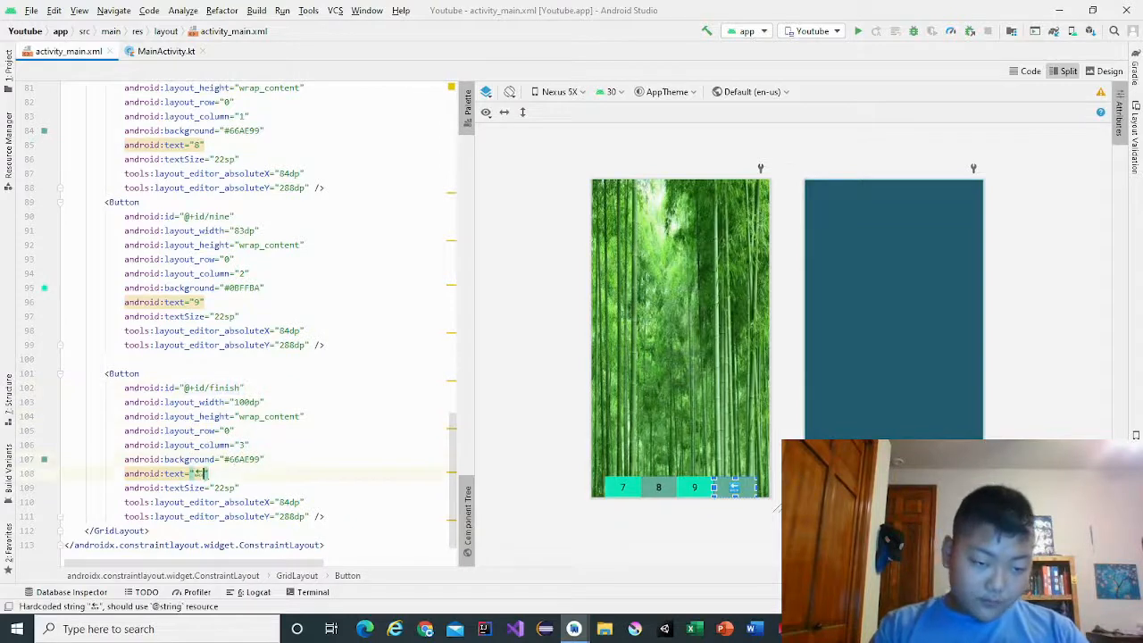
{"action": "type", "text": "finish"}
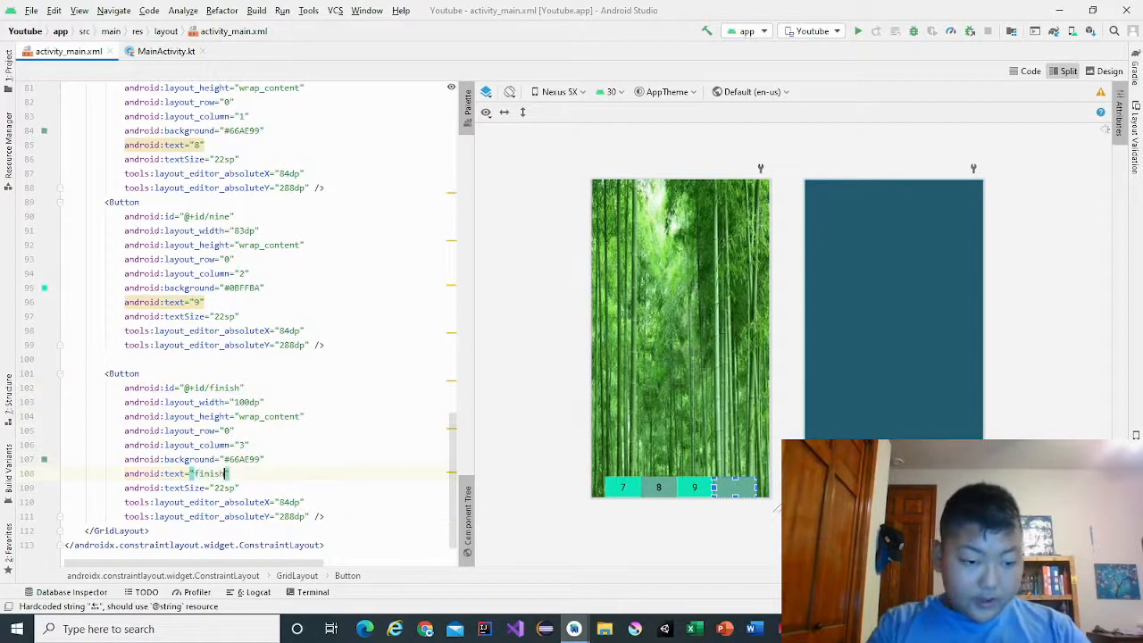
{"action": "type", "text": "finish"}
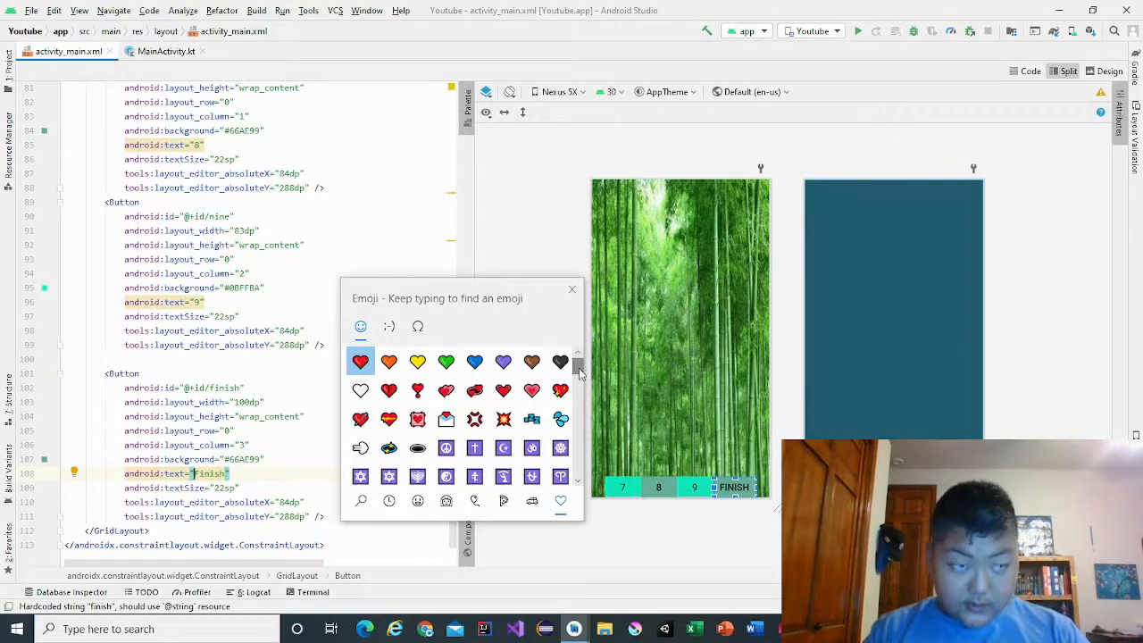
- Insert a check emoji before the finish text and set layout_row 2 for the 7–Finish buttons
{"action": "scroll", "scroll_direction": "down", "scroll_amount": 3}
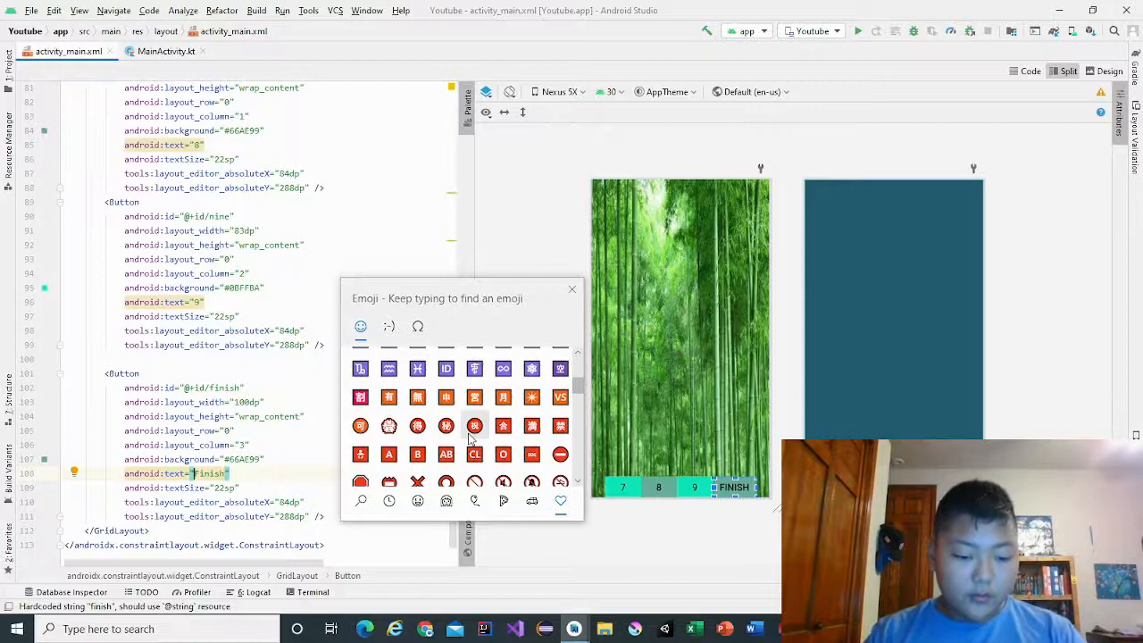
{"action": "type", "text": "check"}
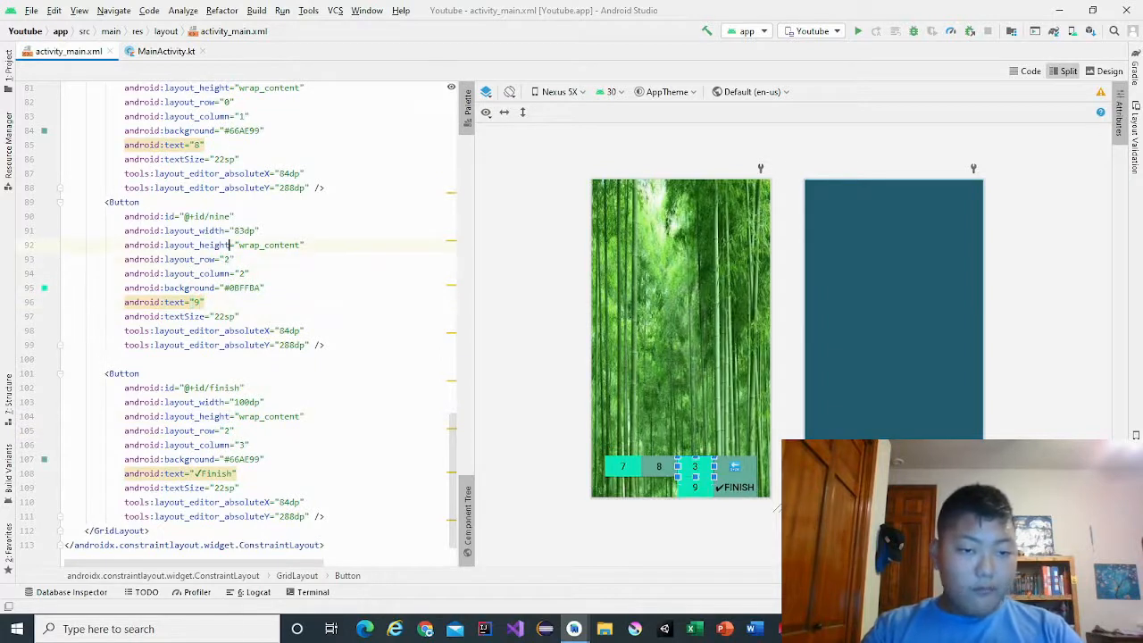
{"action": "scroll", "scroll_direction": "up", "scroll_amount": 3}
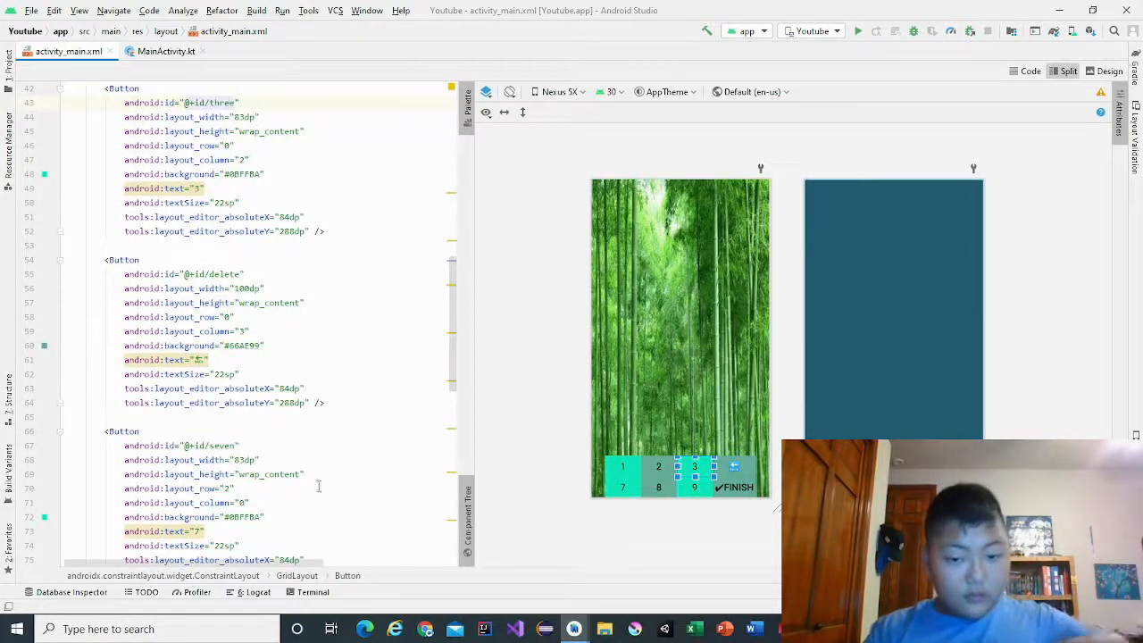
- Paste the row-0 buttons as row 1 and swap their backgrounds #00FFBA and #66AE99
{"action": "left_click", "coordinate": [680, 476]}
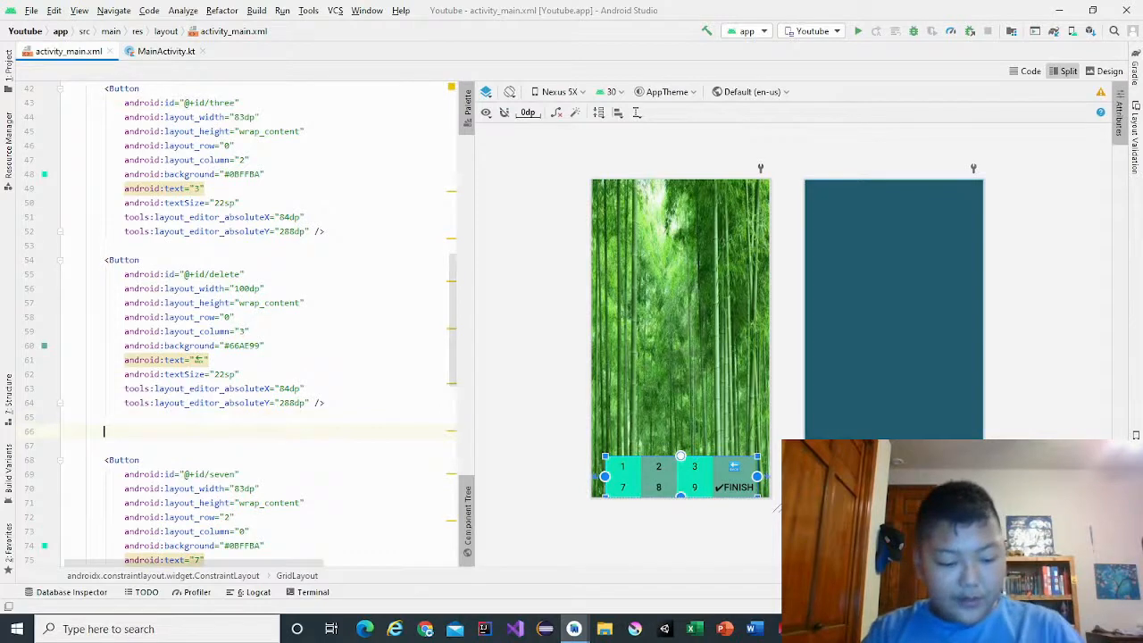
{"action": "scroll", "scroll_direction": "down", "scroll_amount": 3}
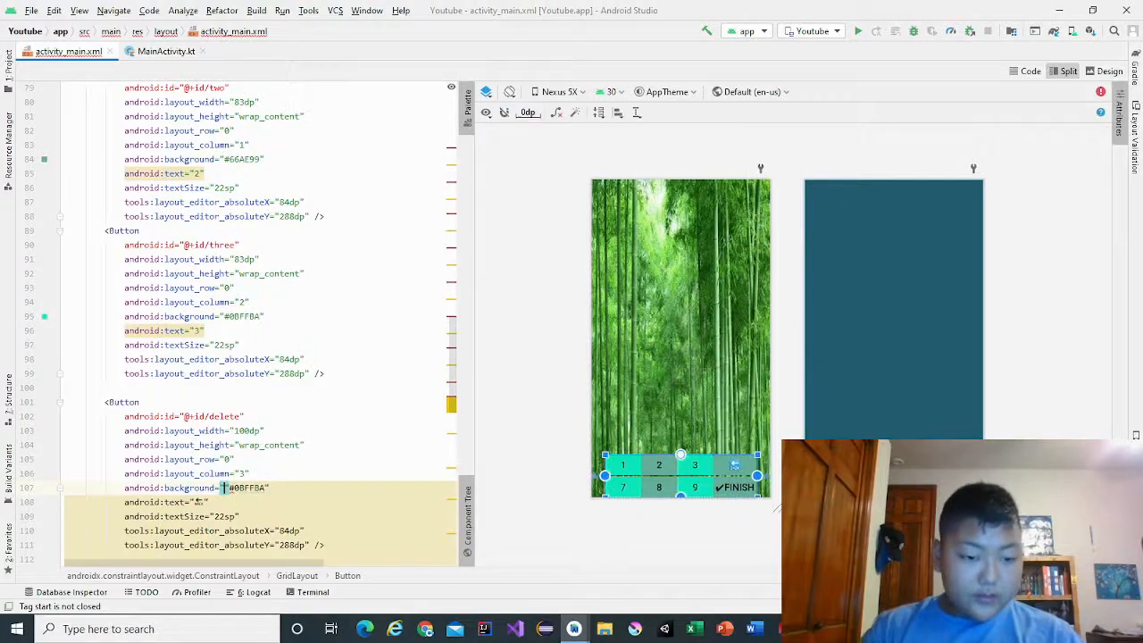
{"action": "left_click", "coordinate": [250, 488]}
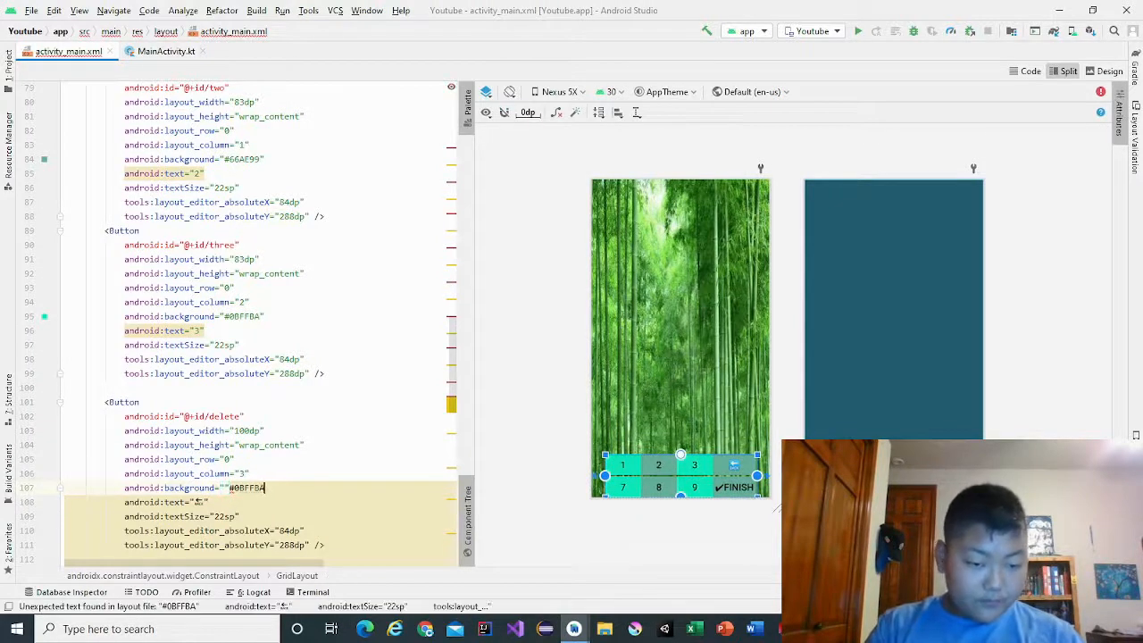
{"action": "left_click", "coordinate": [246, 488]}
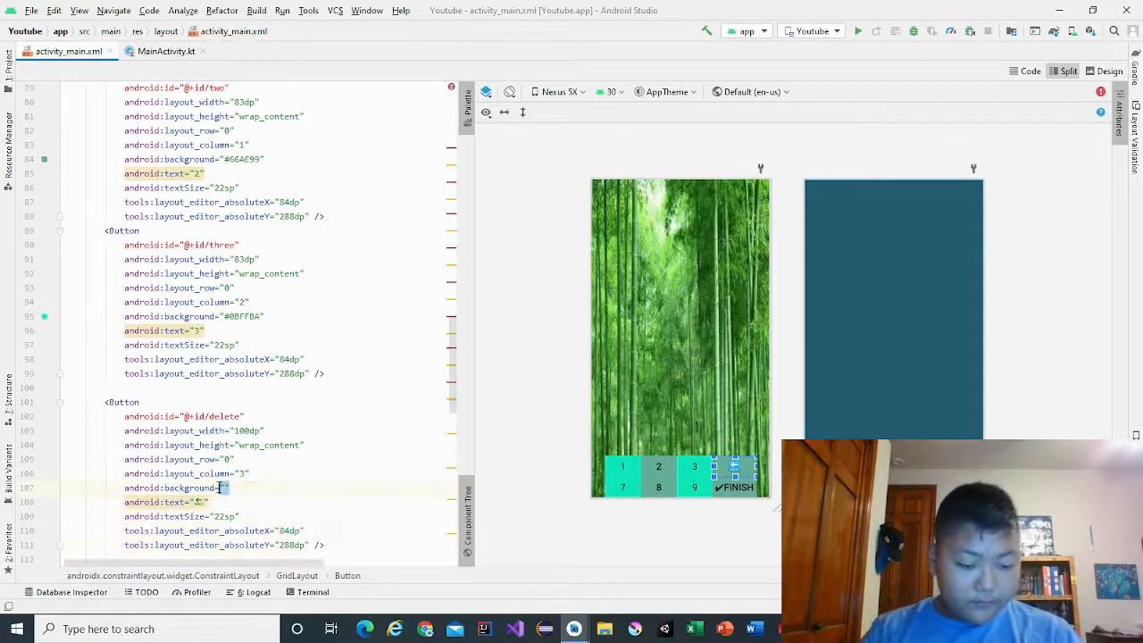
{"action": "type", "text": "#00FFBA"}
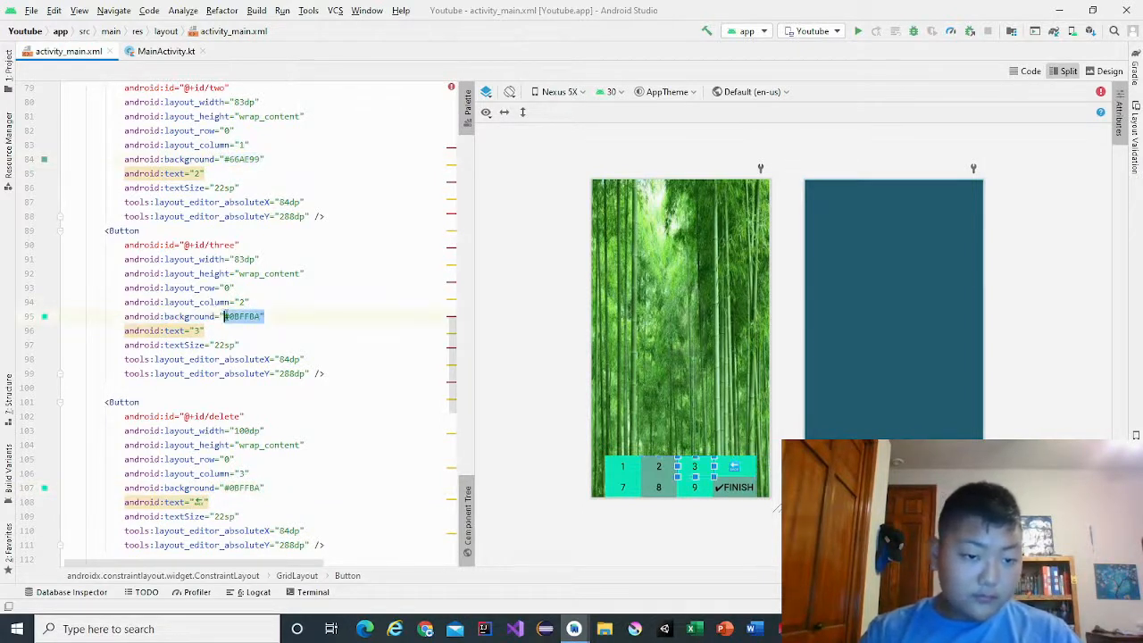
{"action": "type", "text": "#66AE99"}
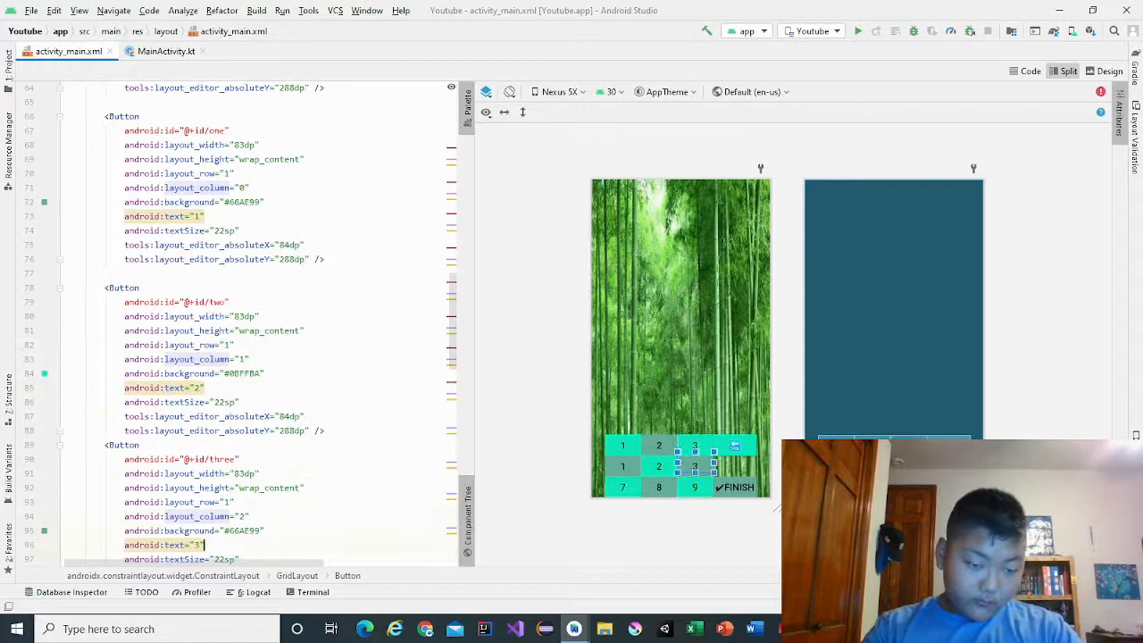
- Rename the copied ids to four, five, six and hint with labels 4, 5, 6
{"action": "scroll", "scroll_direction": "down", "scroll_amount": 3}
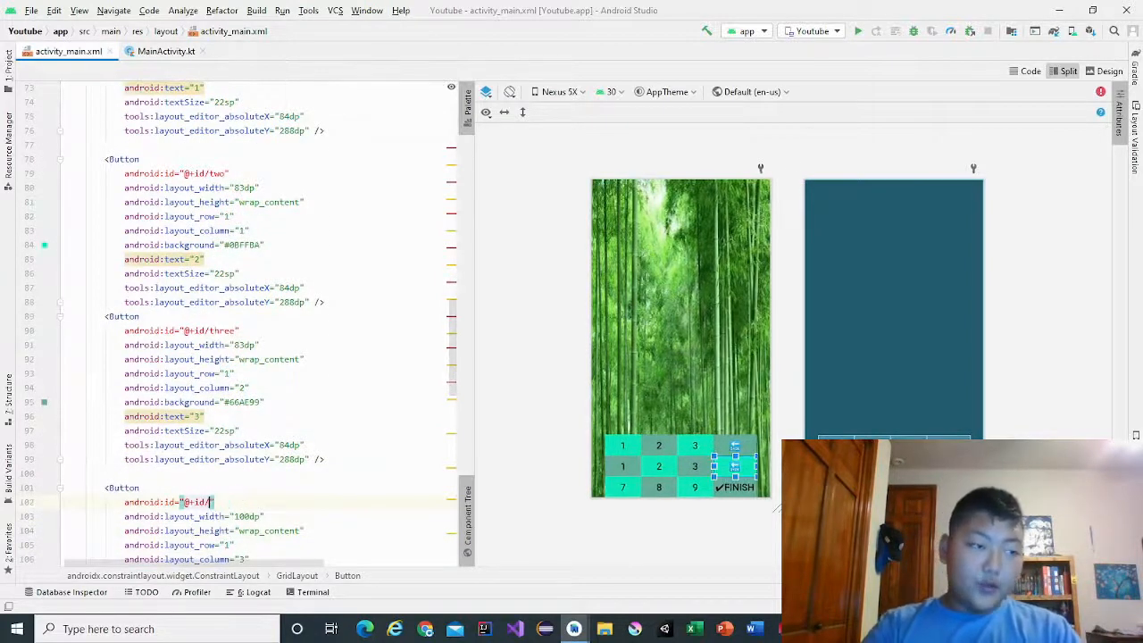
{"action": "type", "text": "hint"}
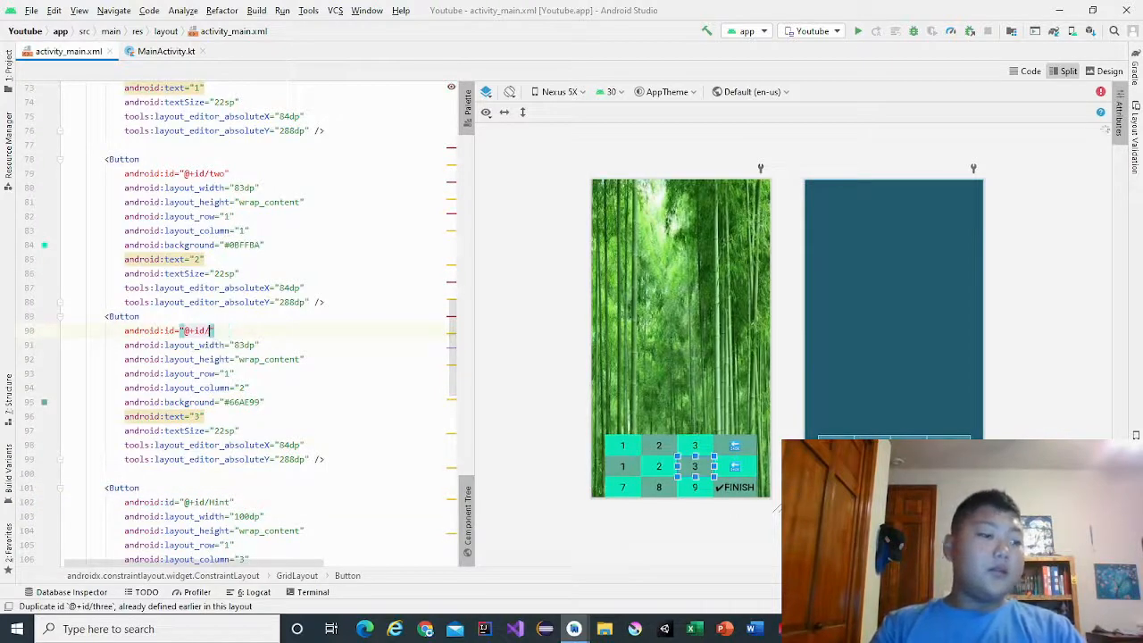
{"action": "type", "text": "Six"}
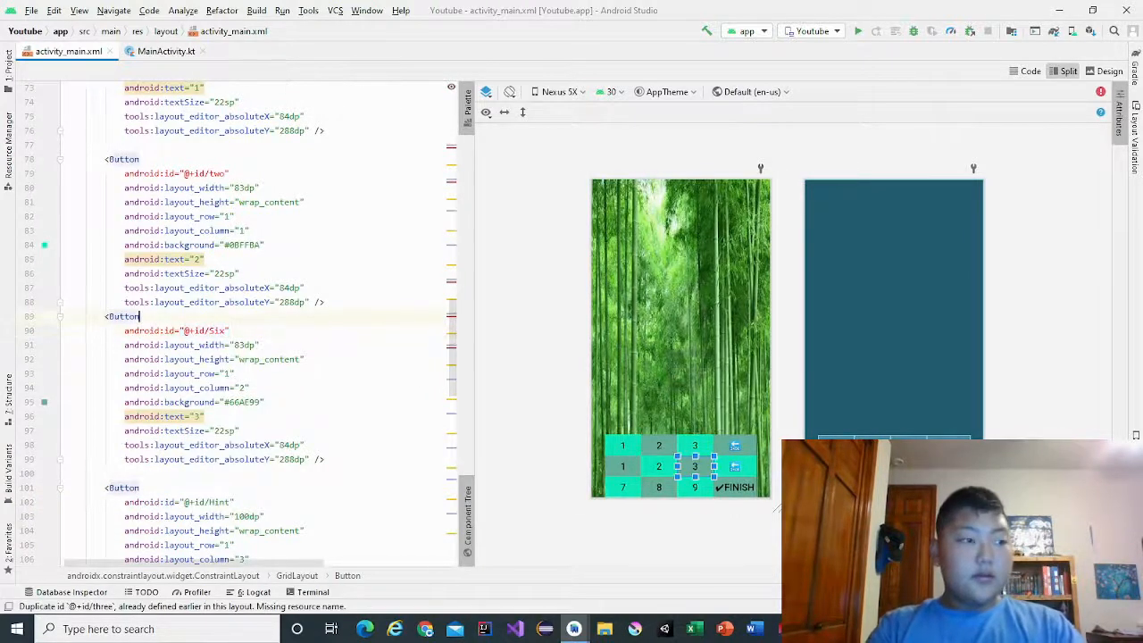
{"action": "type", "text": "Fi"}
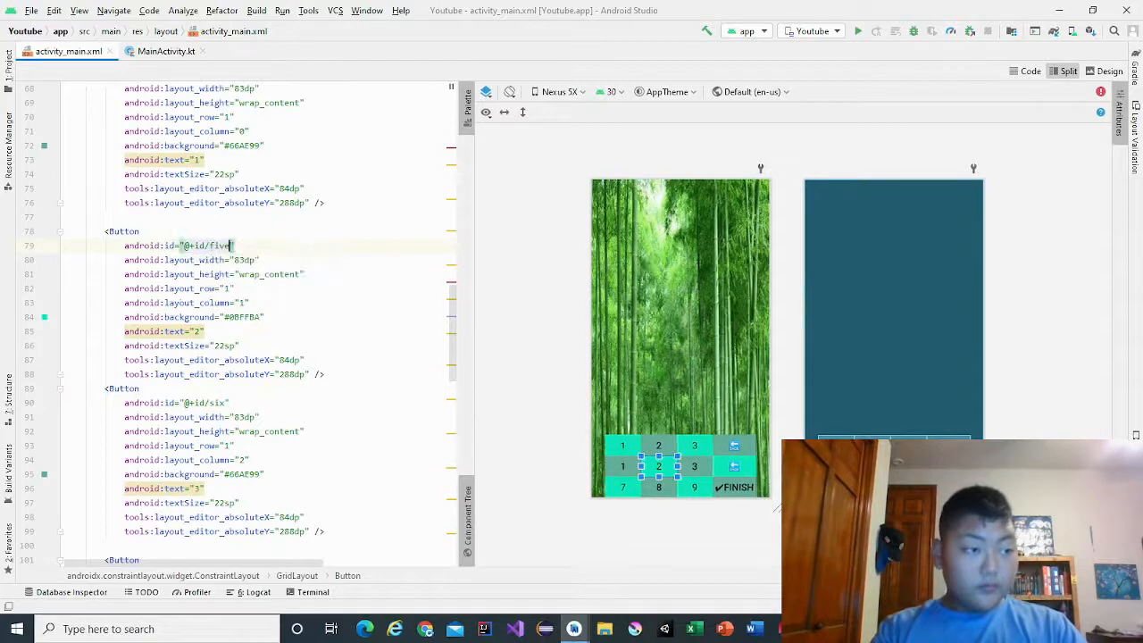
{"action": "scroll", "scroll_direction": "up", "scroll_amount": 3}
{"action": "type", "text": "6"}
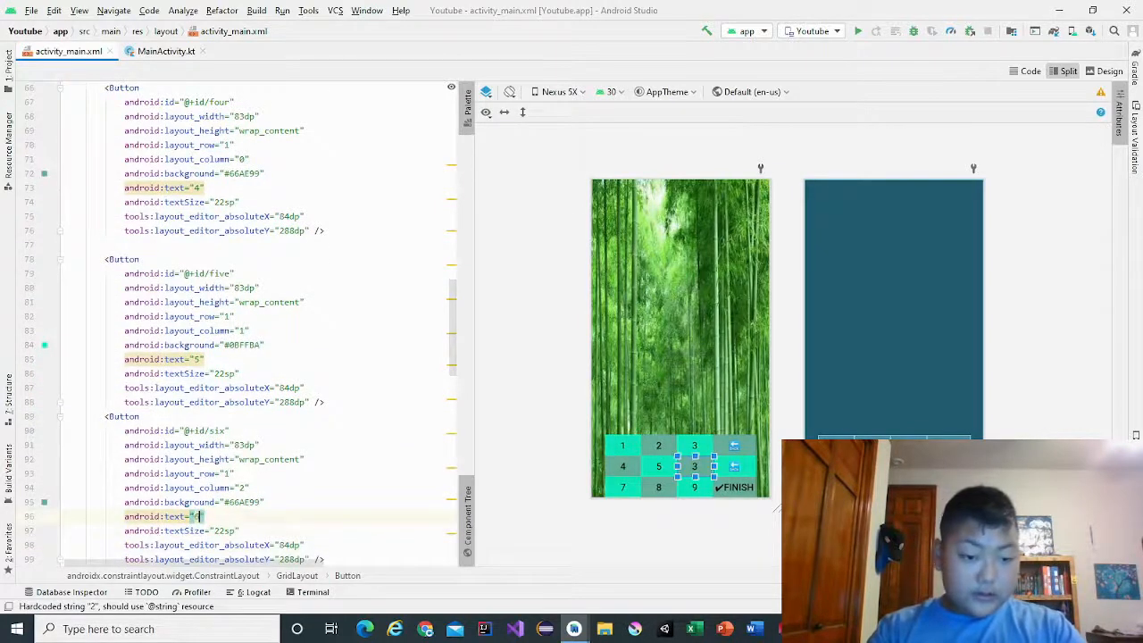
- Set the fourth button's text to HINT with a light-bulb emoji before it
{"action": "scroll", "scroll_direction": "down", "scroll_amount": 3}
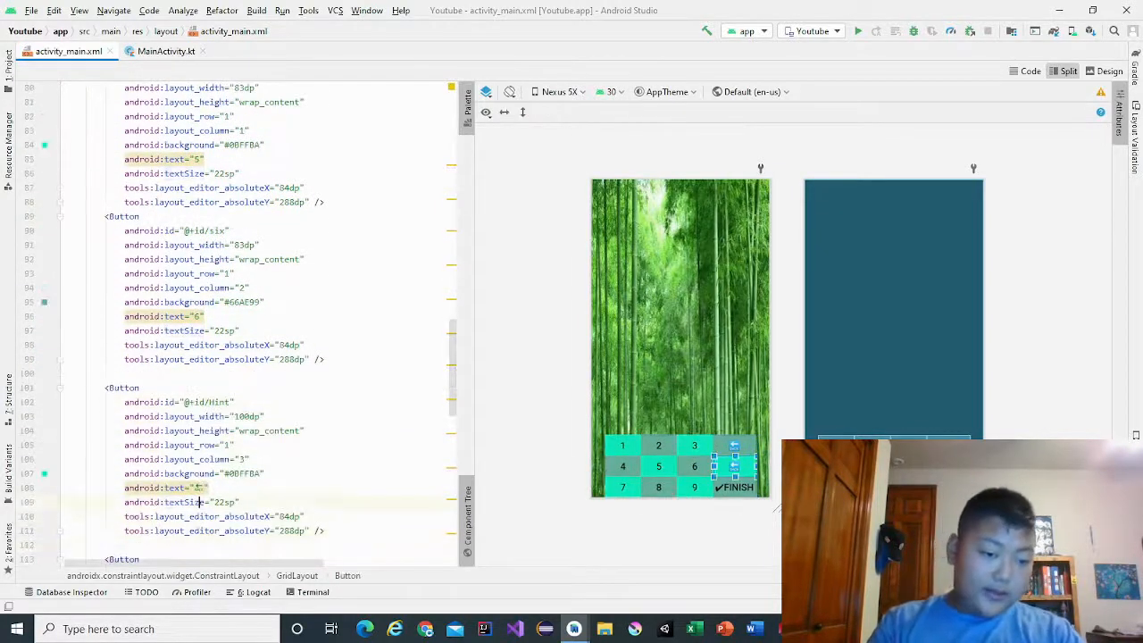
{"action": "type", "text": "HINT"}
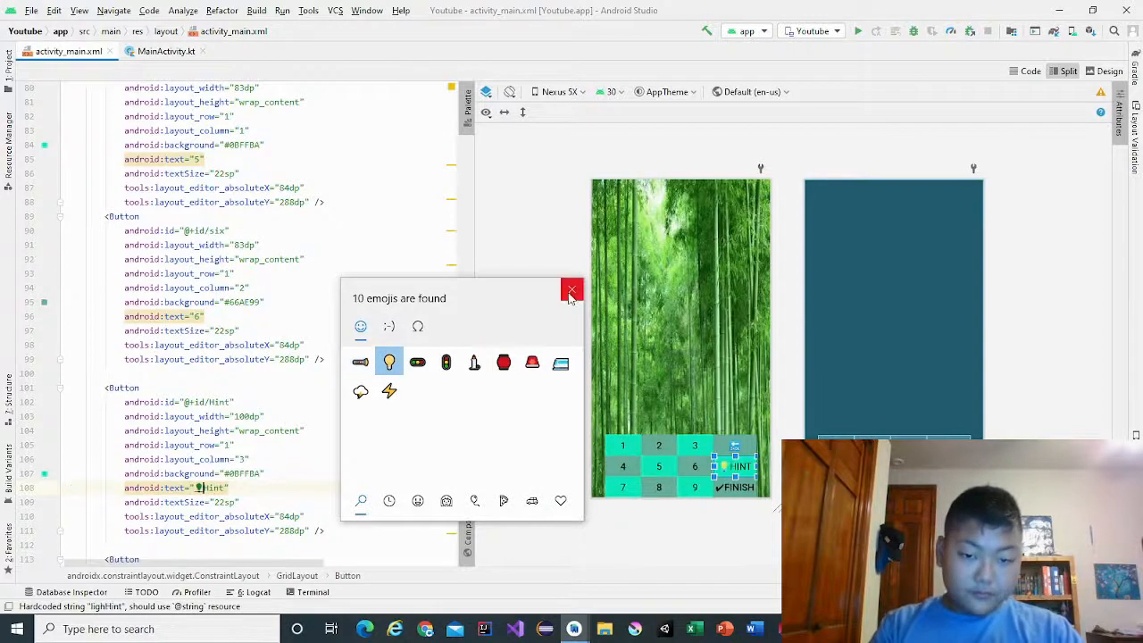
{"action": "left_click", "coordinate": [571, 291]}
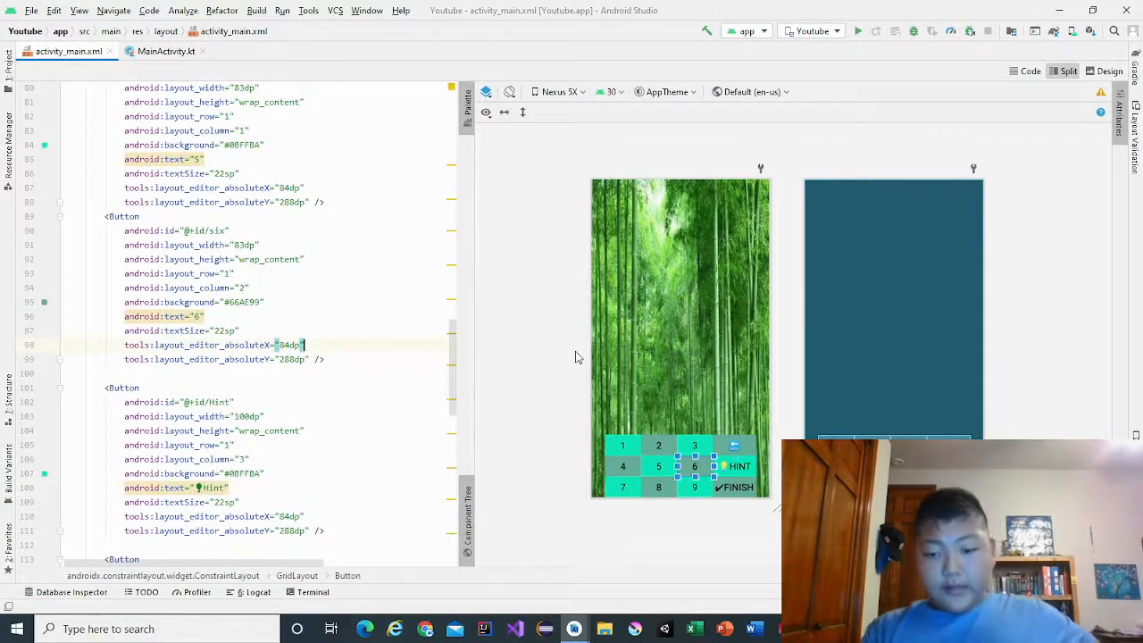
{"action": "left_click", "coordinate": [1107, 71]}
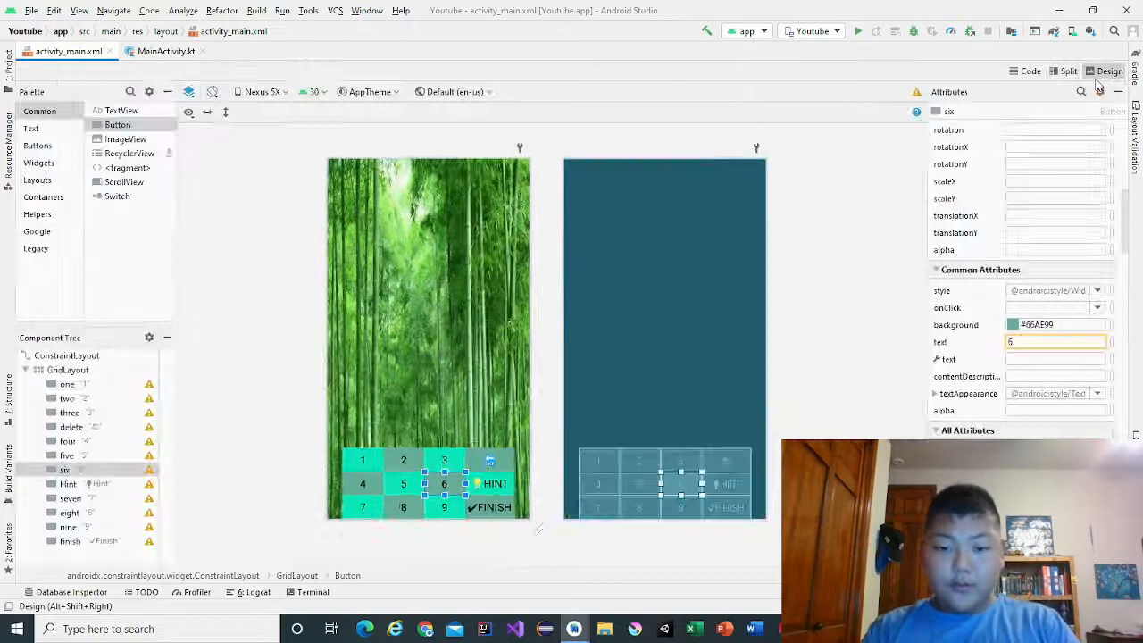
{"action": "left_click", "coordinate": [67, 370]}
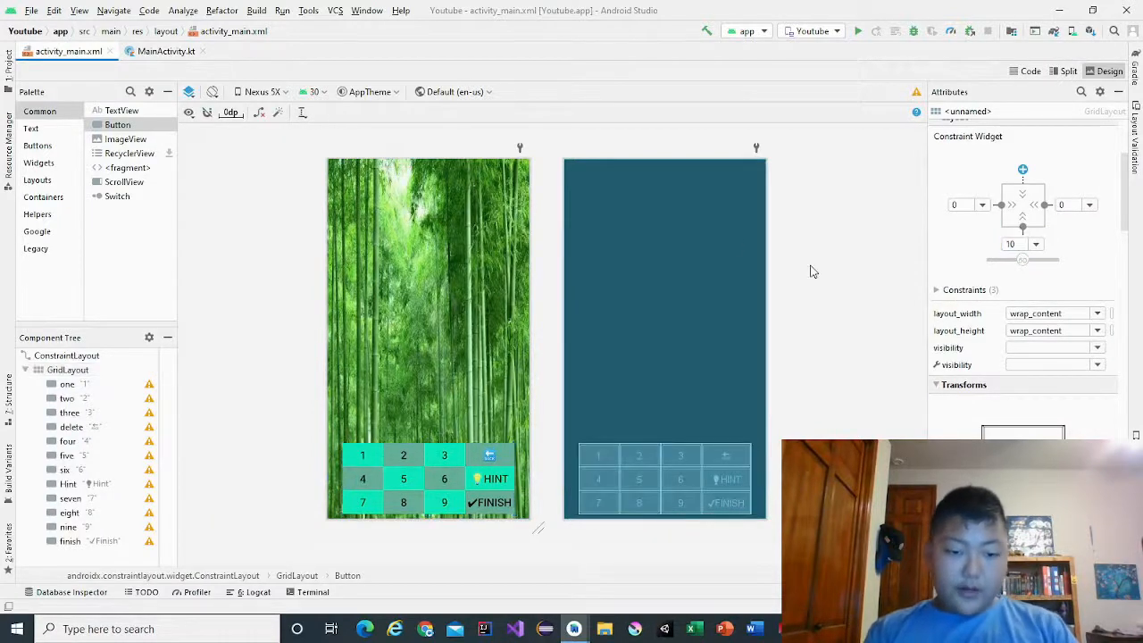
{"action": "scroll", "scroll_direction": "down", "scroll_amount": 3}
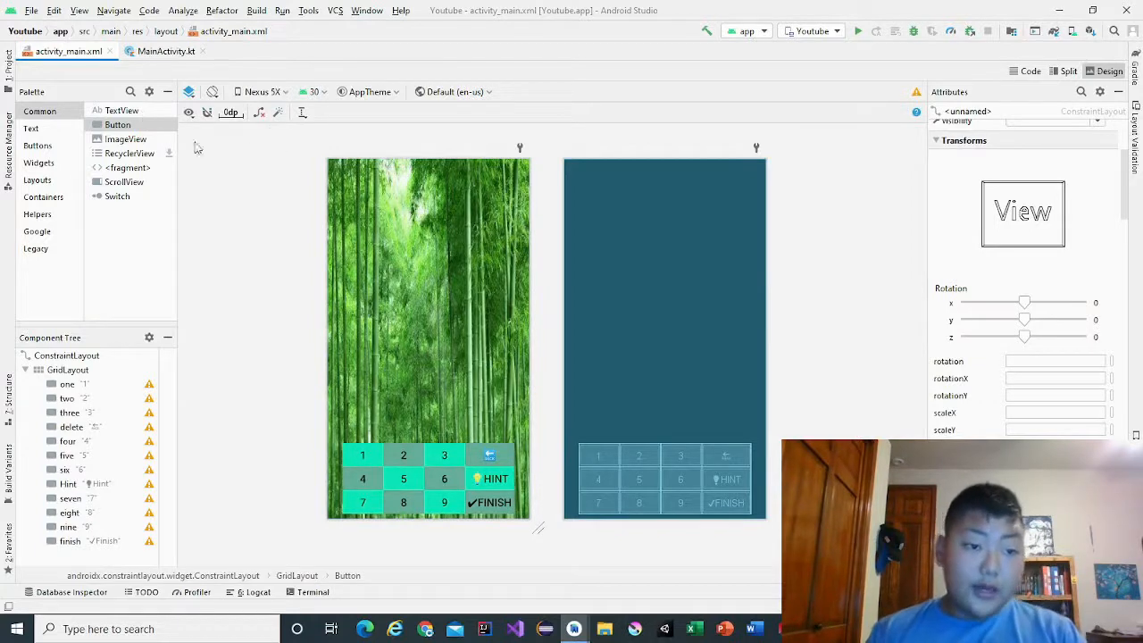
{"action": "left_click", "coordinate": [1068, 71]}
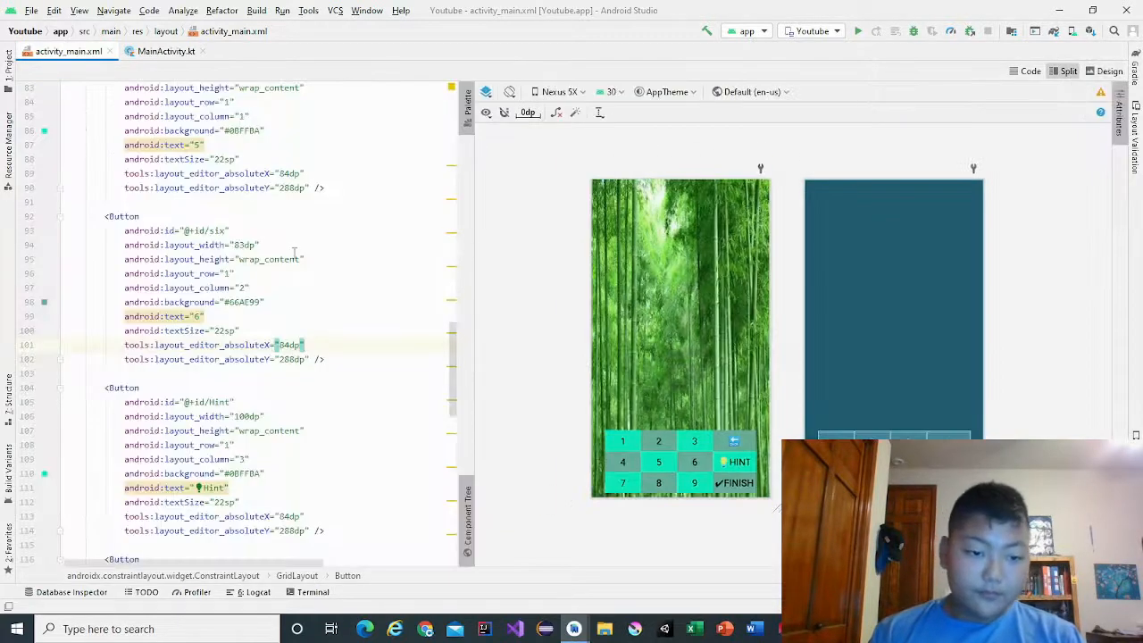
- Insert a GridLayout with wrap_content size, columnCount 4 and rowCount 2 above the keypad grid
{"action": "scroll", "scroll_direction": "up", "scroll_amount": 3}
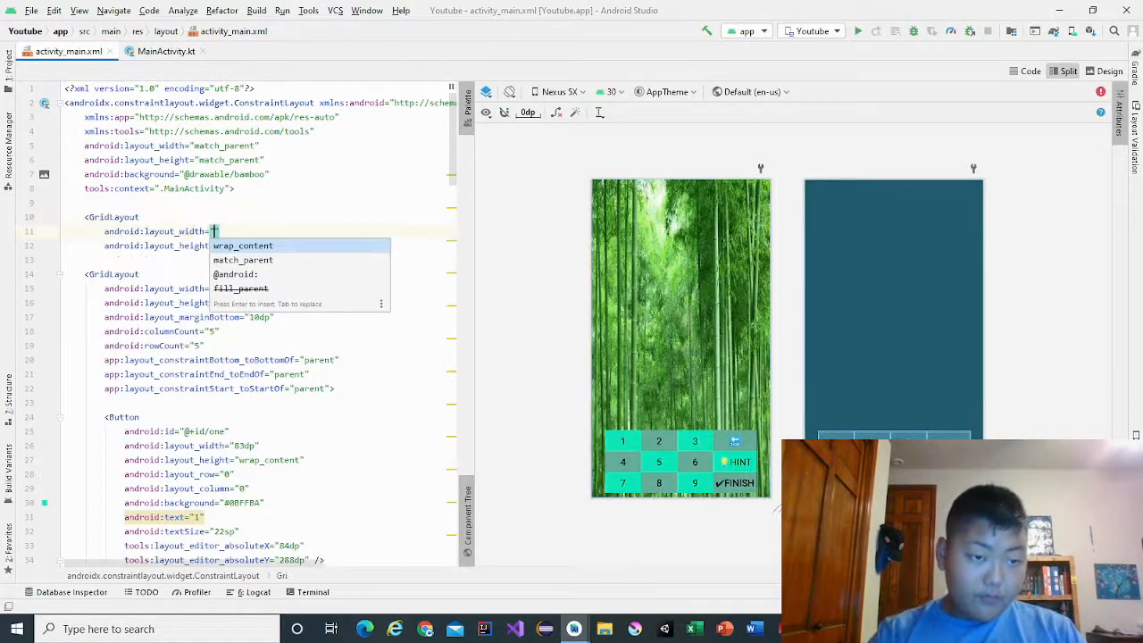
{"action": "left_click", "coordinate": [243, 244]}
{"action": "type", "text": "</GridLayout>"}
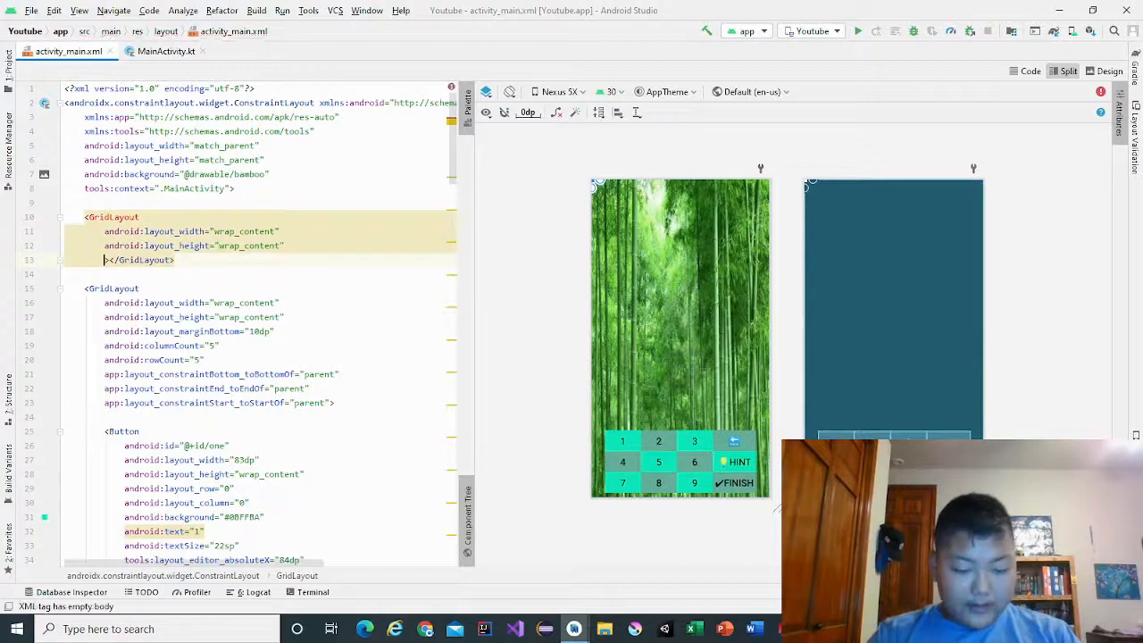
{"action": "type", "text": "col"}
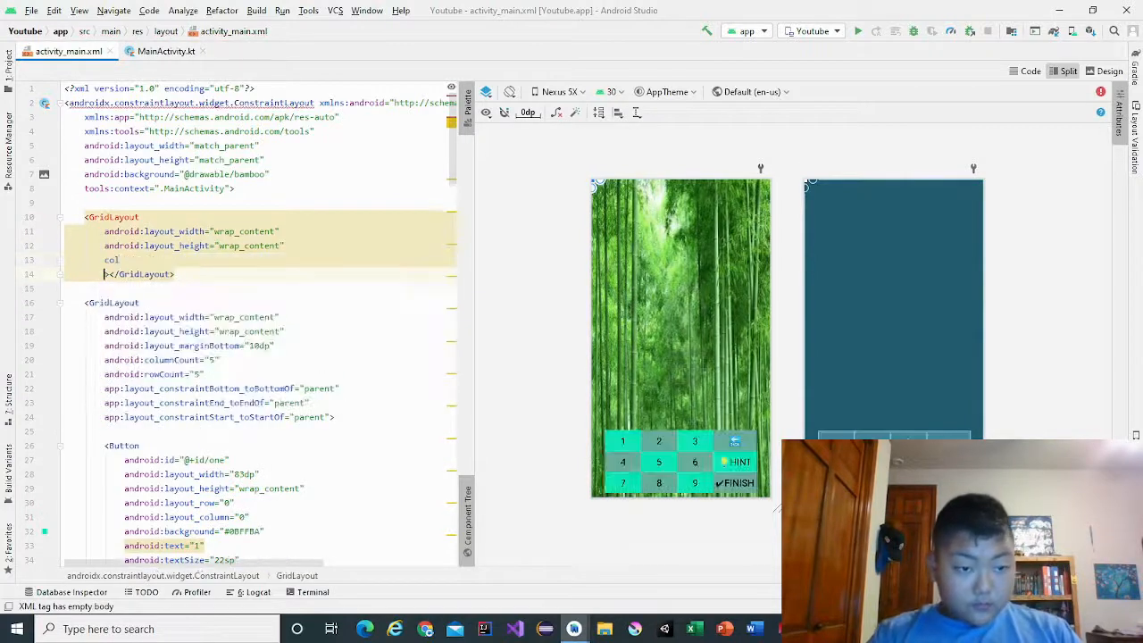
{"action": "type", "text": "col"}
{"action": "type", "text": "android:rowCount=\"2\">"}
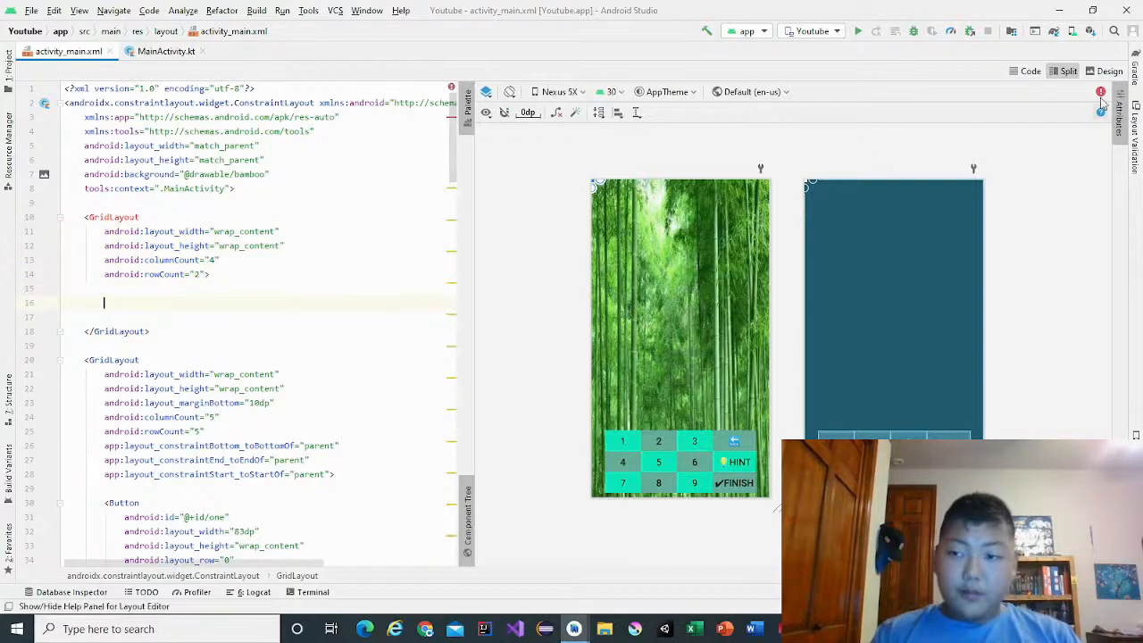
- Paste a Button into the top grid with id Home, text "Home", wrap_content width, and a copy below it
{"action": "scroll", "scroll_direction": "down", "scroll_amount": 3}
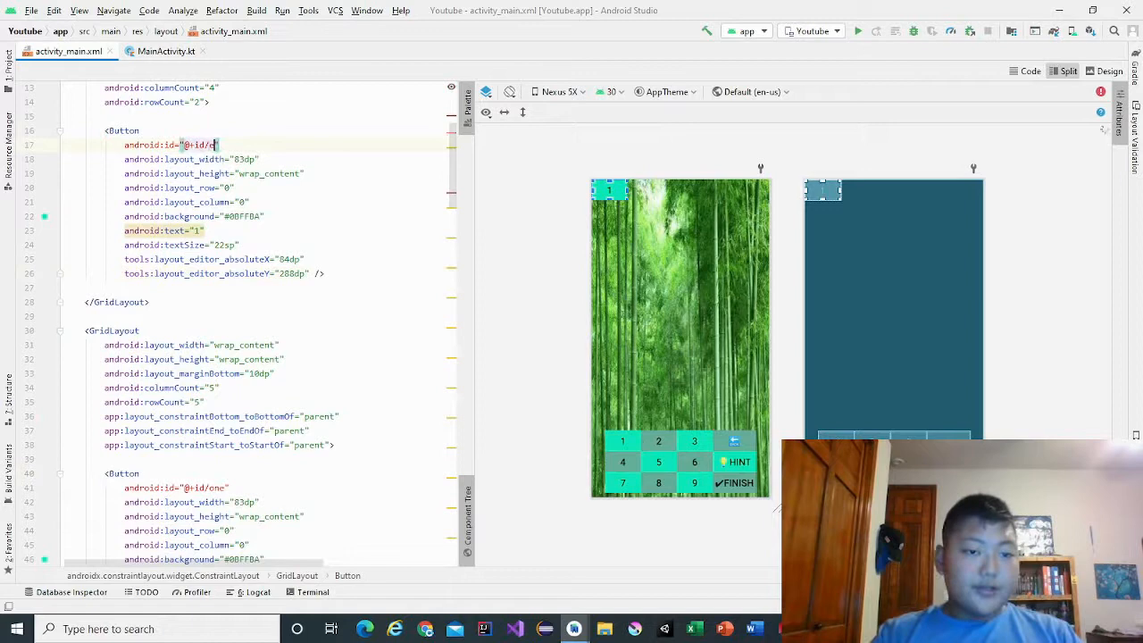
{"action": "type", "text": "Home"}
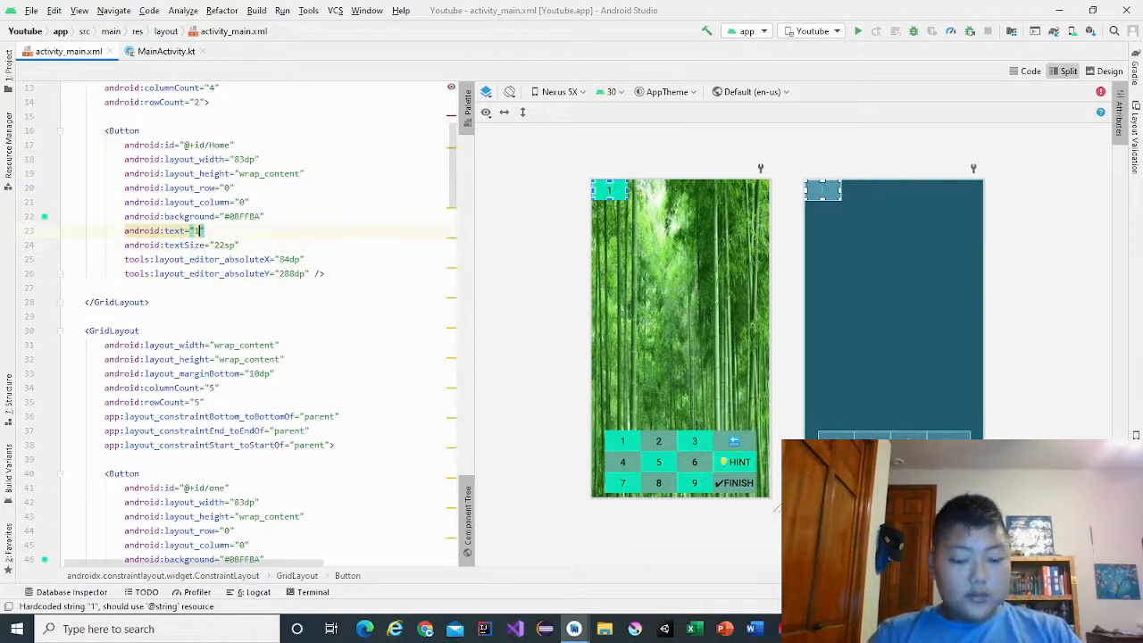
{"action": "type", "text": "HOMER"}
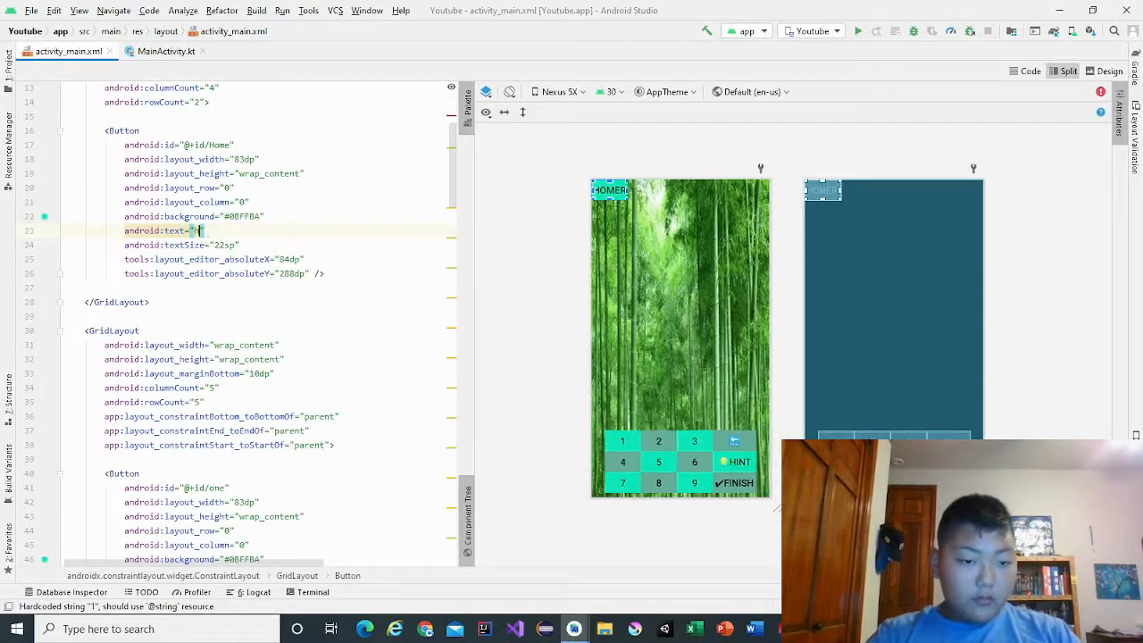
{"action": "type", "text": "Home"}
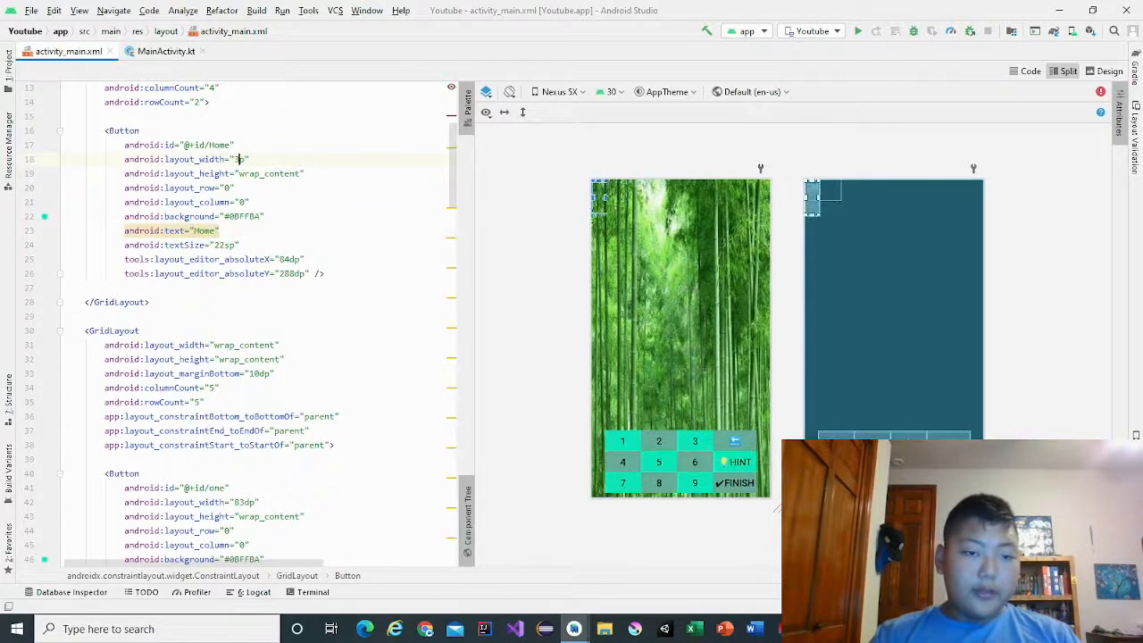
{"action": "type", "text": "wrap_content"}
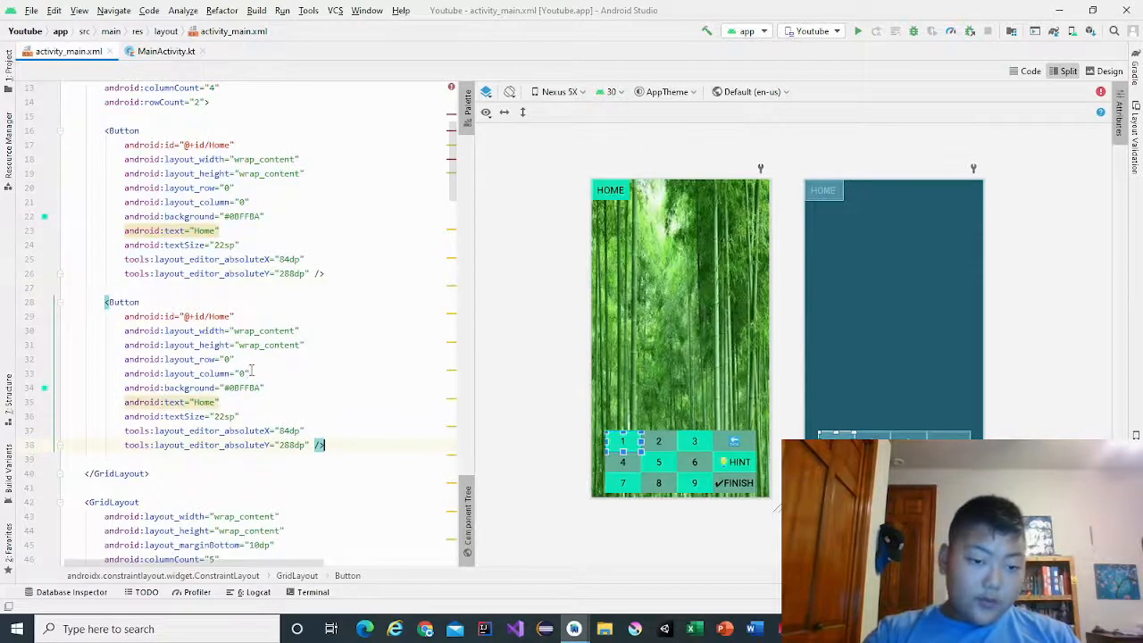
- Make the copied button id count in column 1 with text "Win: 0 Lose: 0", then copy it again
{"action": "type", "text": "1"}
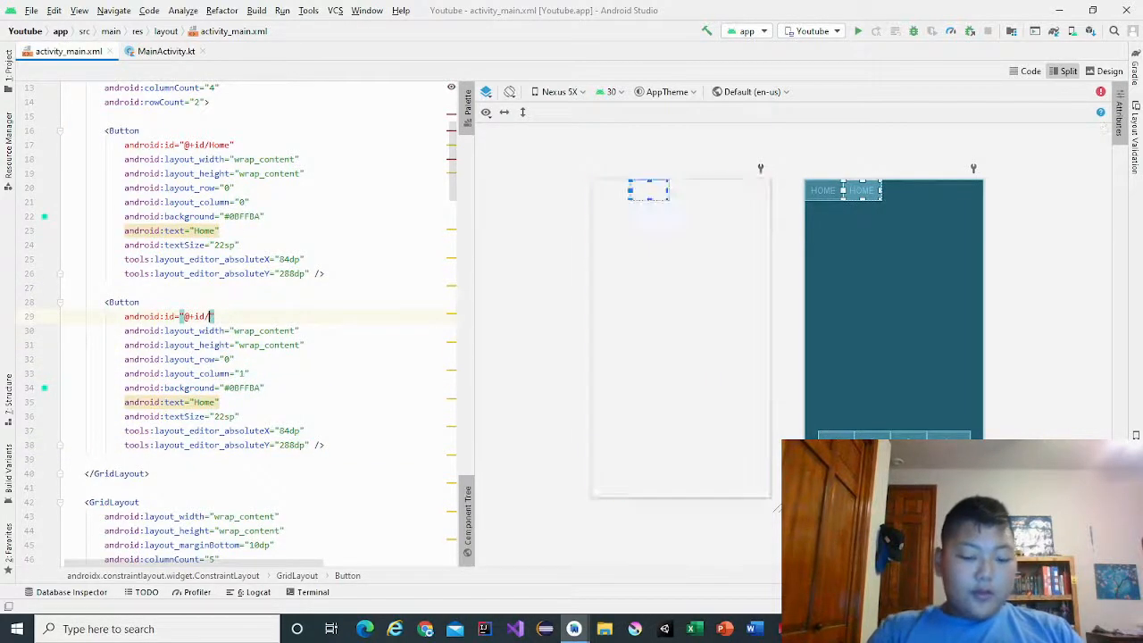
{"action": "type", "text": "/"}
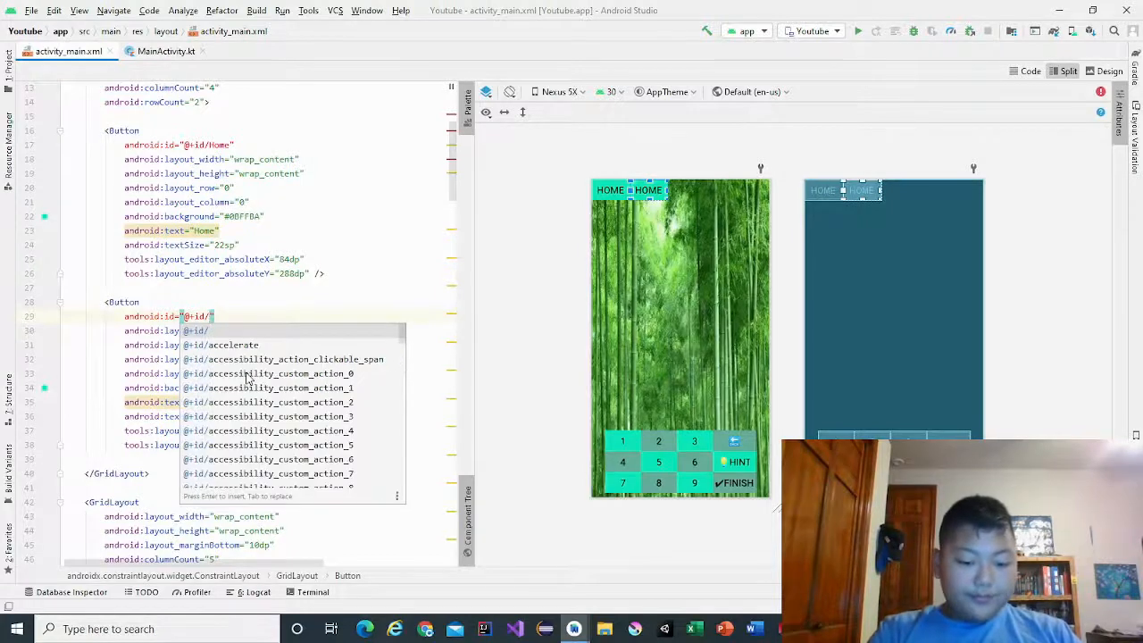
{"action": "type", "text": "count"}
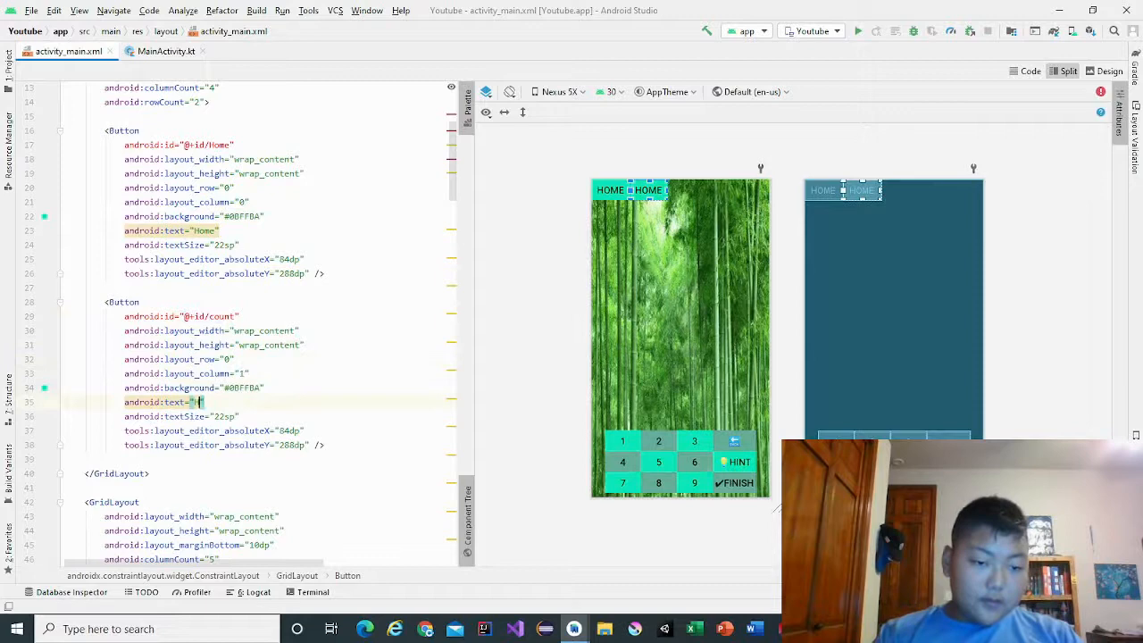
{"action": "type", "text": "Win:"}
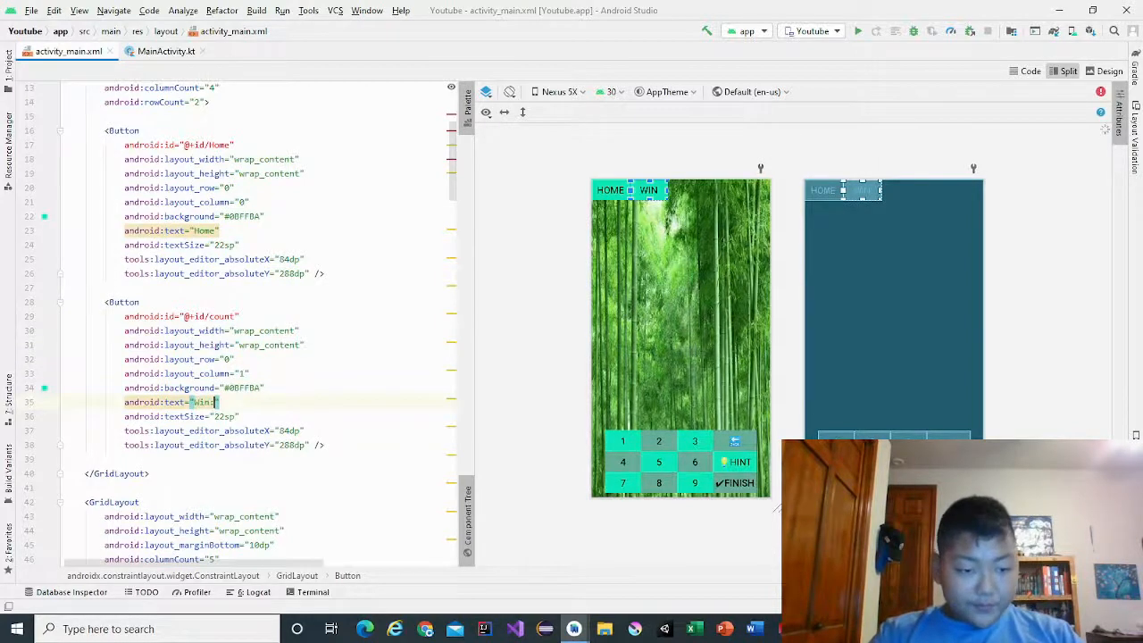
{"action": "type", "text": "0"}
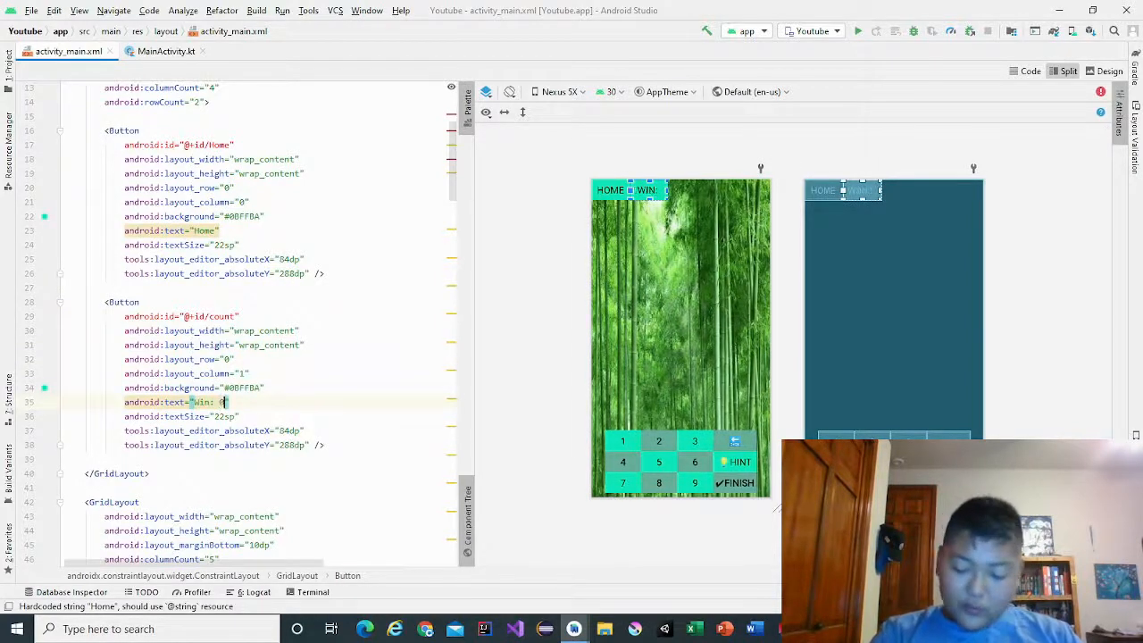
{"action": "type", "text": "Lose: 0"}
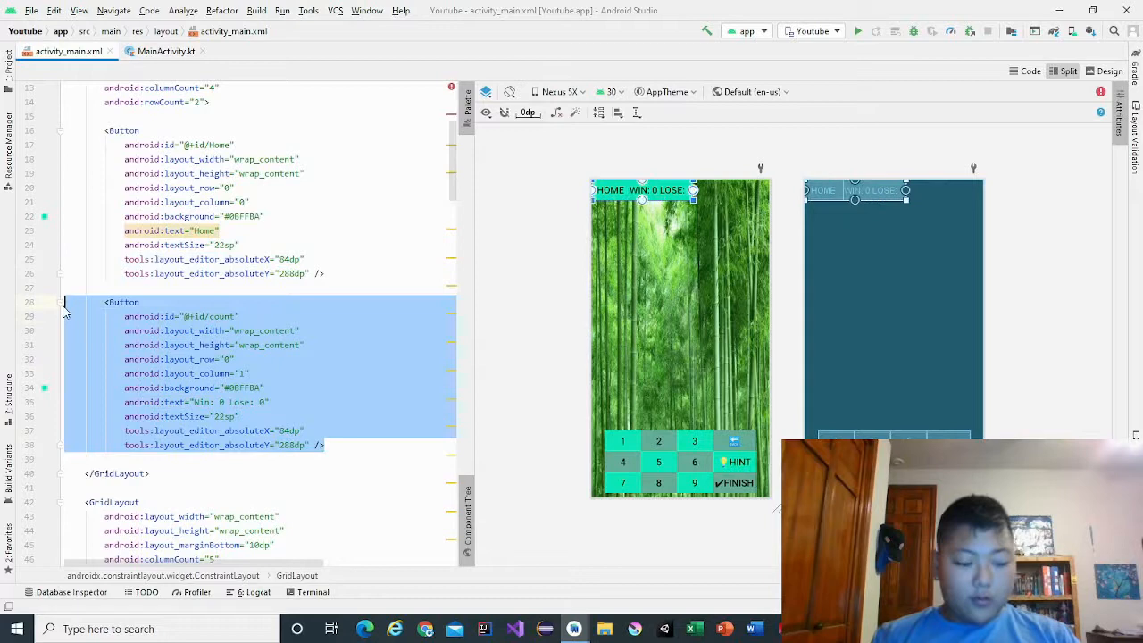
{"action": "left_click", "coordinate": [353, 445]}
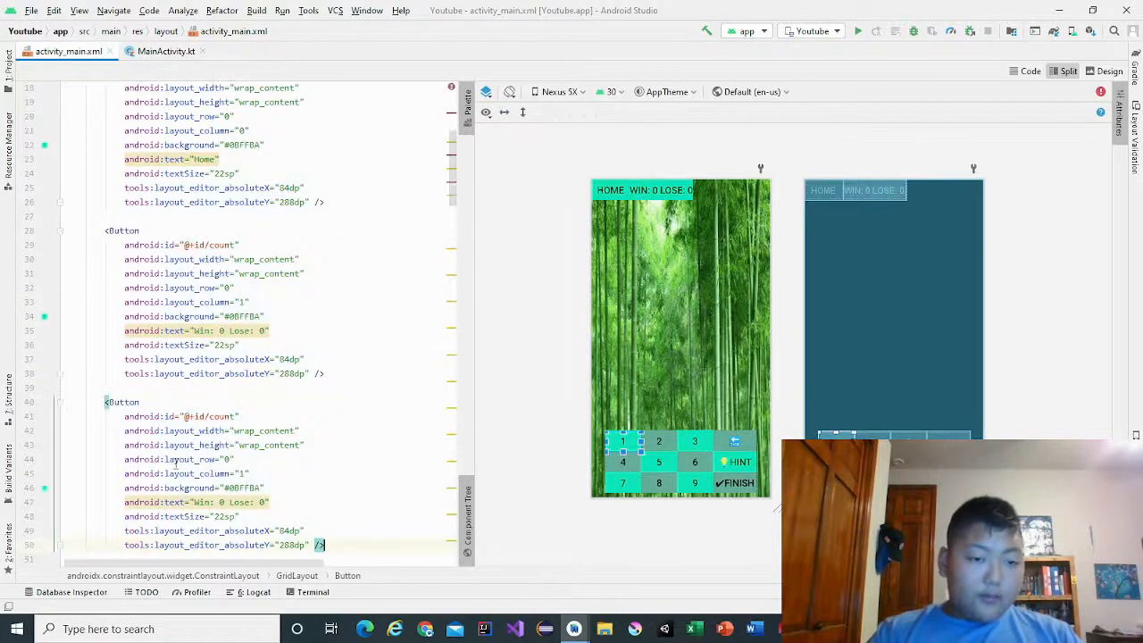
- Give the third button id and text "new" and view the layout in Design mode
{"action": "left_click", "coordinate": [198, 416]}
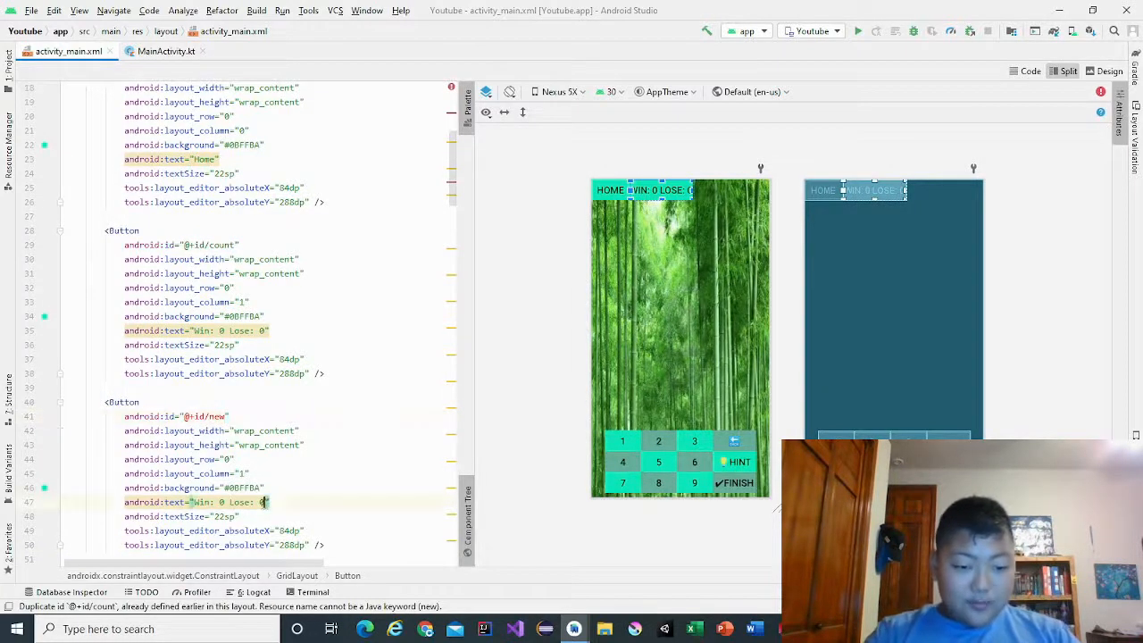
{"action": "type", "text": "new"}
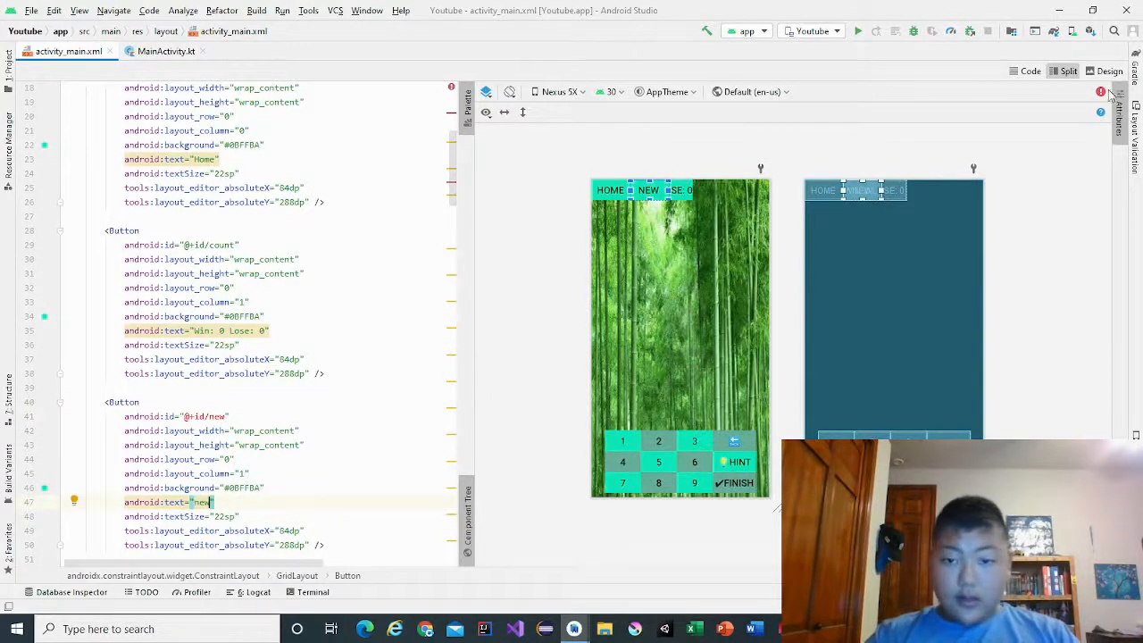
{"action": "left_click", "coordinate": [246, 474]}
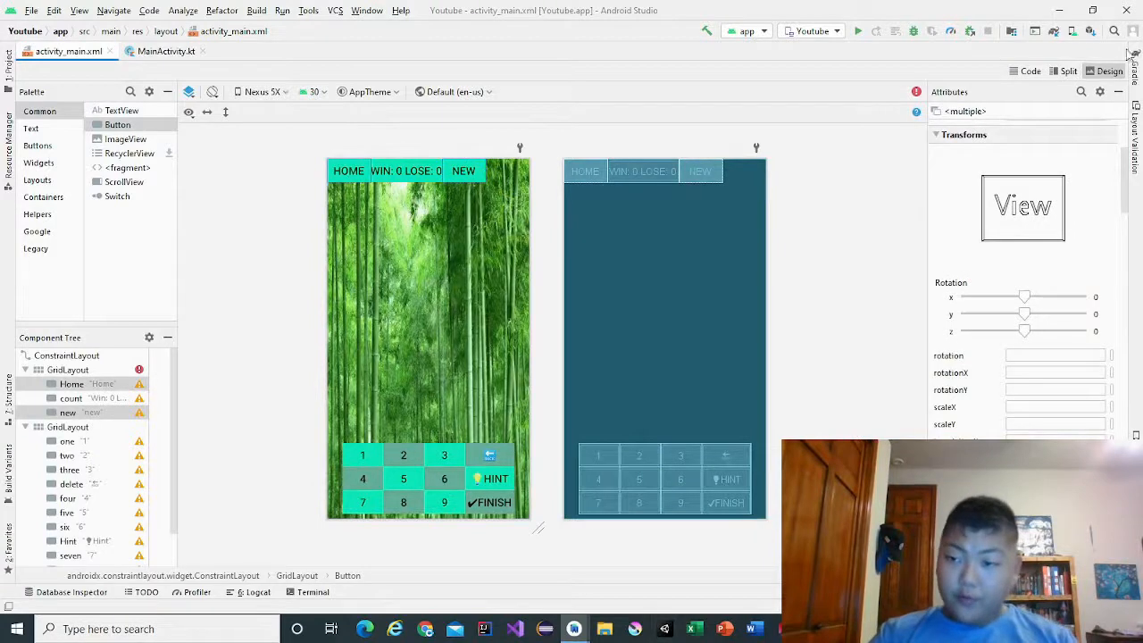
- Set a light purple background on the HOME and NEW buttons via the colour picker
{"action": "scroll", "scroll_direction": "down", "scroll_amount": 3}
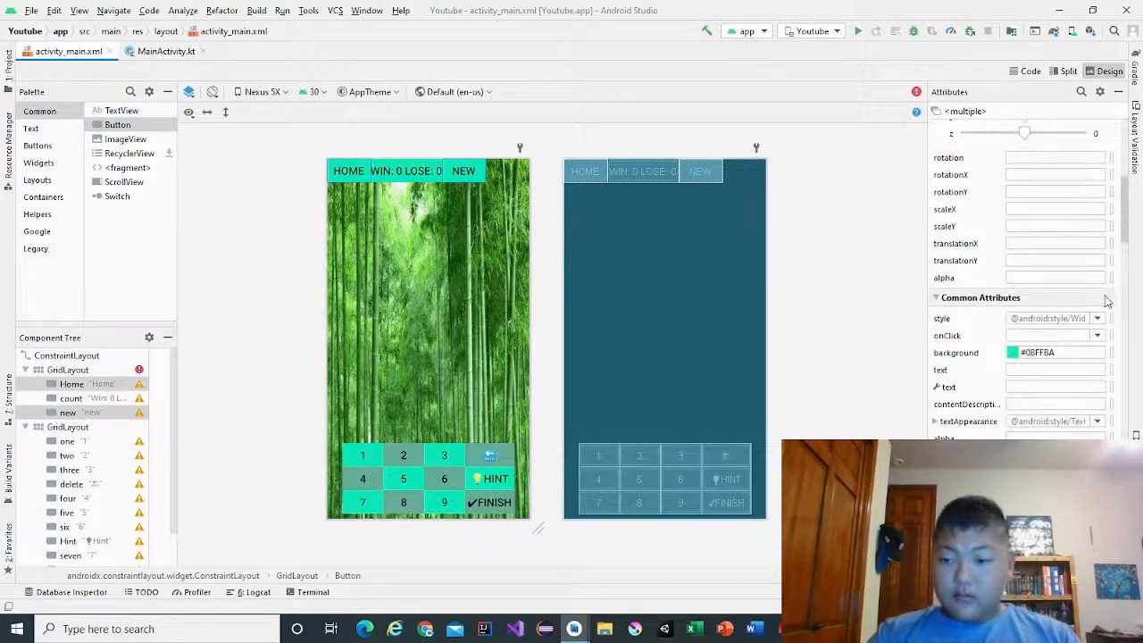
{"action": "left_click", "coordinate": [1012, 352]}
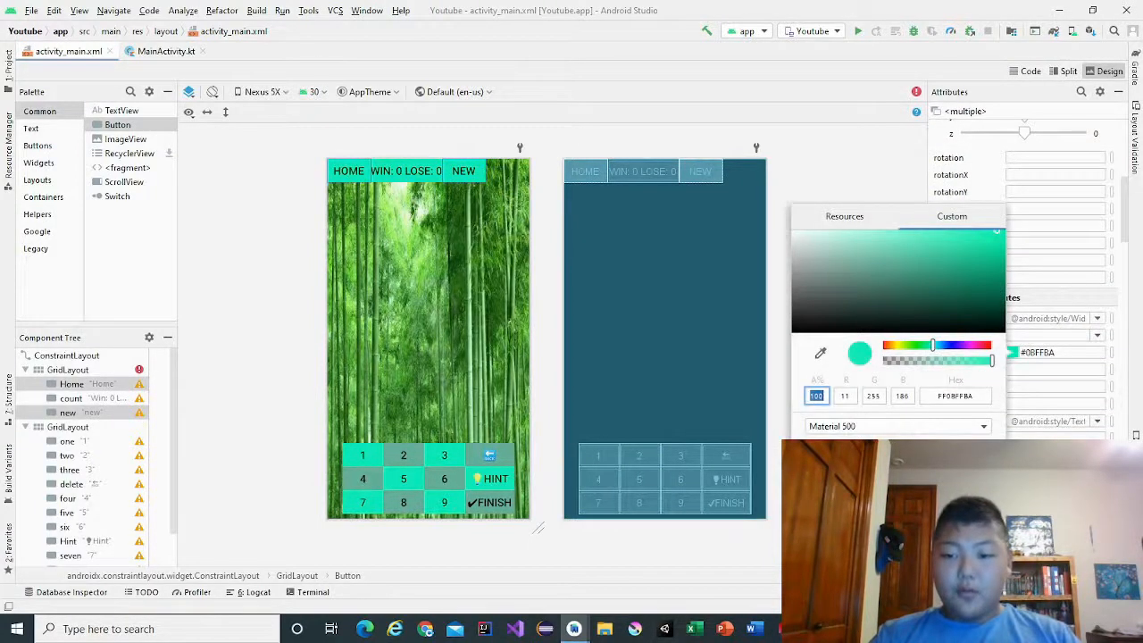
{"action": "left_click", "coordinate": [962, 243]}
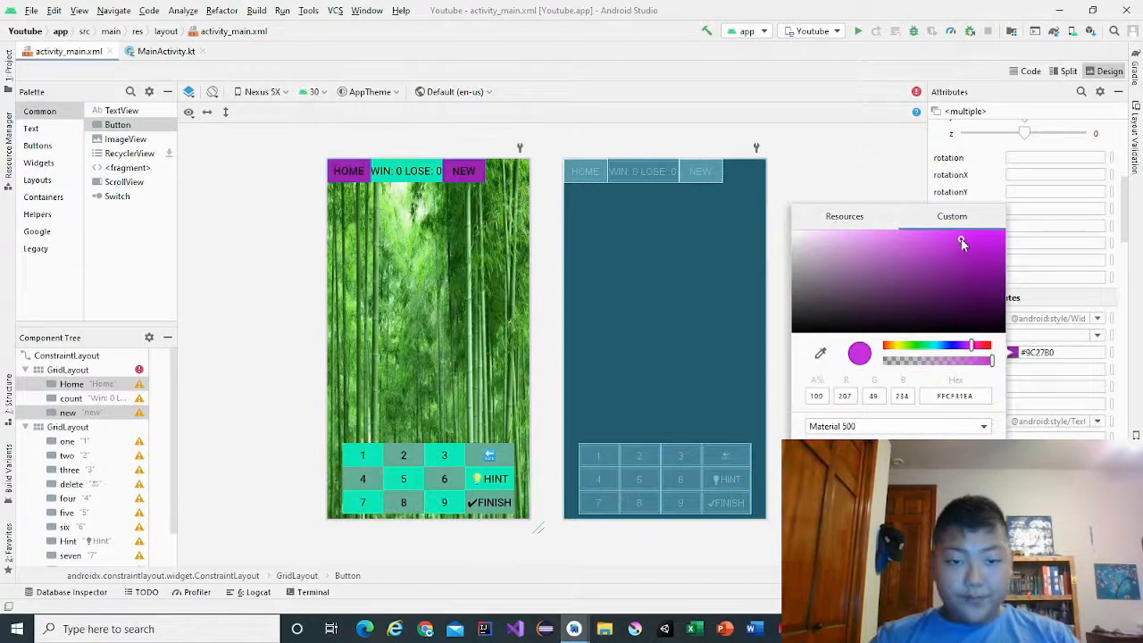
{"action": "left_click", "coordinate": [931, 241]}
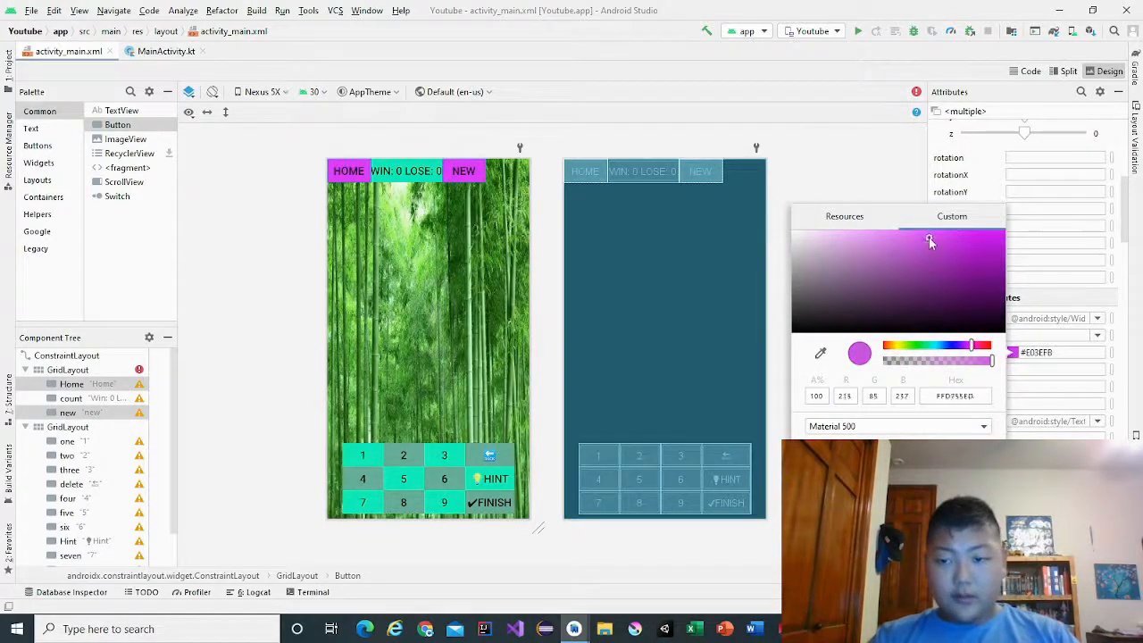
- Give the WIN/LOSE counter button an orange background
{"action": "left_click", "coordinate": [911, 250]}
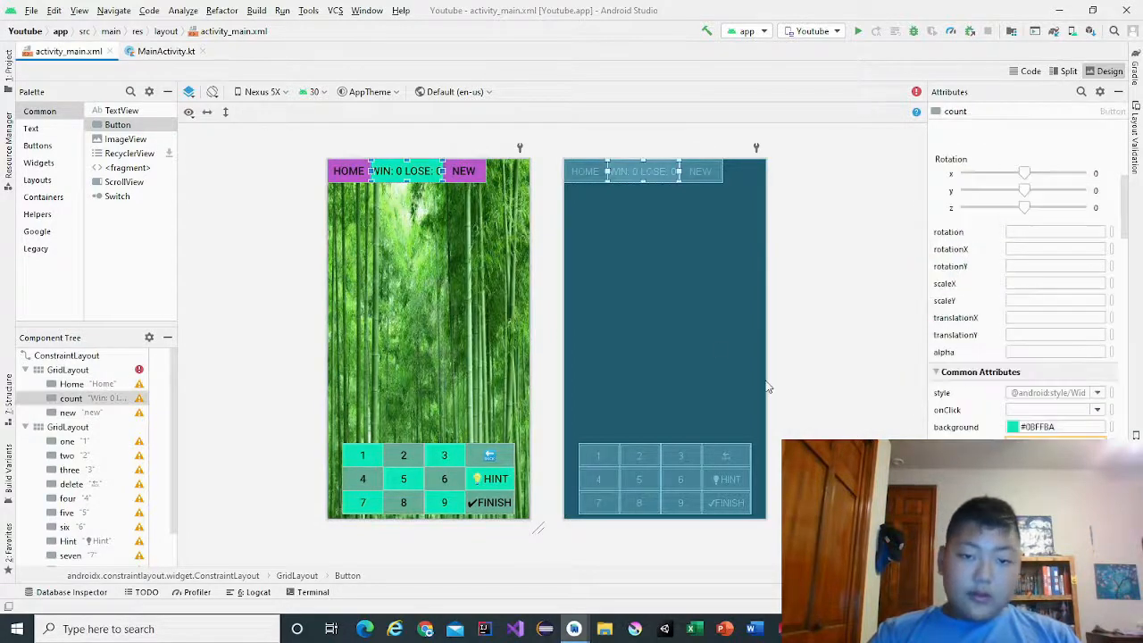
{"action": "left_click", "coordinate": [1014, 426]}
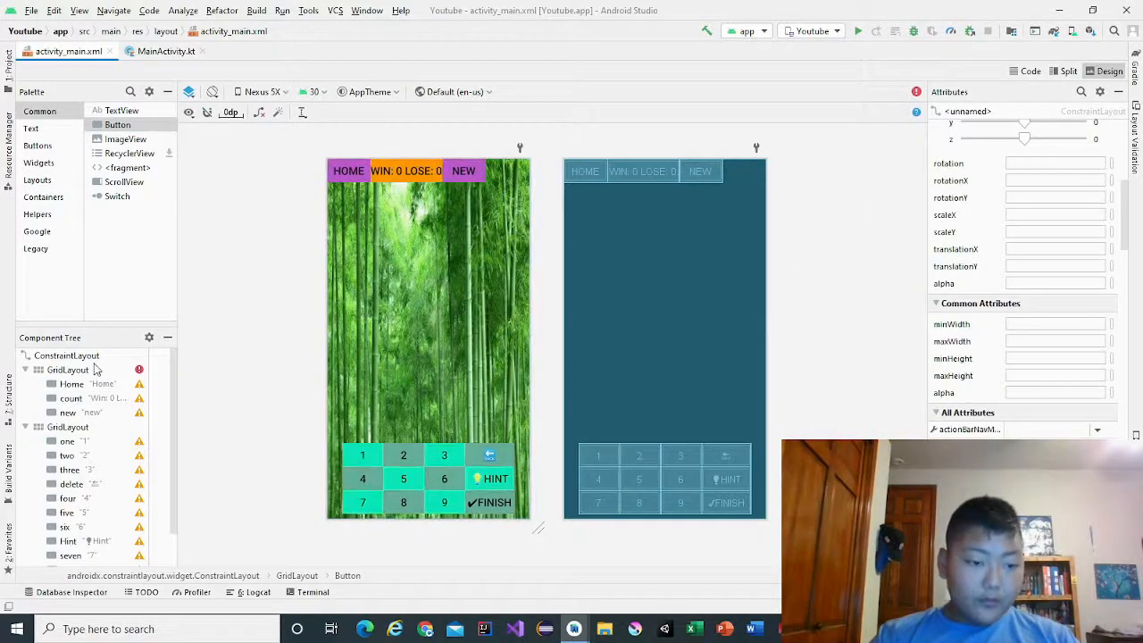
- Constrain the top GridLayout's start and end to parent so the button bar centres horizontally
{"action": "left_click", "coordinate": [67, 370]}
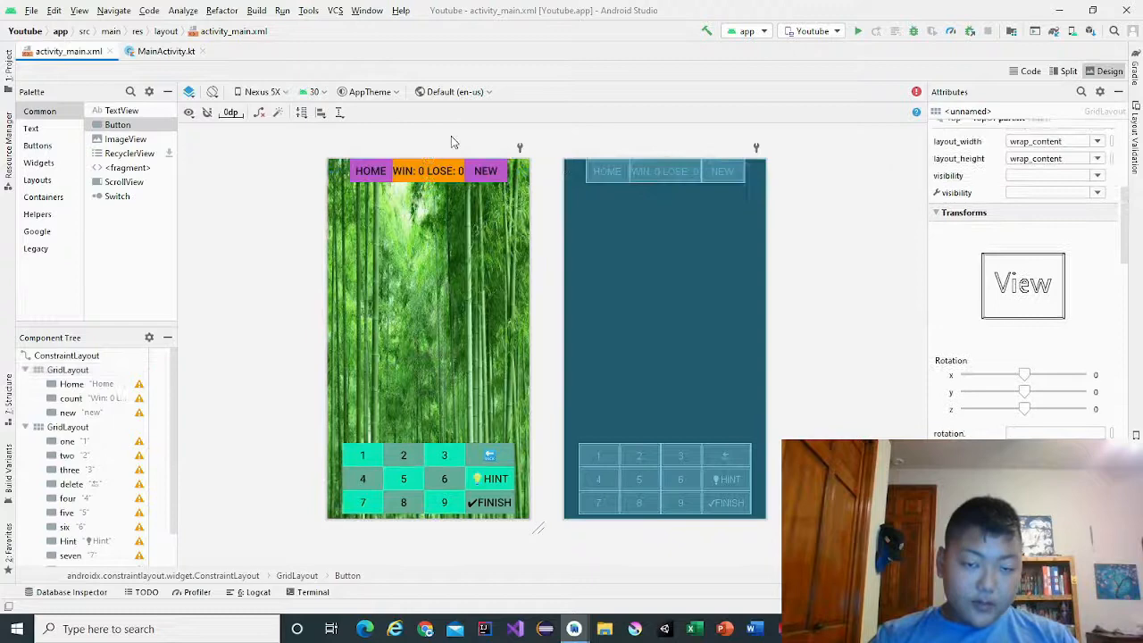
{"action": "scroll", "scroll_direction": "down", "scroll_amount": 3}
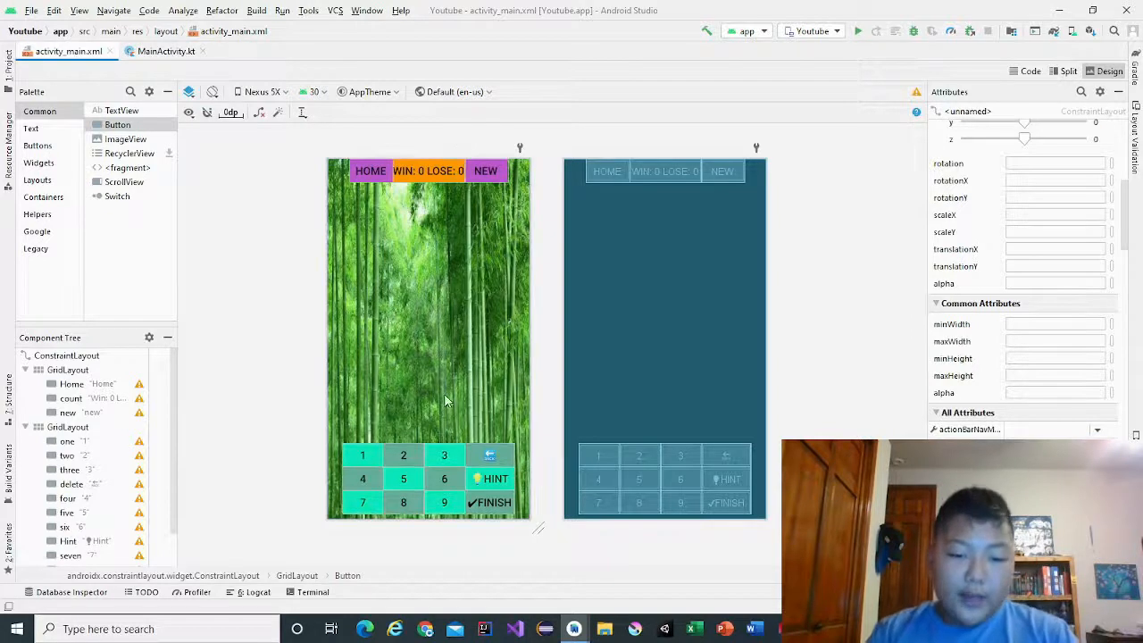
{"action": "mouse_move", "coordinate": [611, 326]}
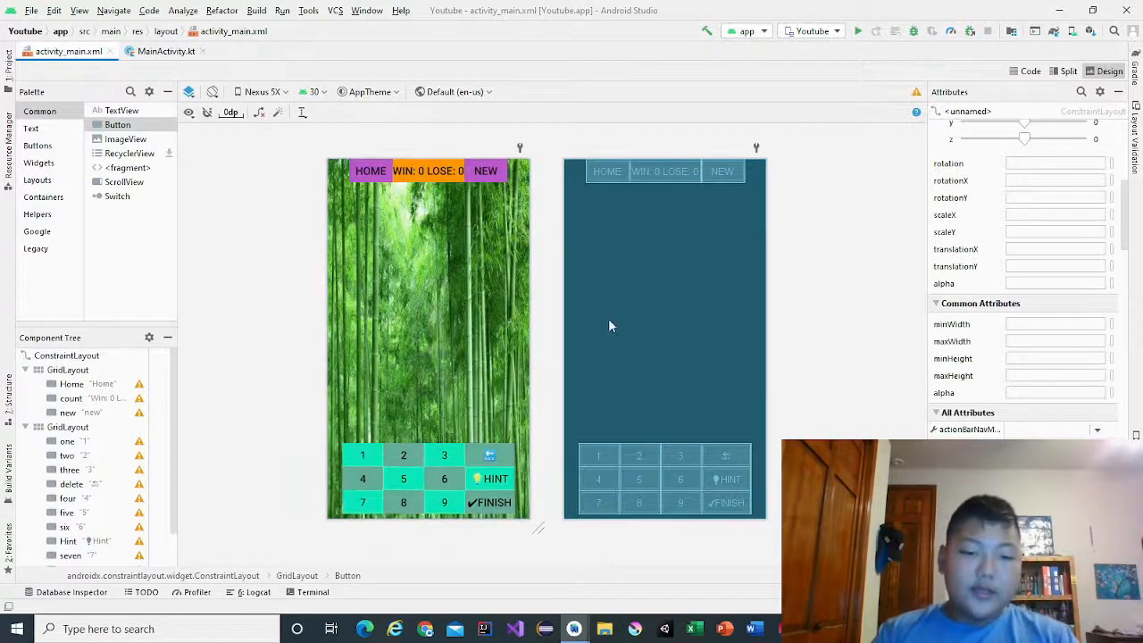